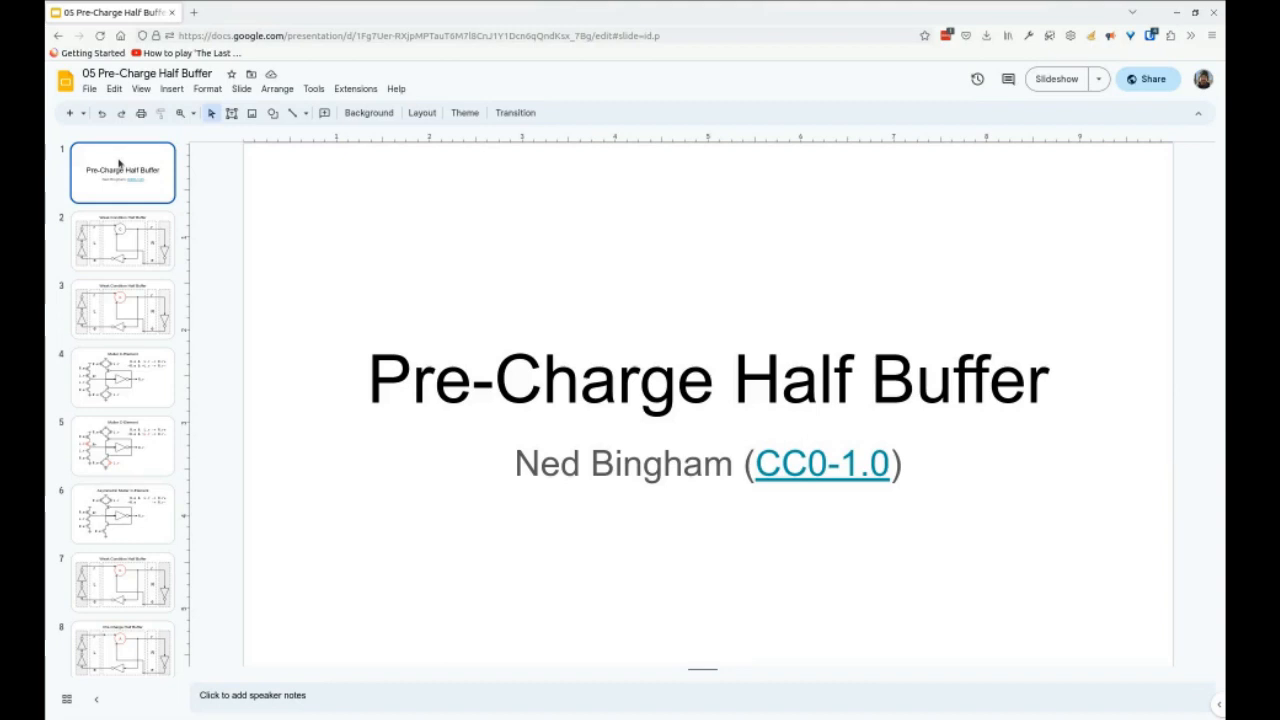
Start the Pre-Charge Half Buffer slideshow full screen from its title slide.
{"action": "left_click", "coordinate": [1060, 79]}
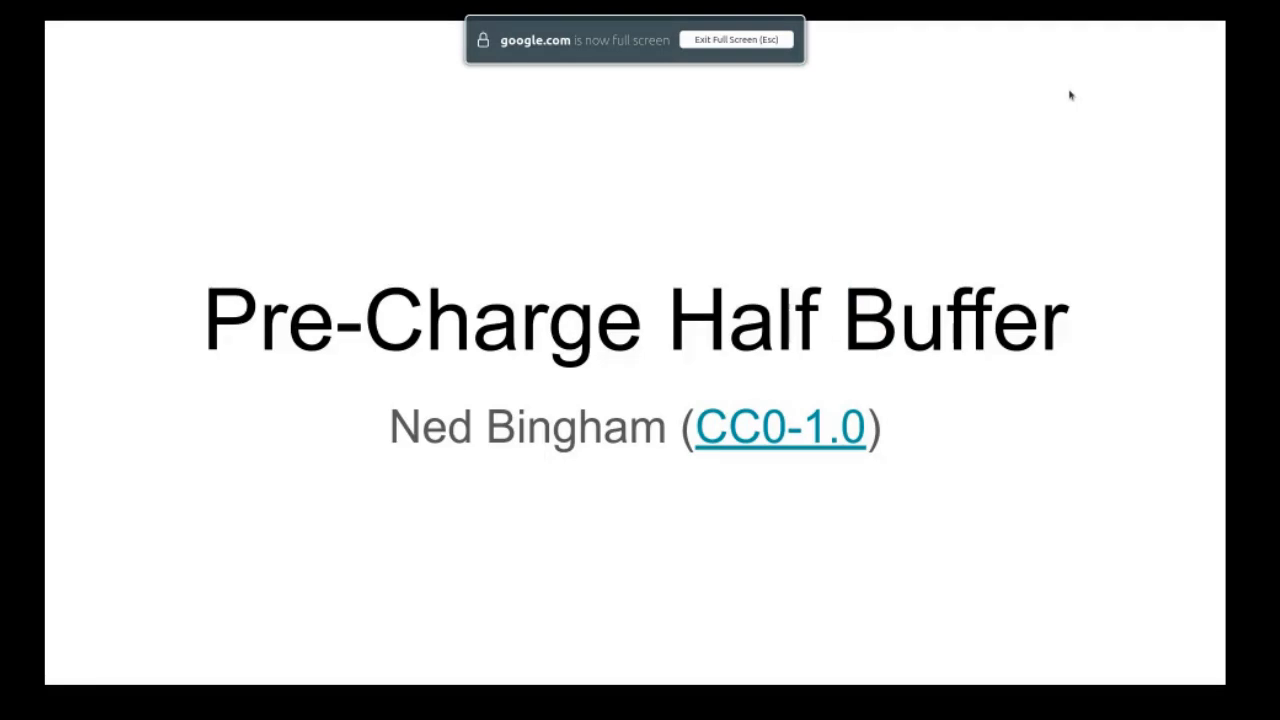
{"action": "key", "text": "Escape"}
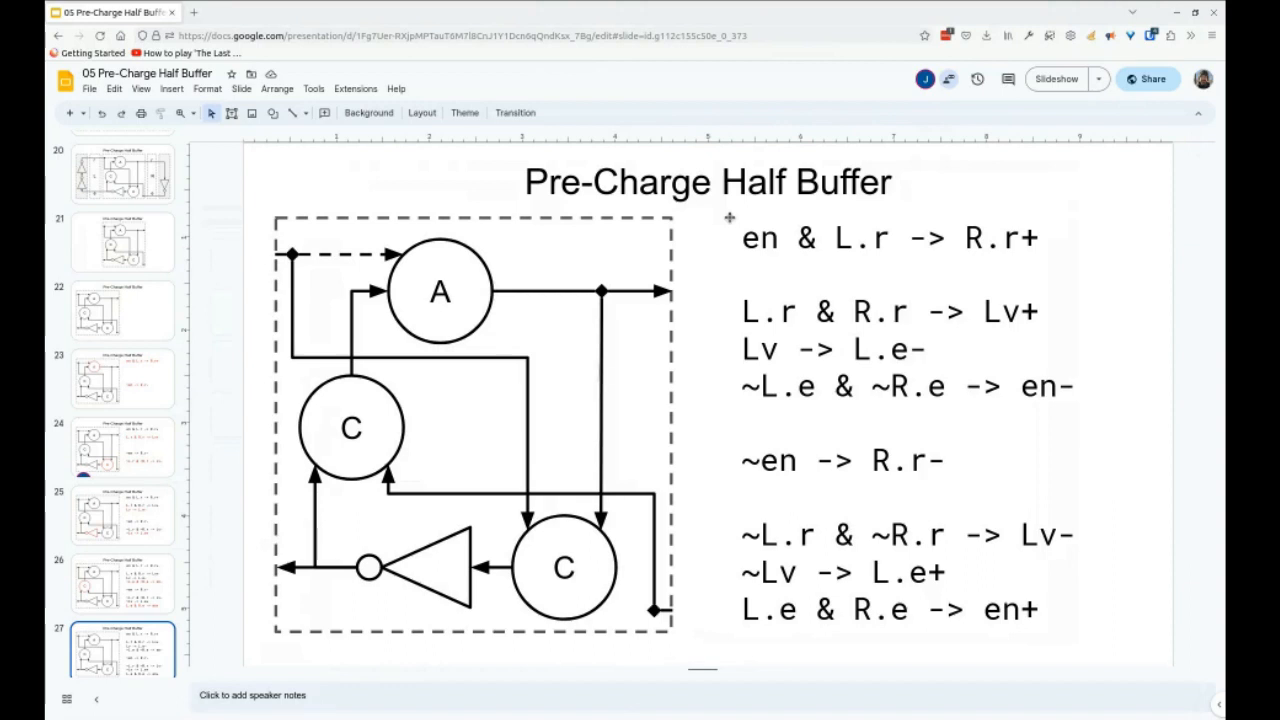
{"action": "mouse_move", "coordinate": [932, 243]}
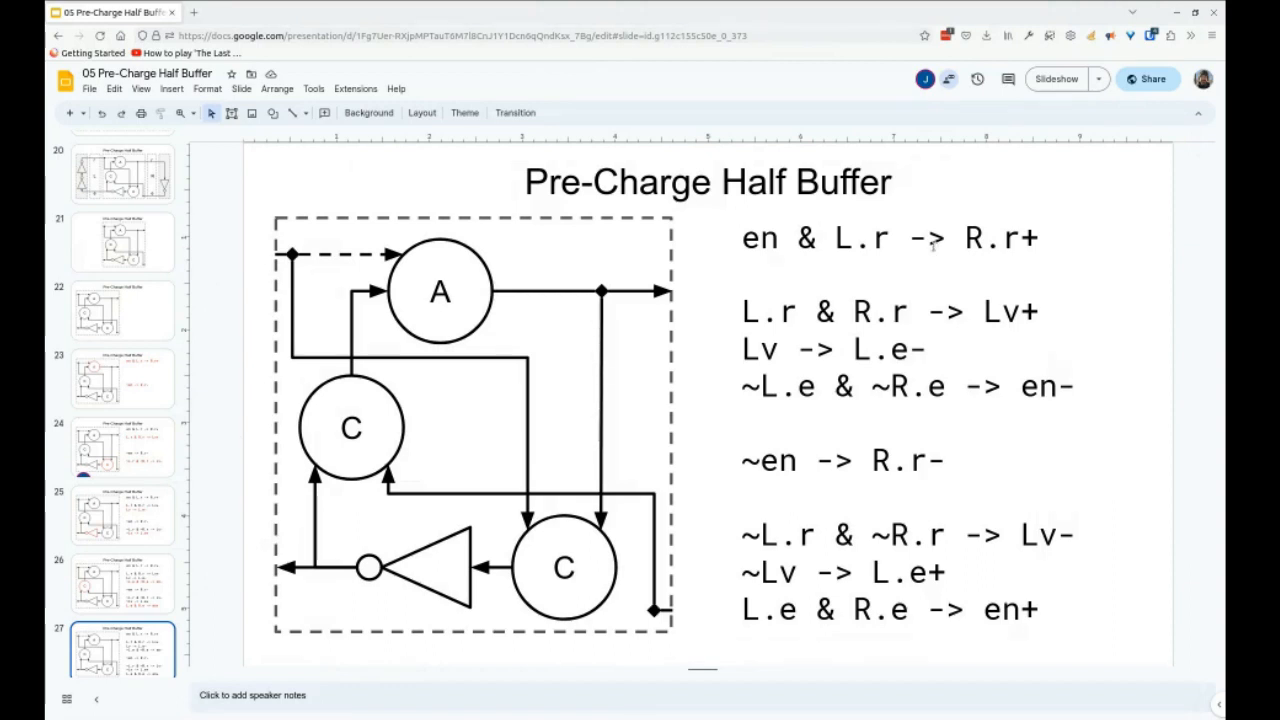
{"action": "double_click", "coordinate": [965, 238]}
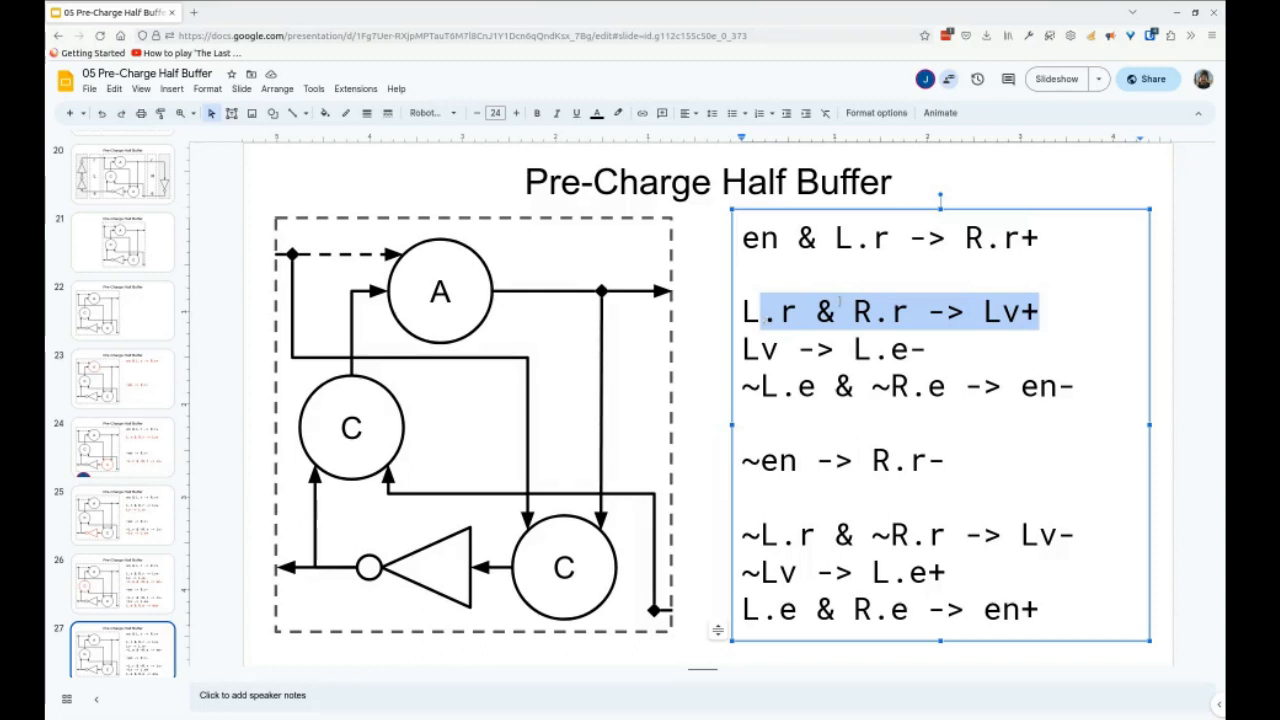
{"action": "left_click", "coordinate": [887, 311]}
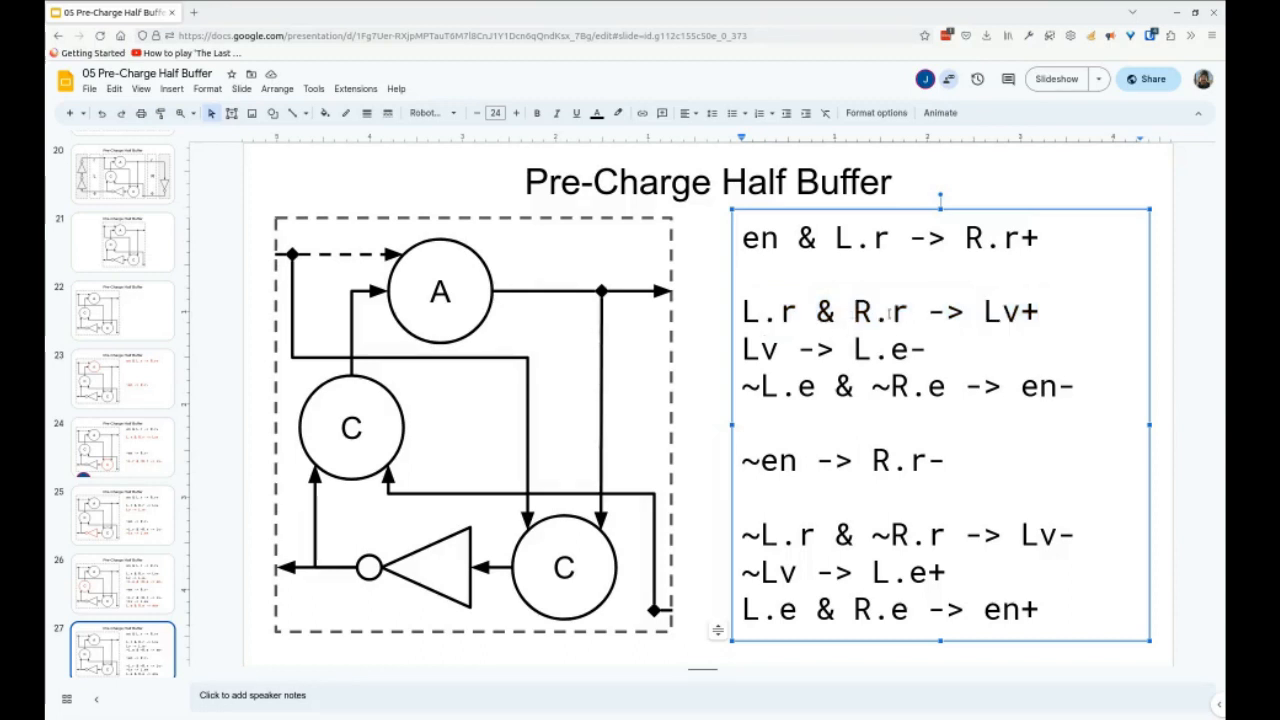
{"action": "double_click", "coordinate": [905, 311]}
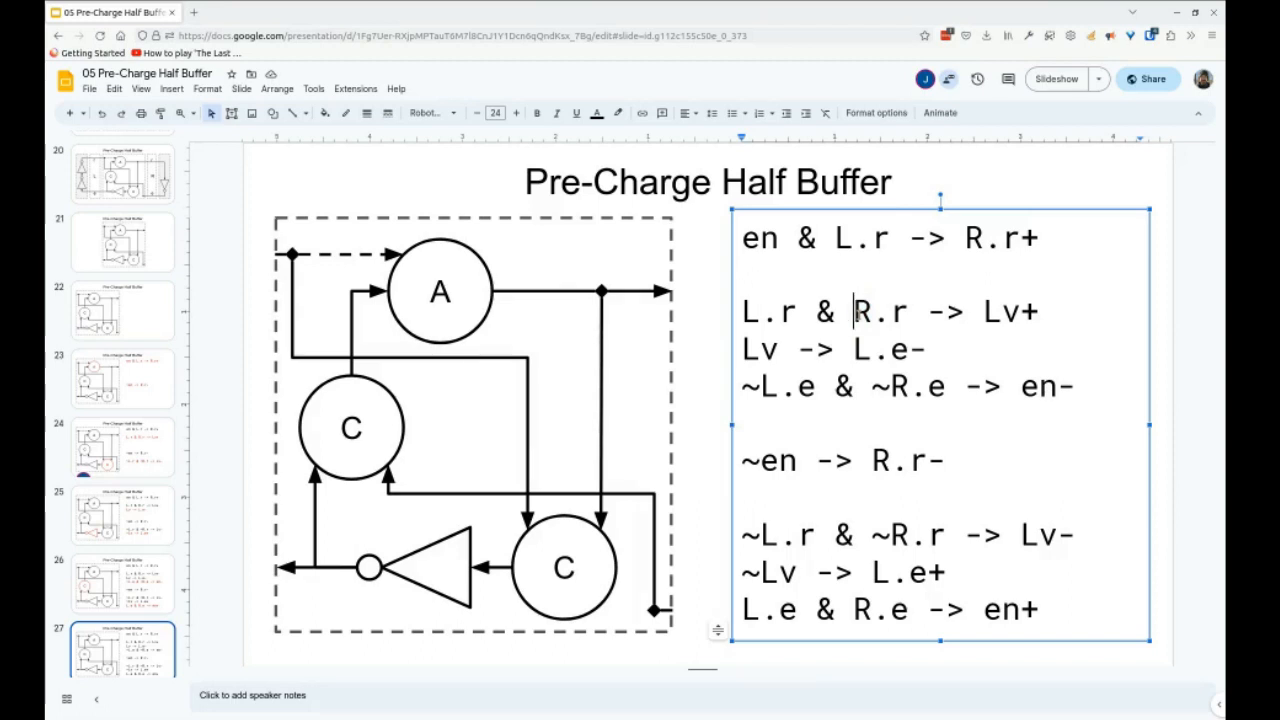
{"action": "double_click", "coordinate": [1001, 311]}
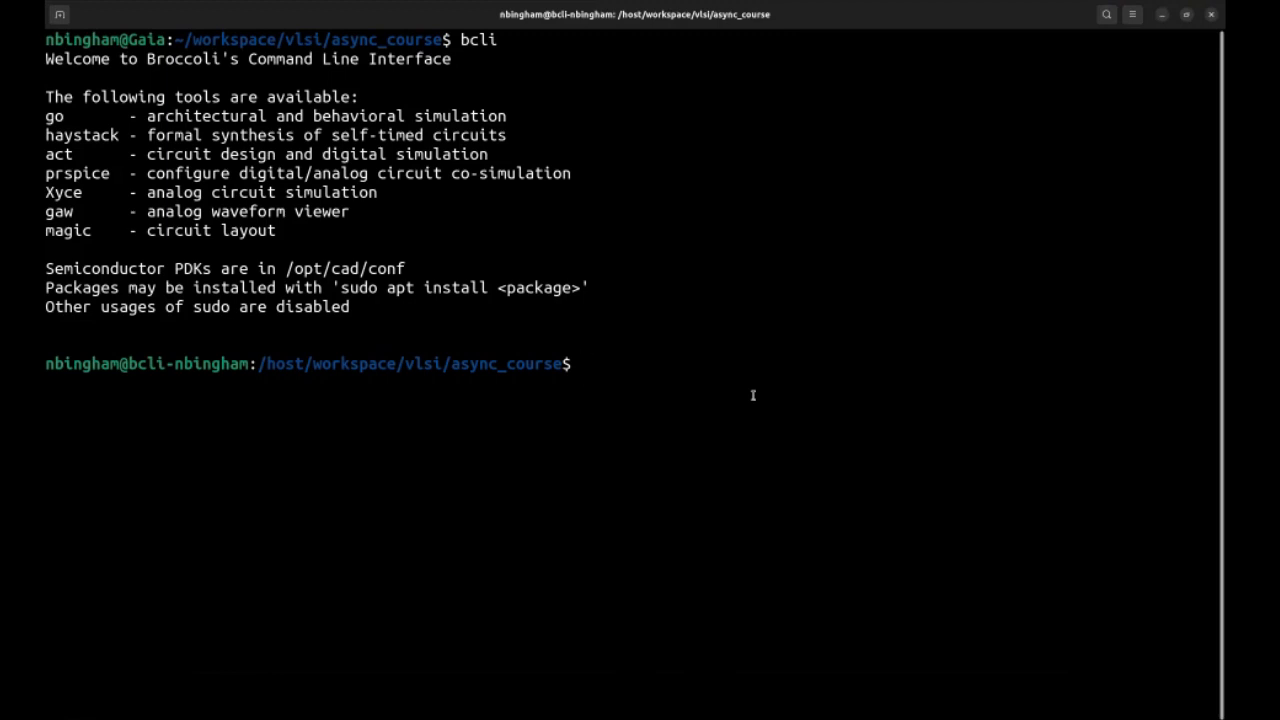
Change into lecture_5 and open e1.act in Vim.
{"action": "type", "text": "cd lecture_5/"}
{"action": "type", "text": "ls -l"}
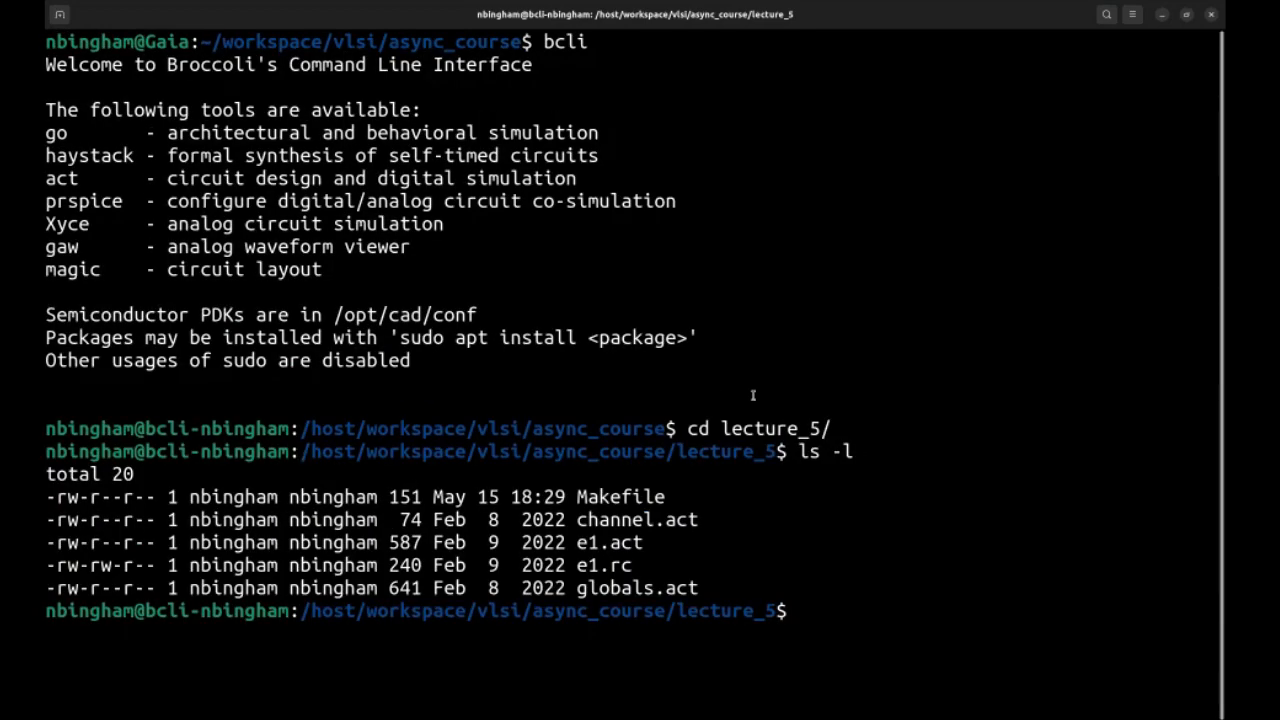
{"action": "type", "text": "vim e1."}
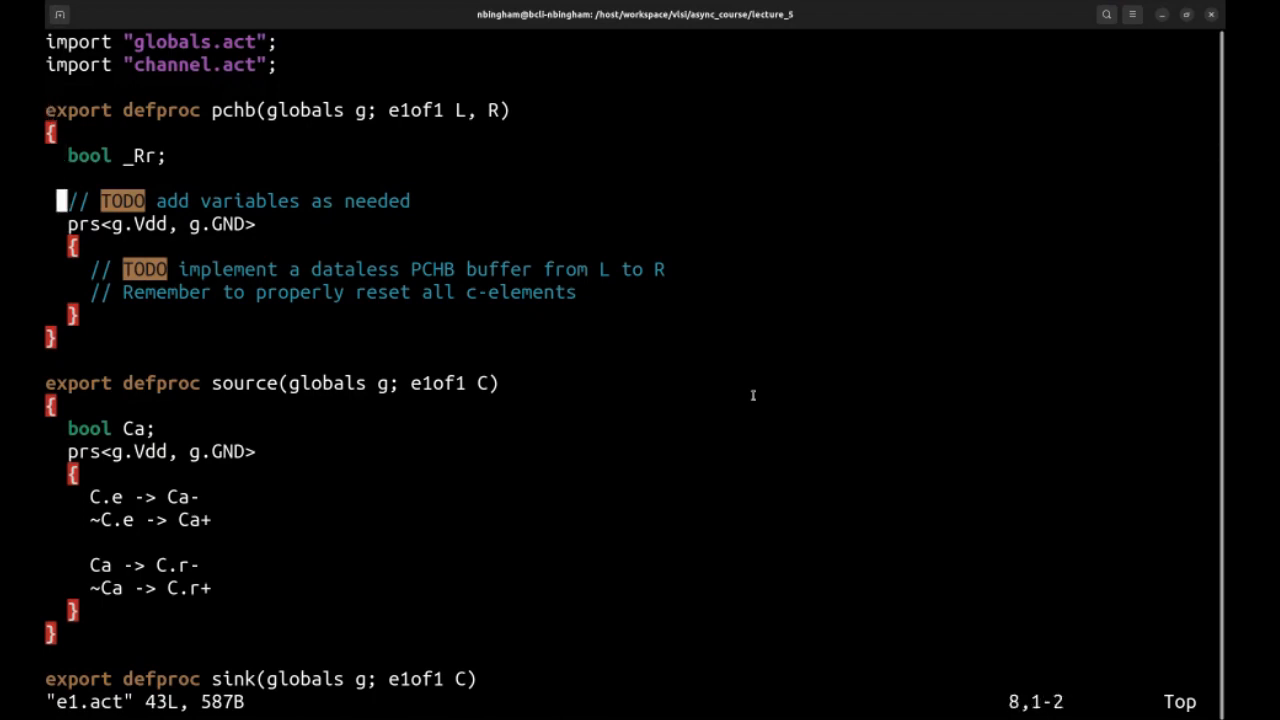
Highlight the TODO comments, then the whole pchb process definition in e1.act.
{"action": "key", "text": "V"}
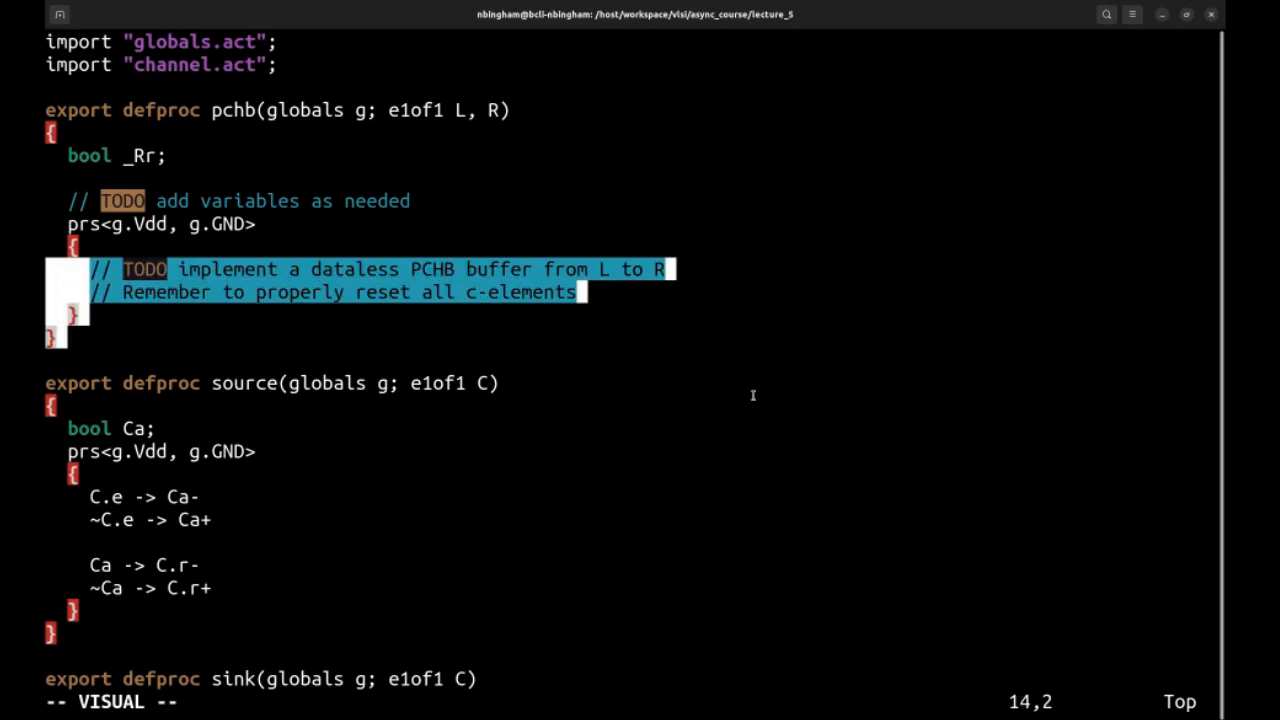
{"action": "key", "text": "Escape"}
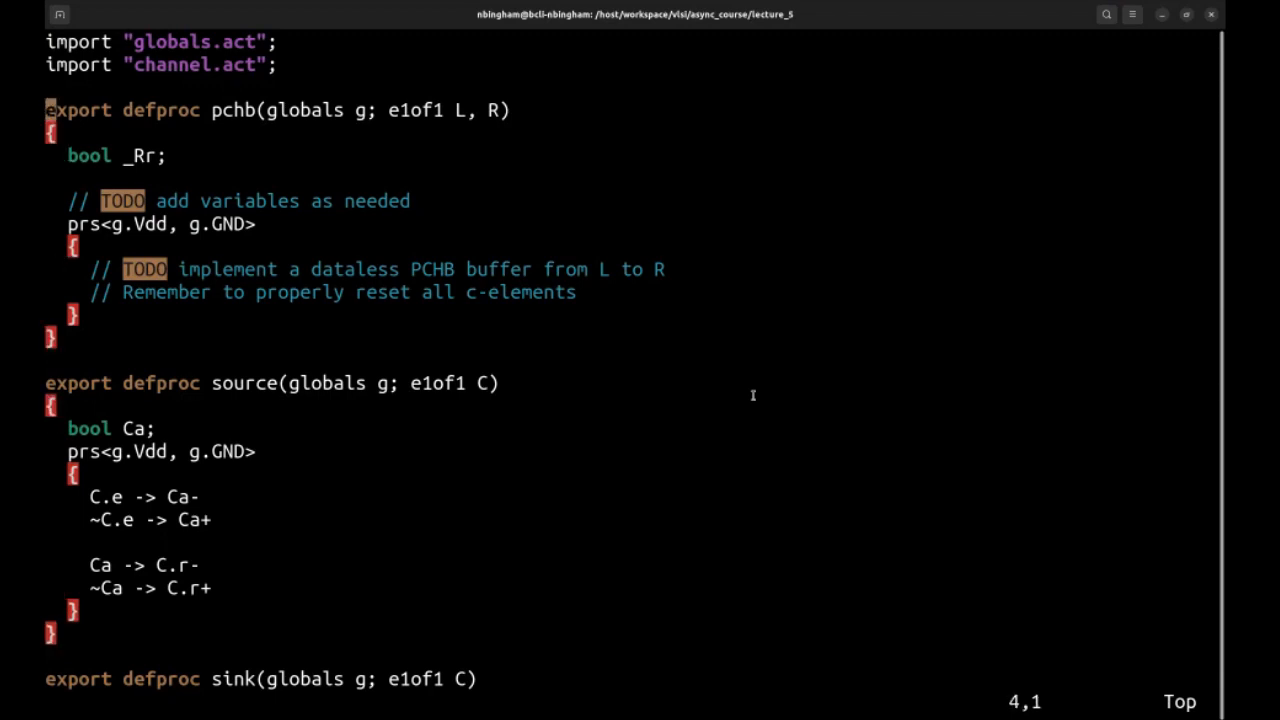
{"action": "key", "text": "V"}
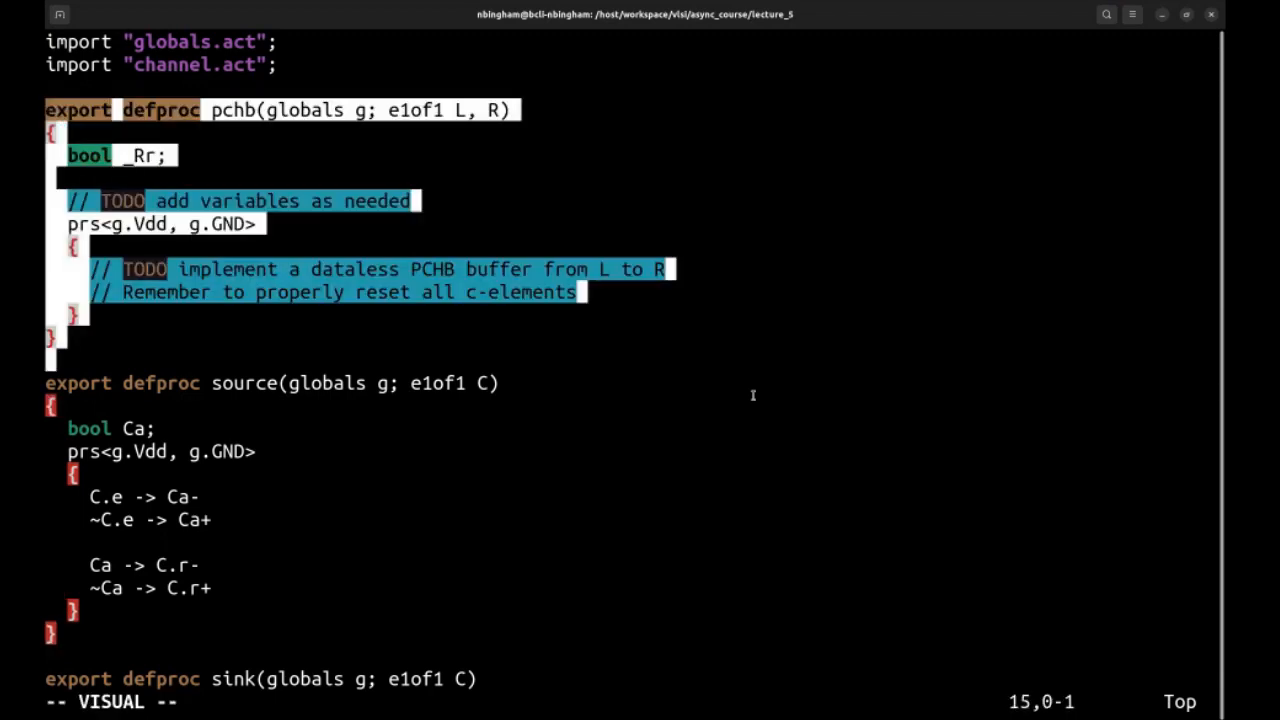
{"action": "key", "text": "Escape"}
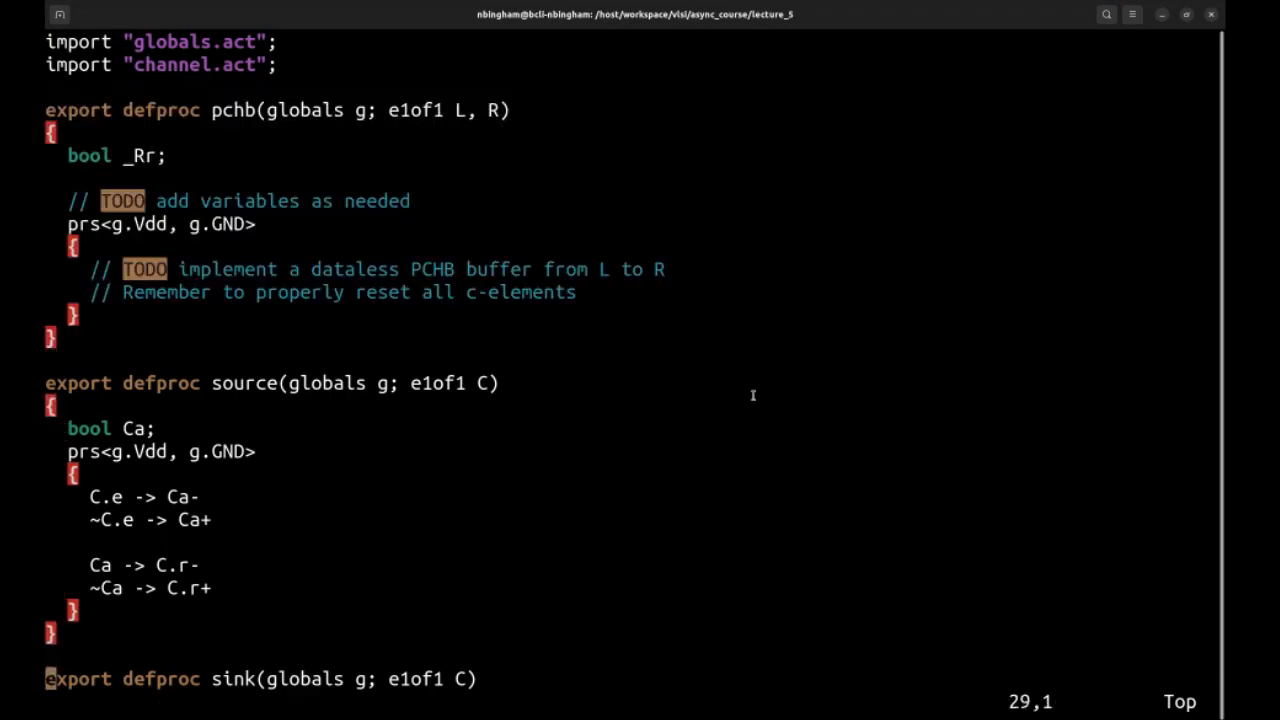
Highlight the sink's e1of1 L, R channel declaration, then quit e1.act with :q.
{"action": "scroll", "scroll_direction": "down", "scroll_amount": 3}
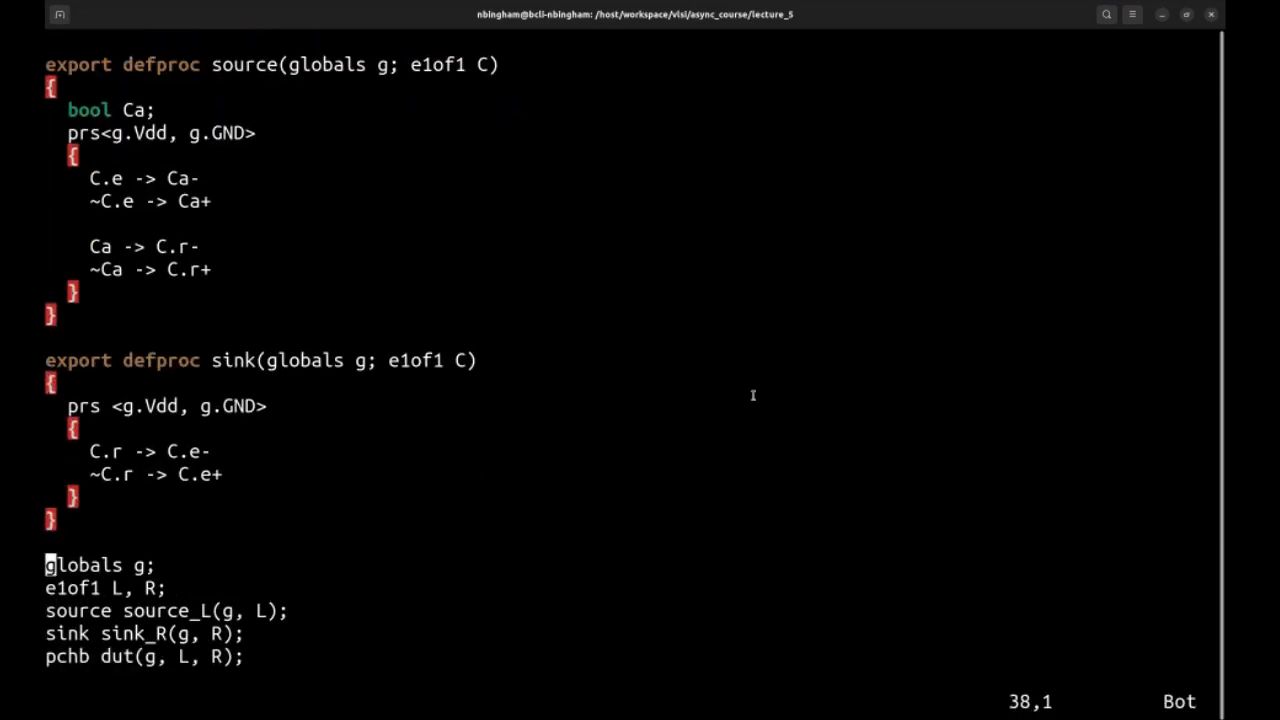
{"action": "key", "text": "V"}
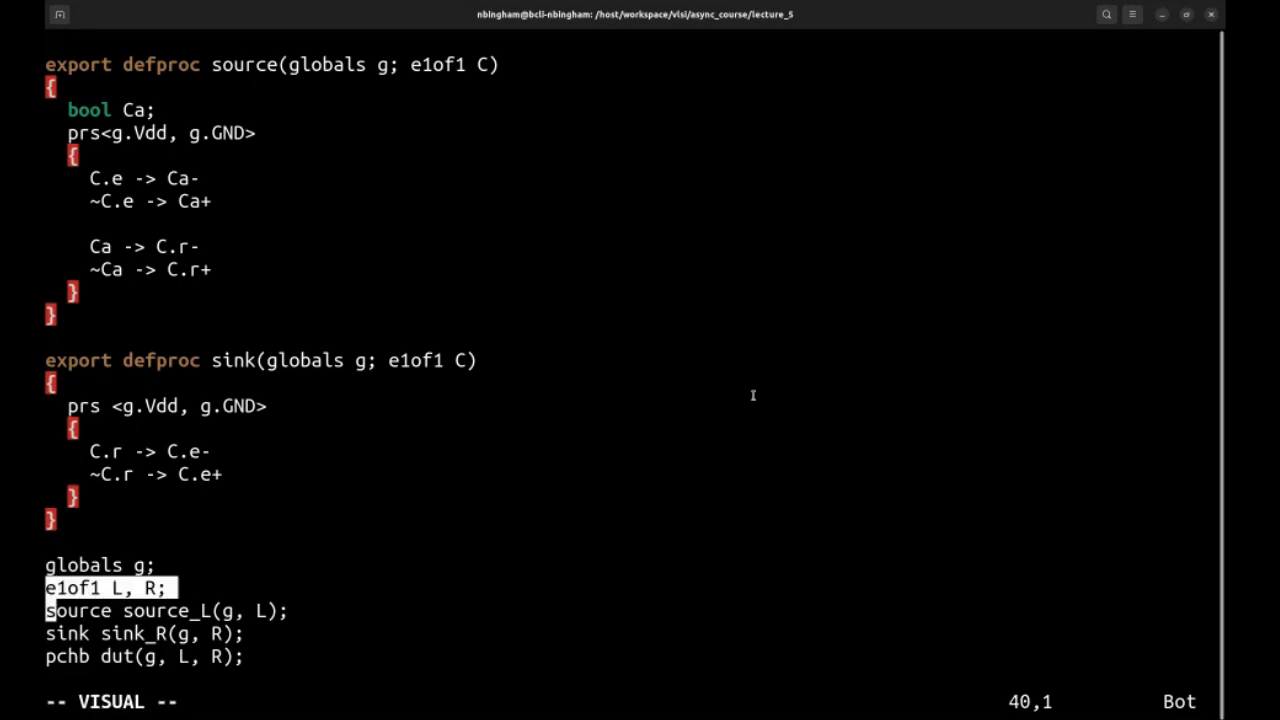
{"action": "key", "text": "Escape"}
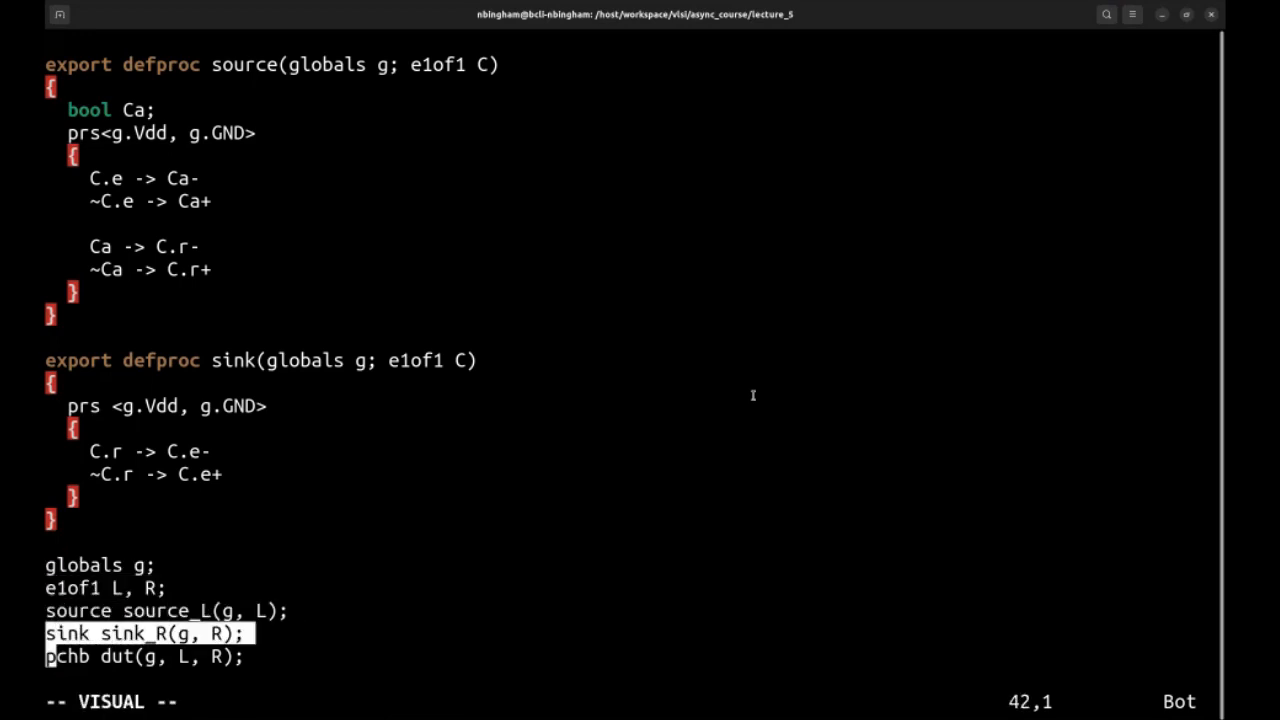
{"action": "key", "text": "j"}
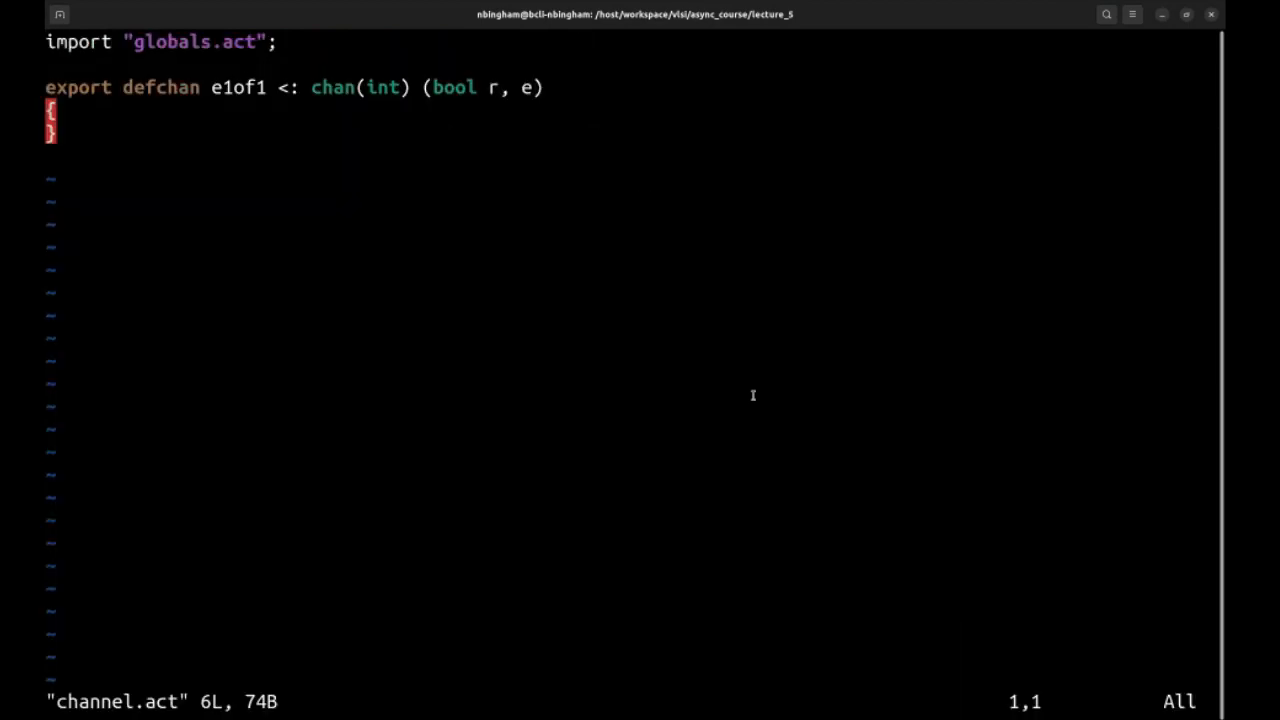
{"action": "type", "text": ":q"}
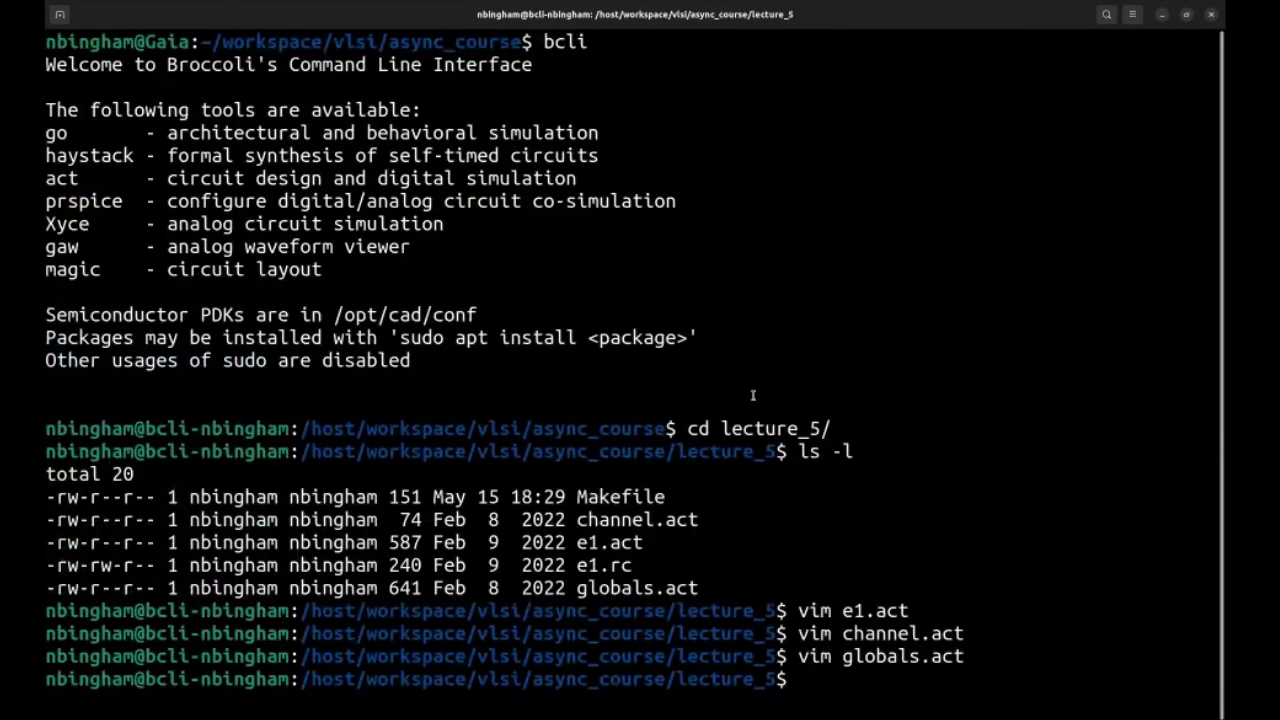
Type vim e1. at the prompt, then bring up the Weak Condition Half Buffer deck.
{"action": "type", "text": "vim e1."}
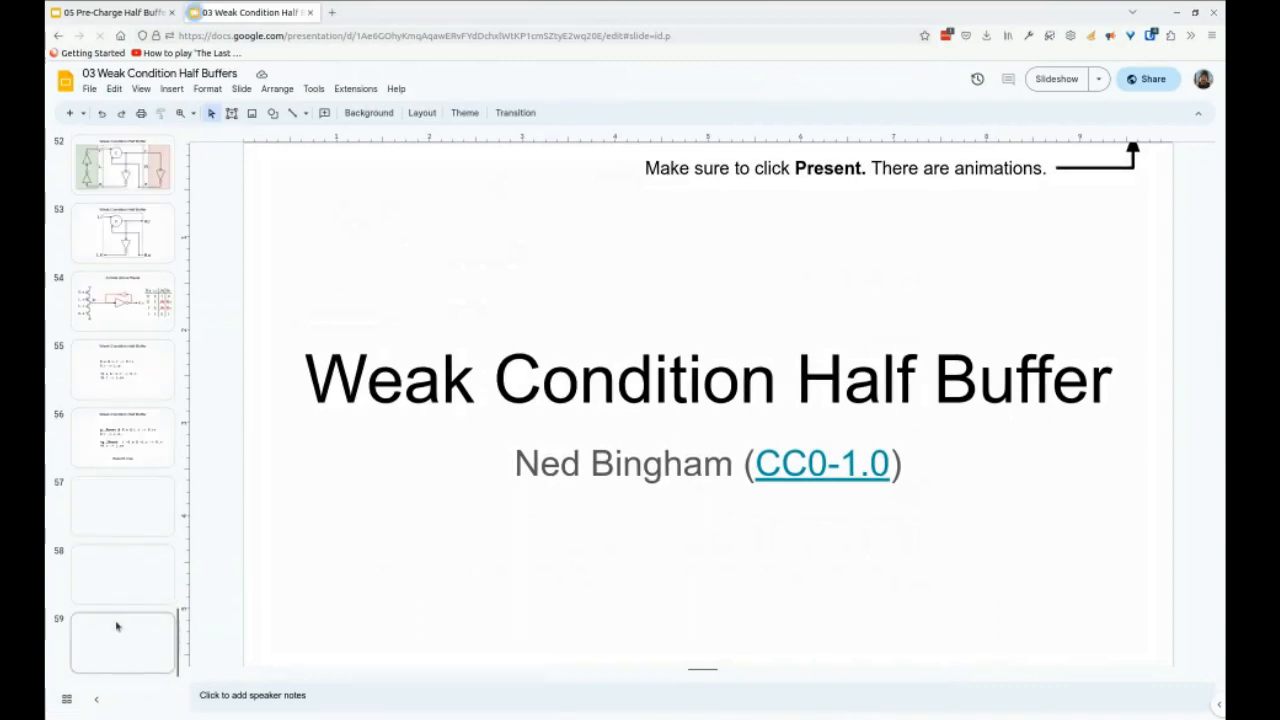
View the reset-high rules slide, then slide 55 with the plain handshake rules.
{"action": "left_click", "coordinate": [122, 573]}
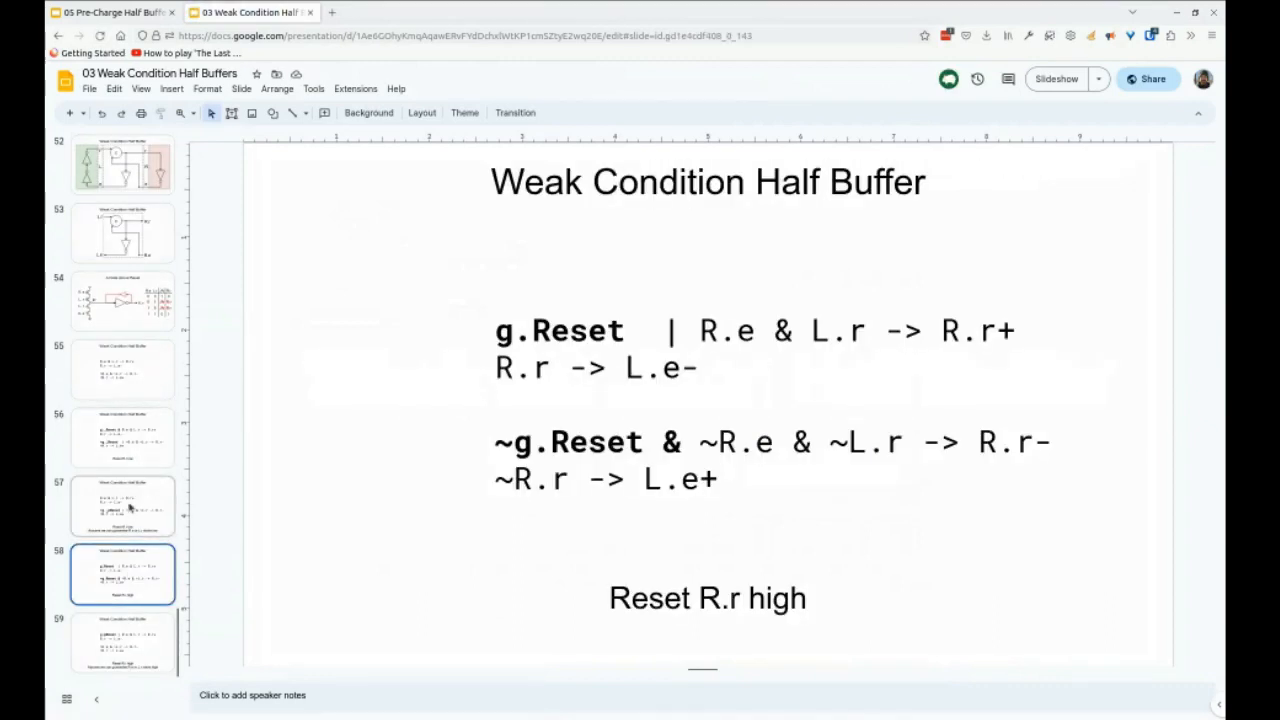
{"action": "left_click", "coordinate": [122, 369]}
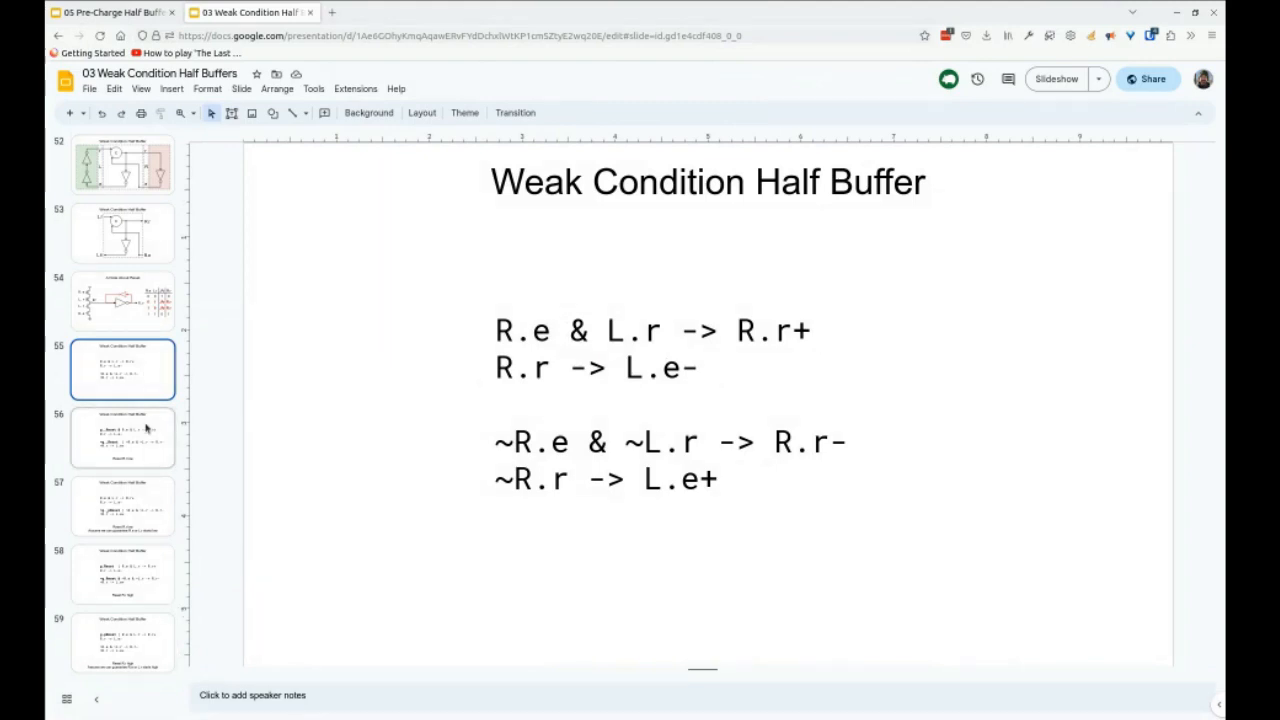
{"action": "mouse_move", "coordinate": [146, 459]}
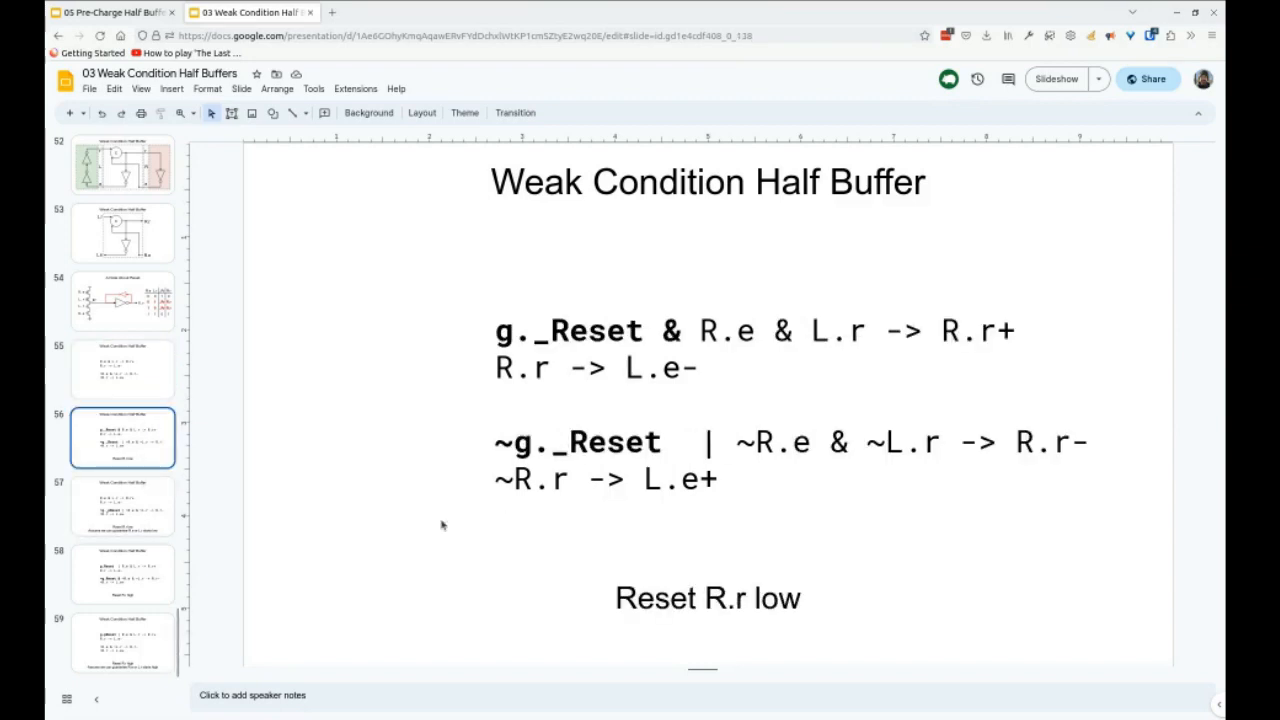
{"action": "mouse_move", "coordinate": [320, 511]}
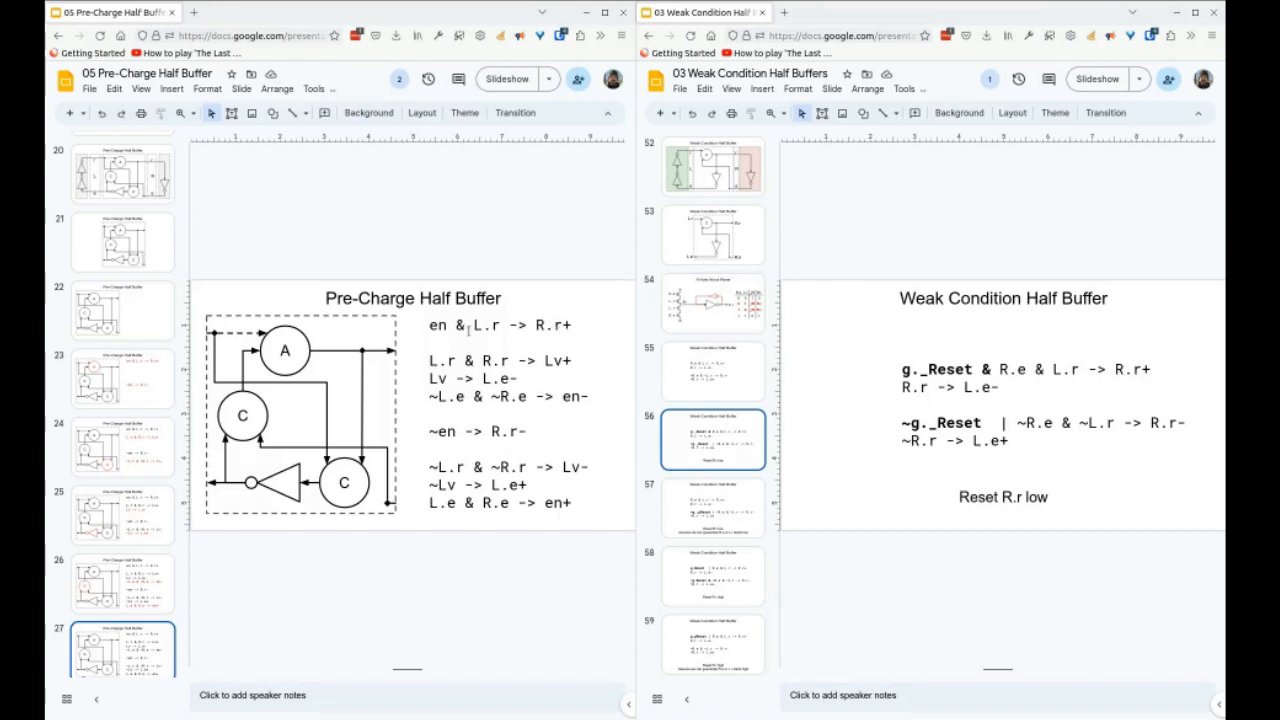
{"action": "double_click", "coordinate": [485, 325]}
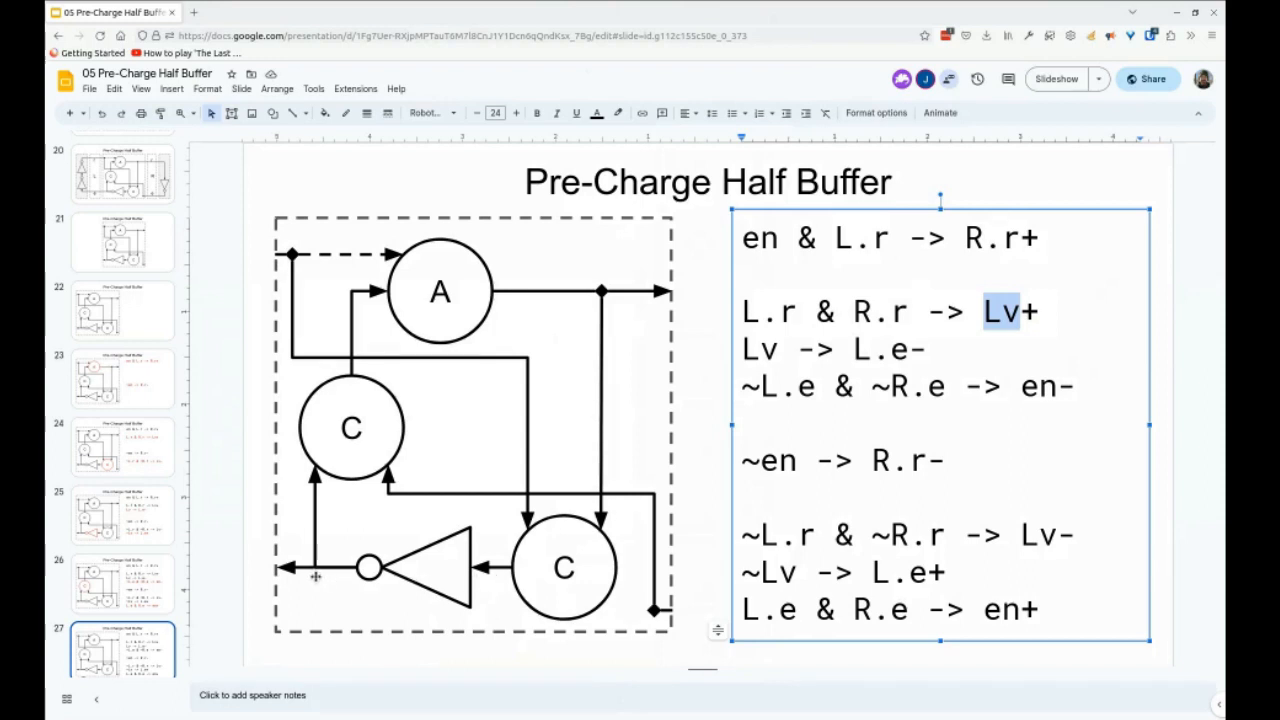
{"action": "mouse_move", "coordinate": [375, 241]}
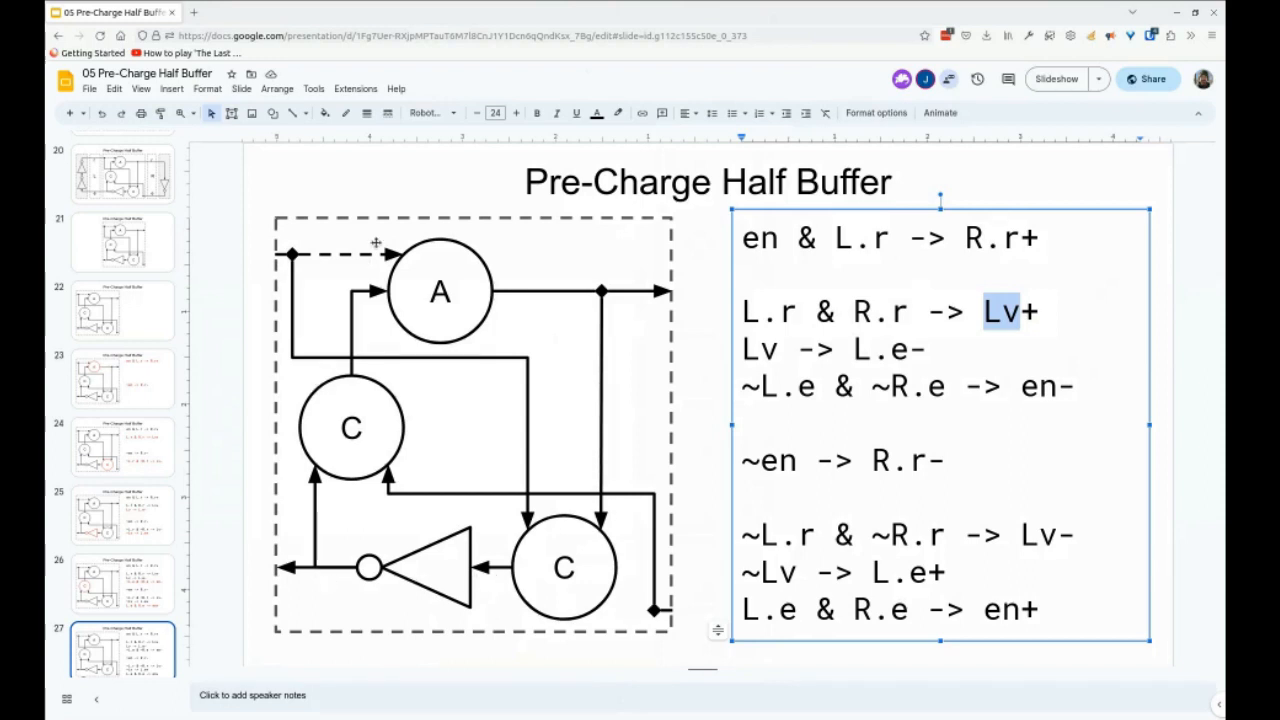
{"action": "mouse_move", "coordinate": [385, 293]}
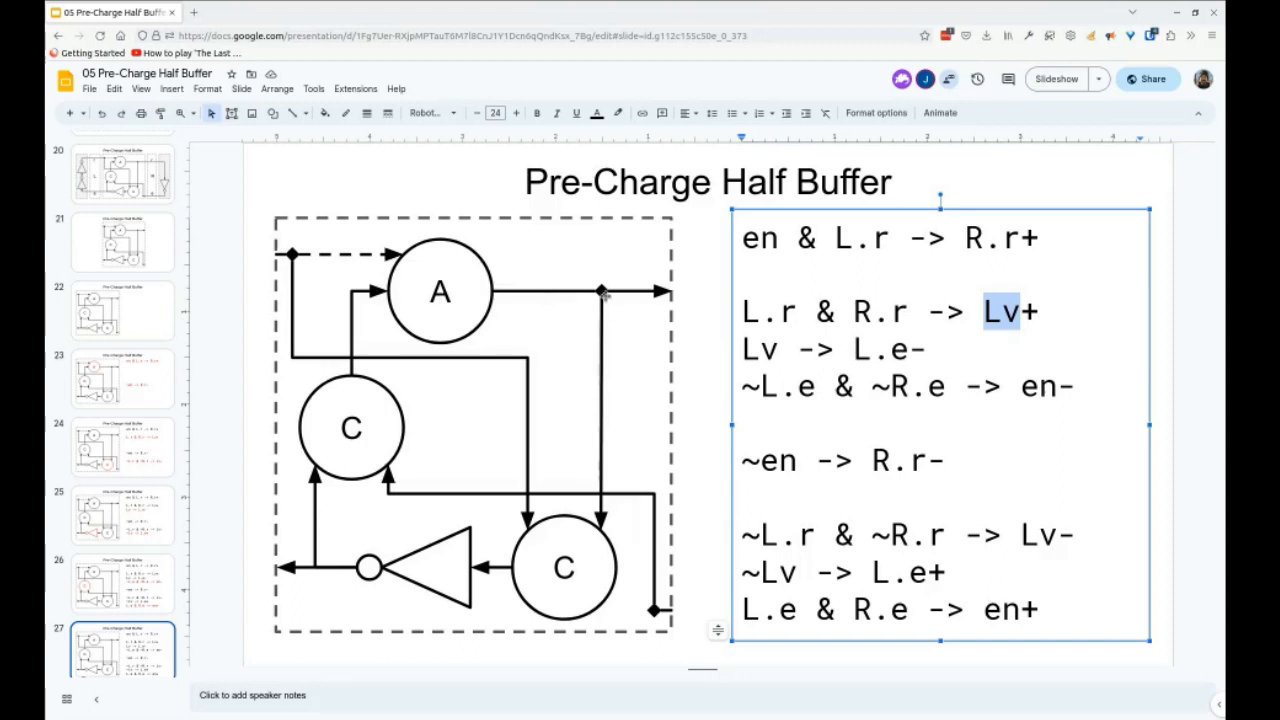
{"action": "mouse_move", "coordinate": [491, 573]}
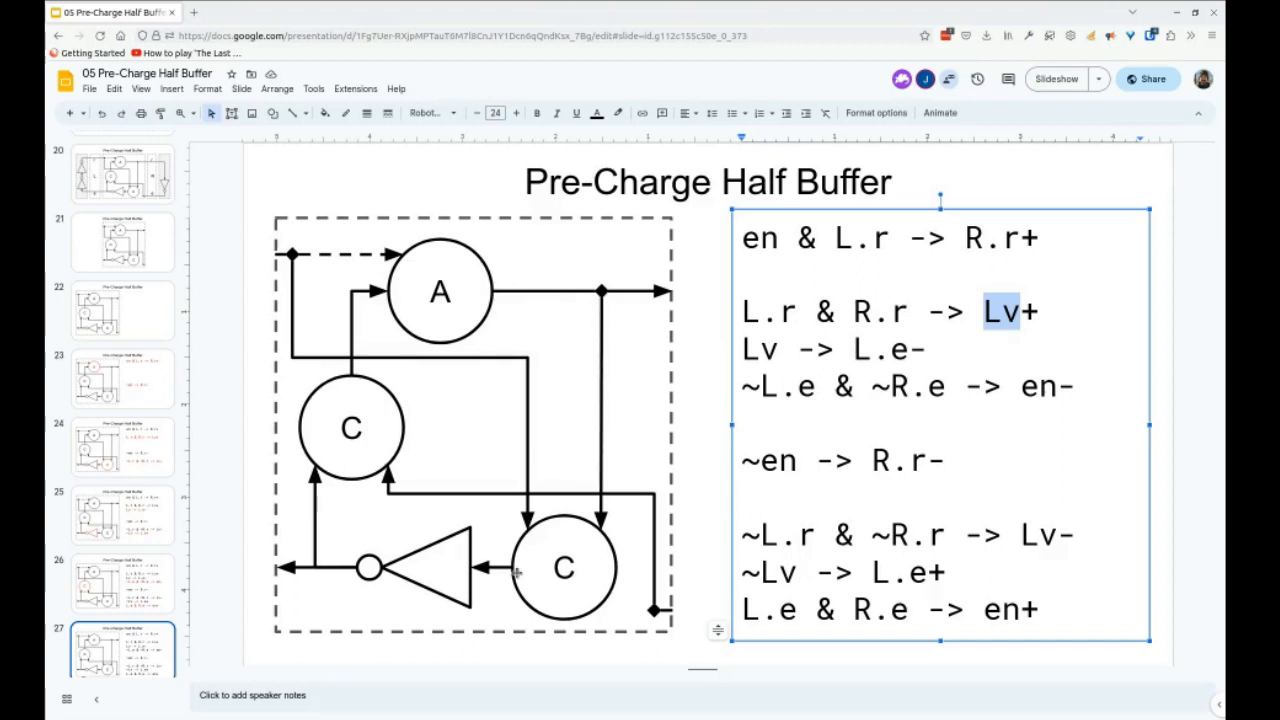
{"action": "mouse_move", "coordinate": [372, 597]}
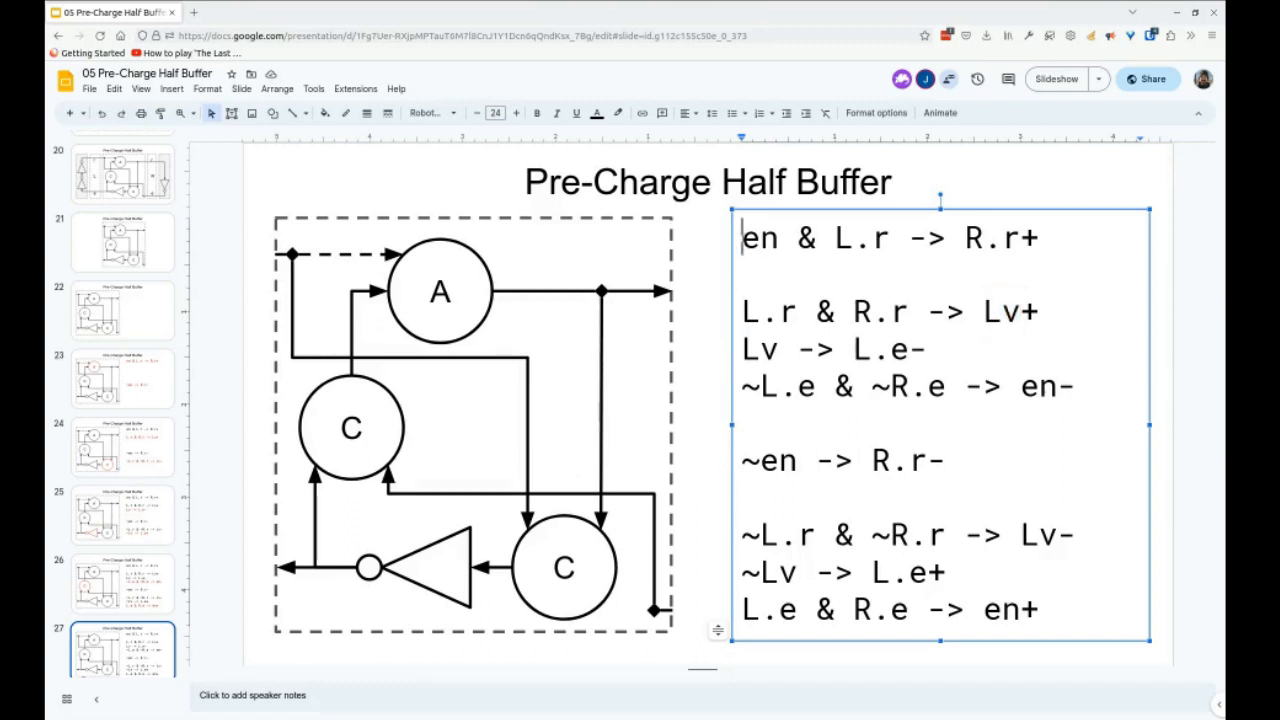
Select all production rules in the slide's text box, then deselect.
{"action": "key", "text": "ctrl+a"}
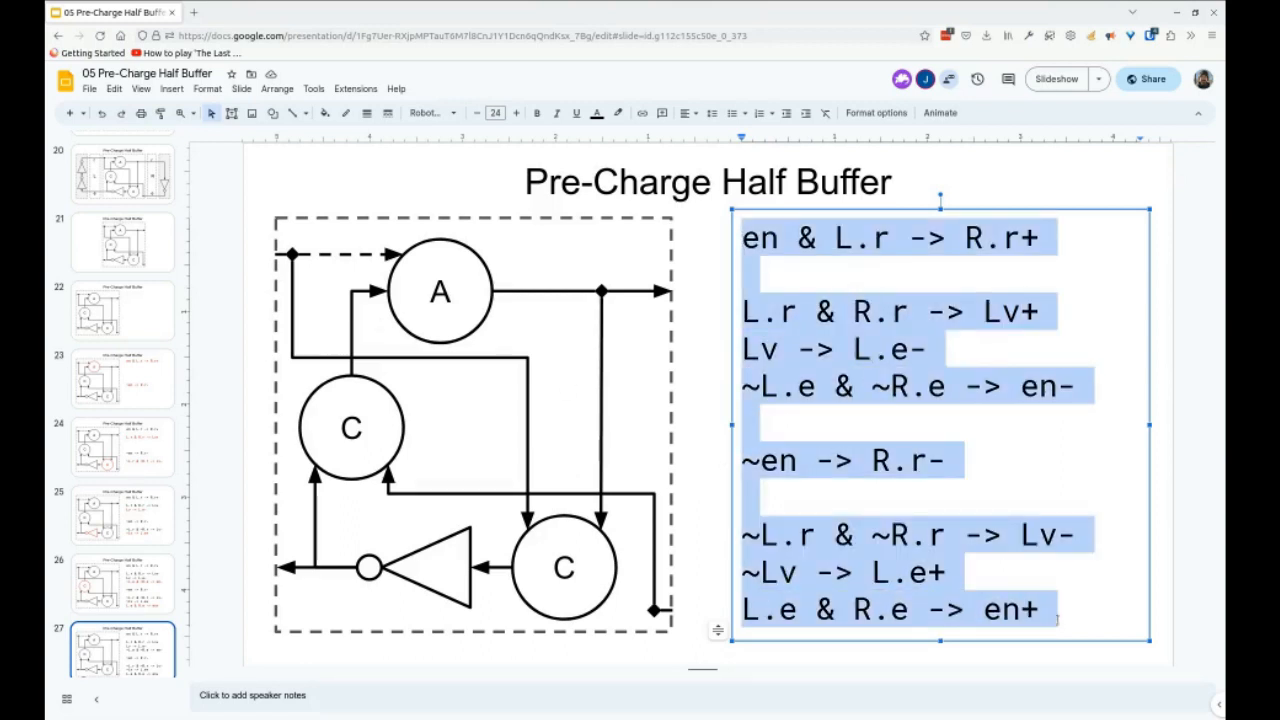
{"action": "left_click", "coordinate": [1038, 610]}
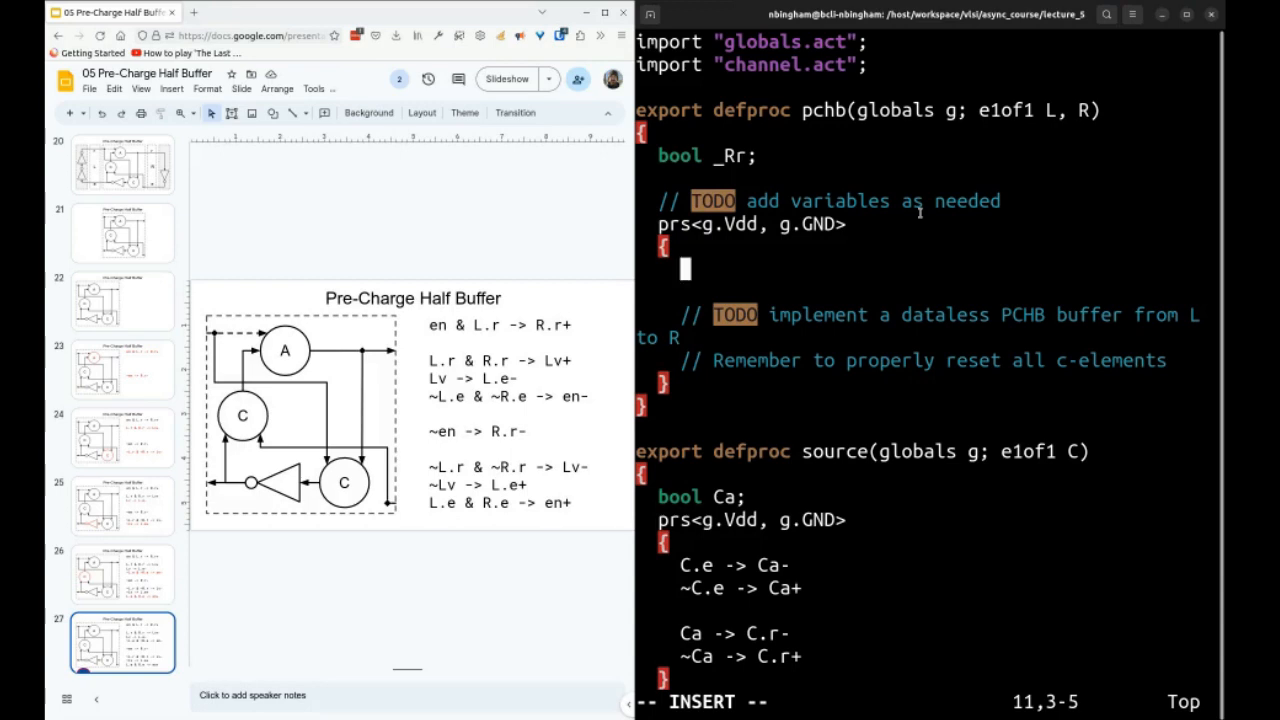
Type the first en & L rules with ~_Rr and L.r, and declare bool _Lv.
{"action": "type", "text": "en & L.r -> _Rr-"}
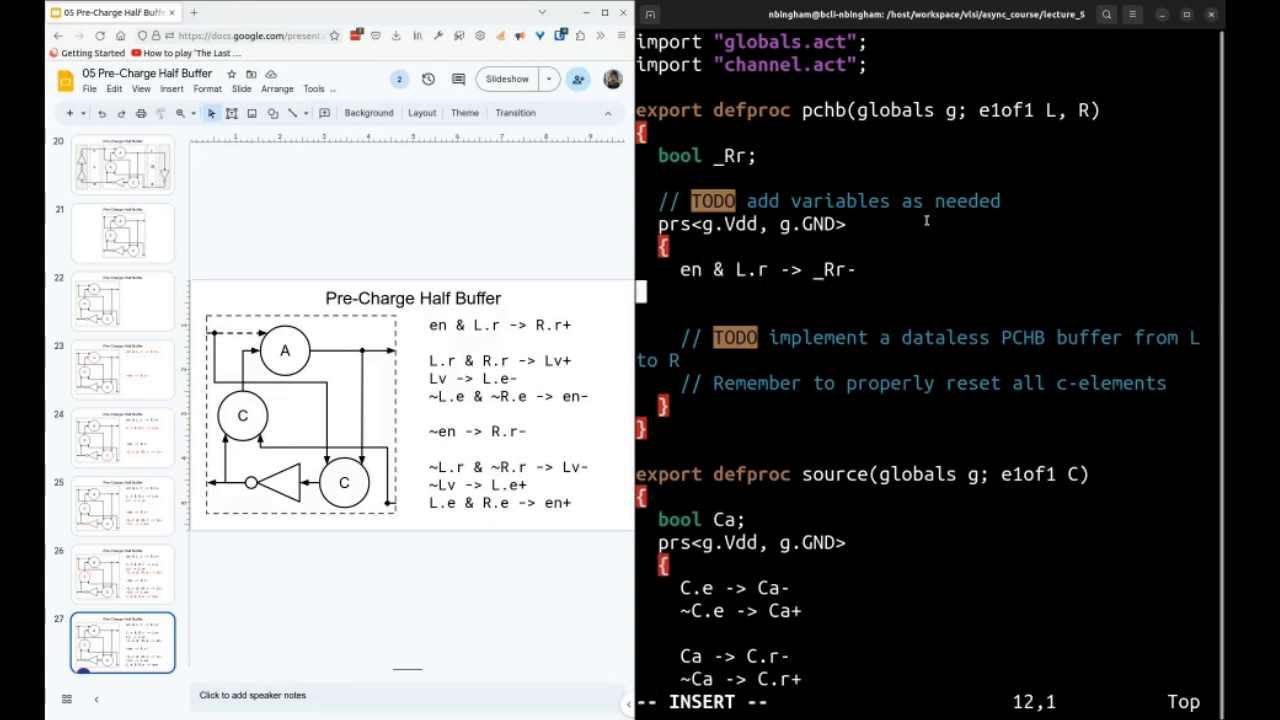
{"action": "type", "text": "~_Rr -> R.r+"}
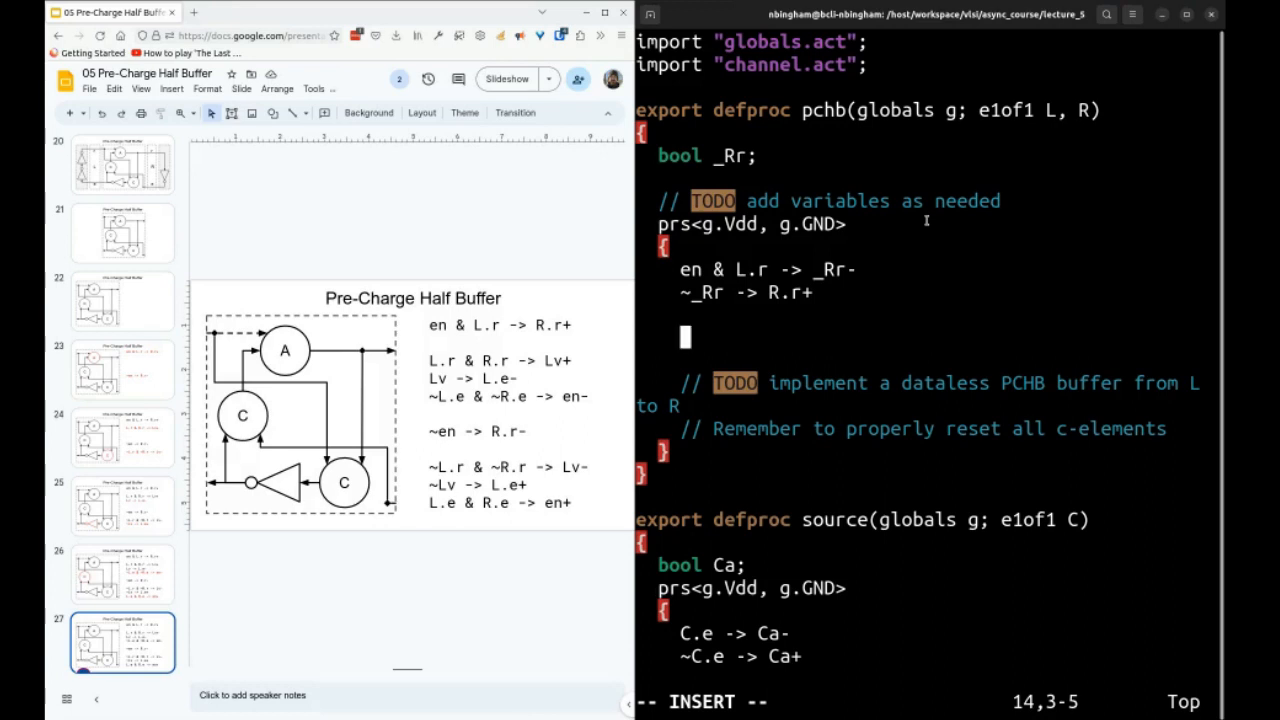
{"action": "type", "text": "L.r & R.r ->"}
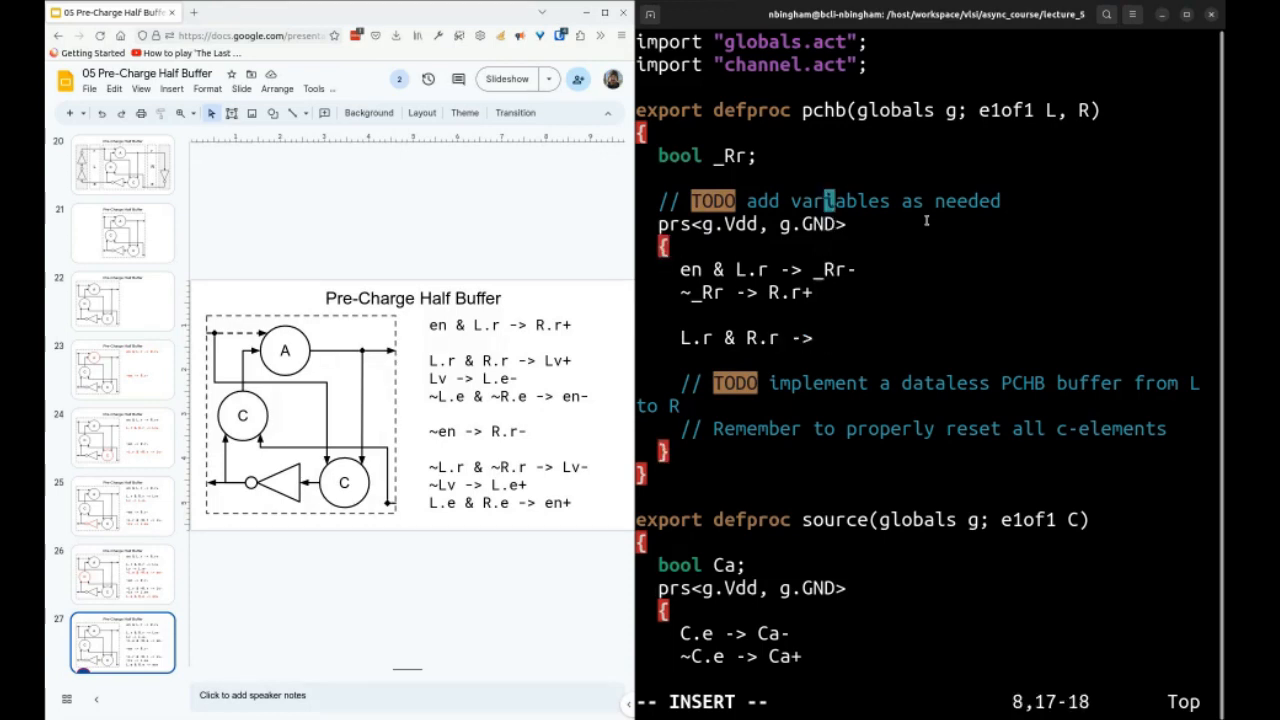
{"action": "type", "text": "bool"}
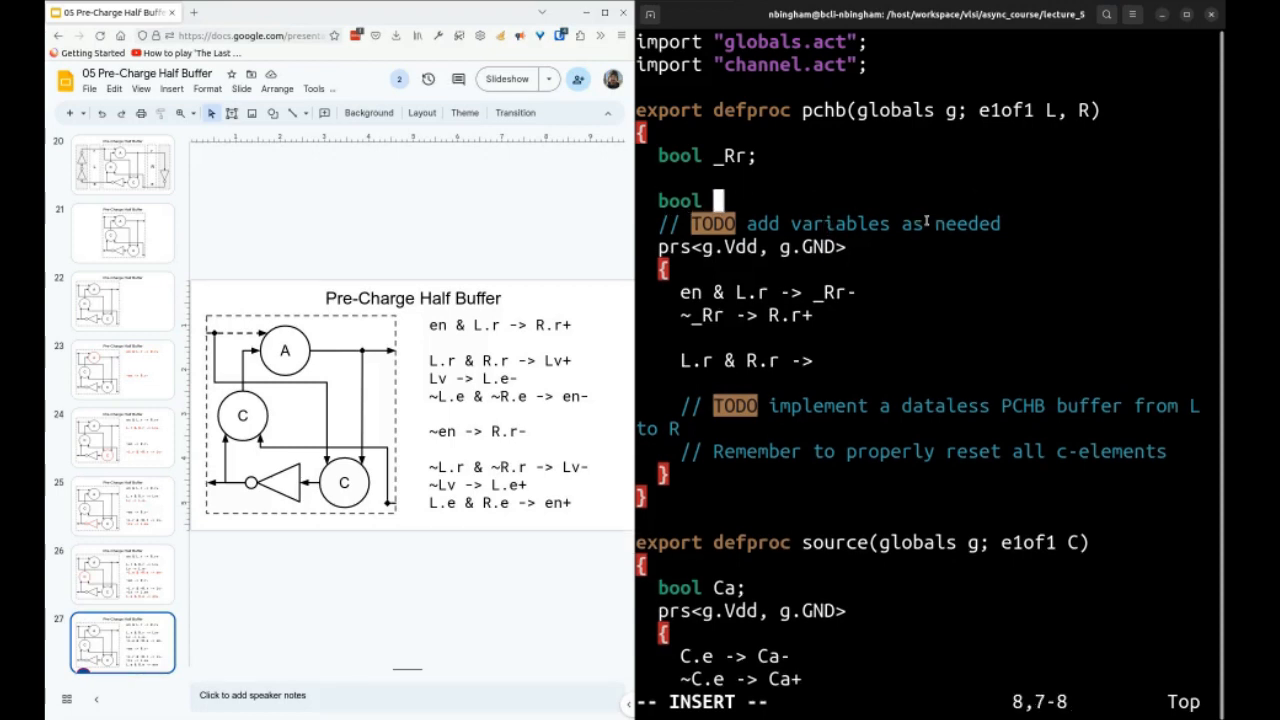
{"action": "type", "text": "_L"}
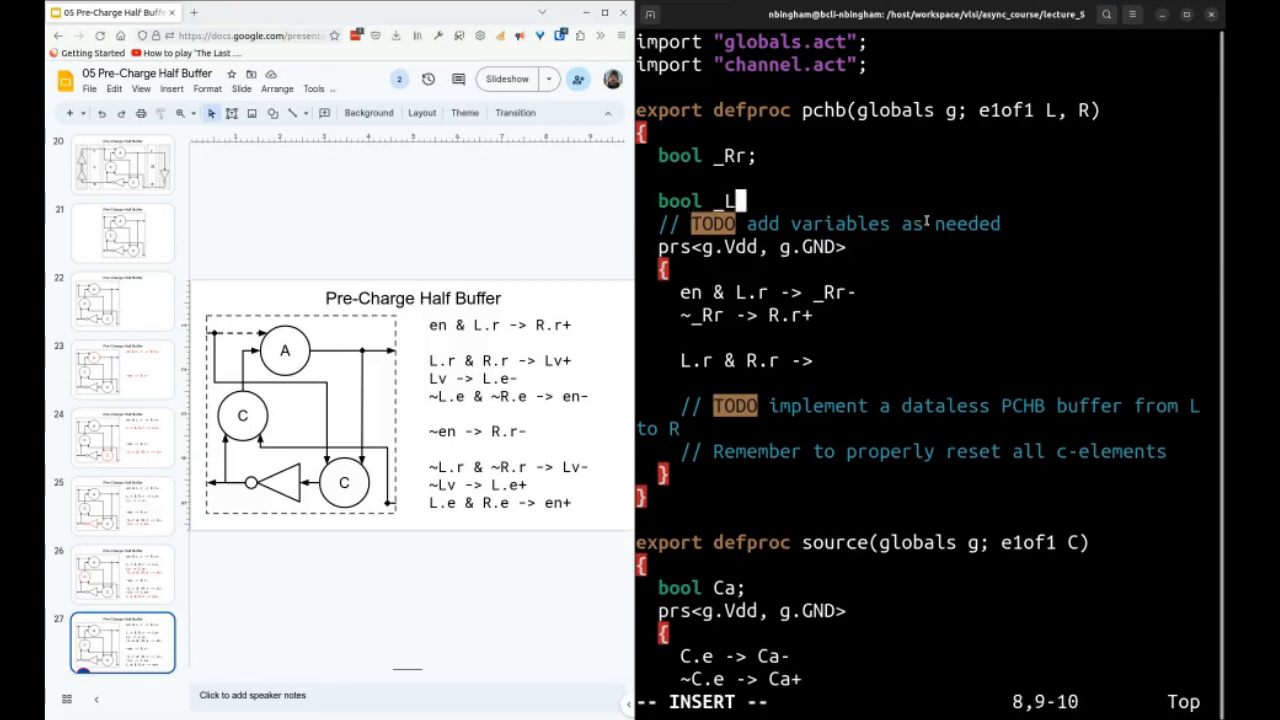
{"action": "type", "text": "v;"}
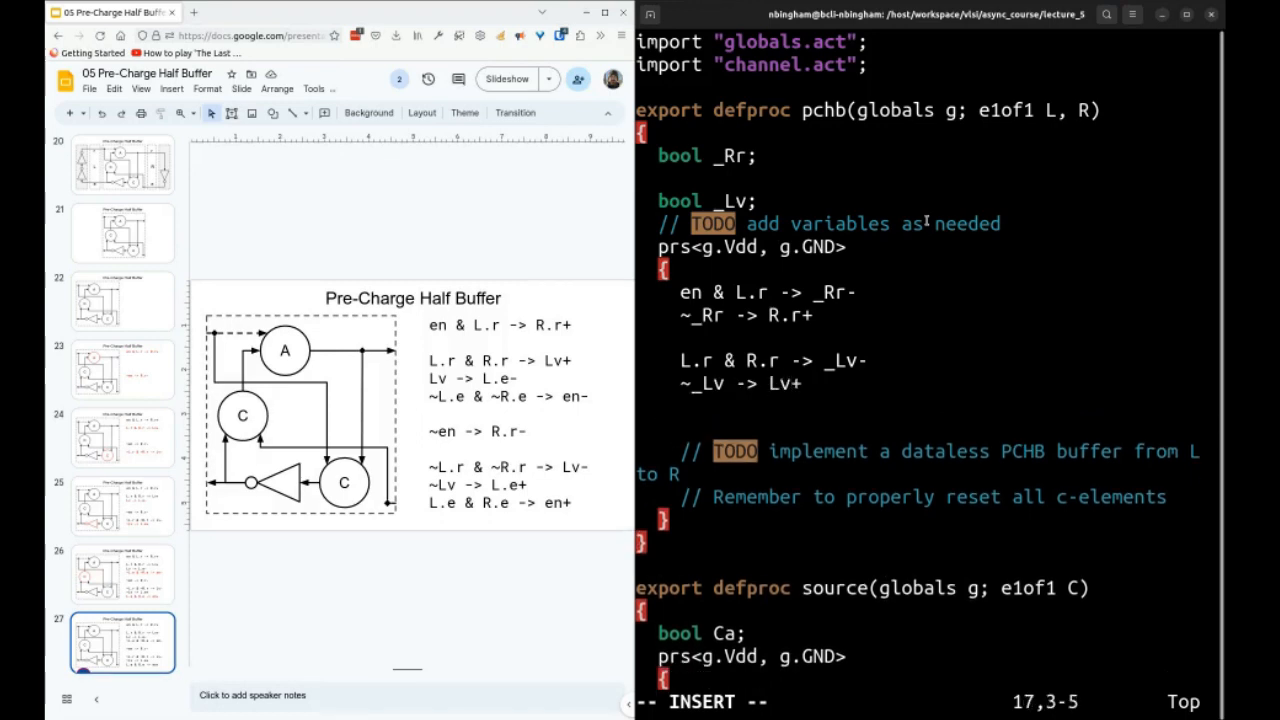
Add the Lv and L.e & ~R.e rules, declare bool _en, and write _en -> en-.
{"action": "type", "text": "Lv -> L.e-"}
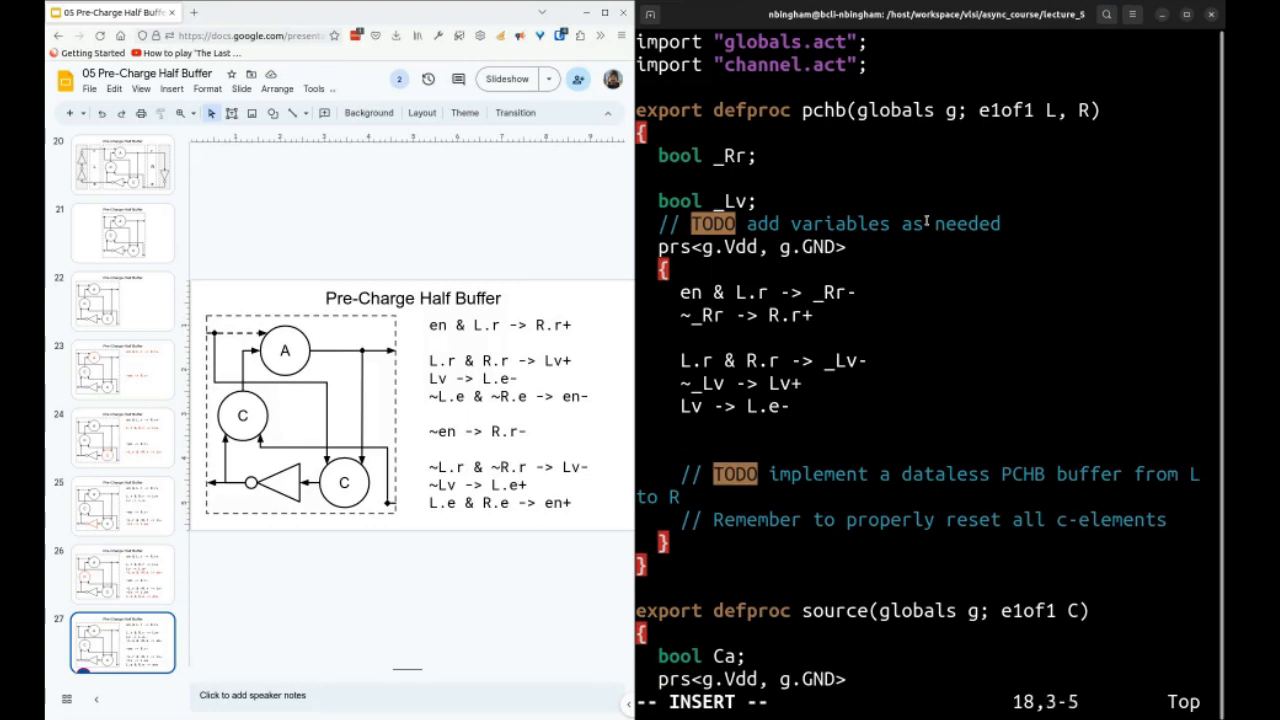
{"action": "type", "text": "~"}
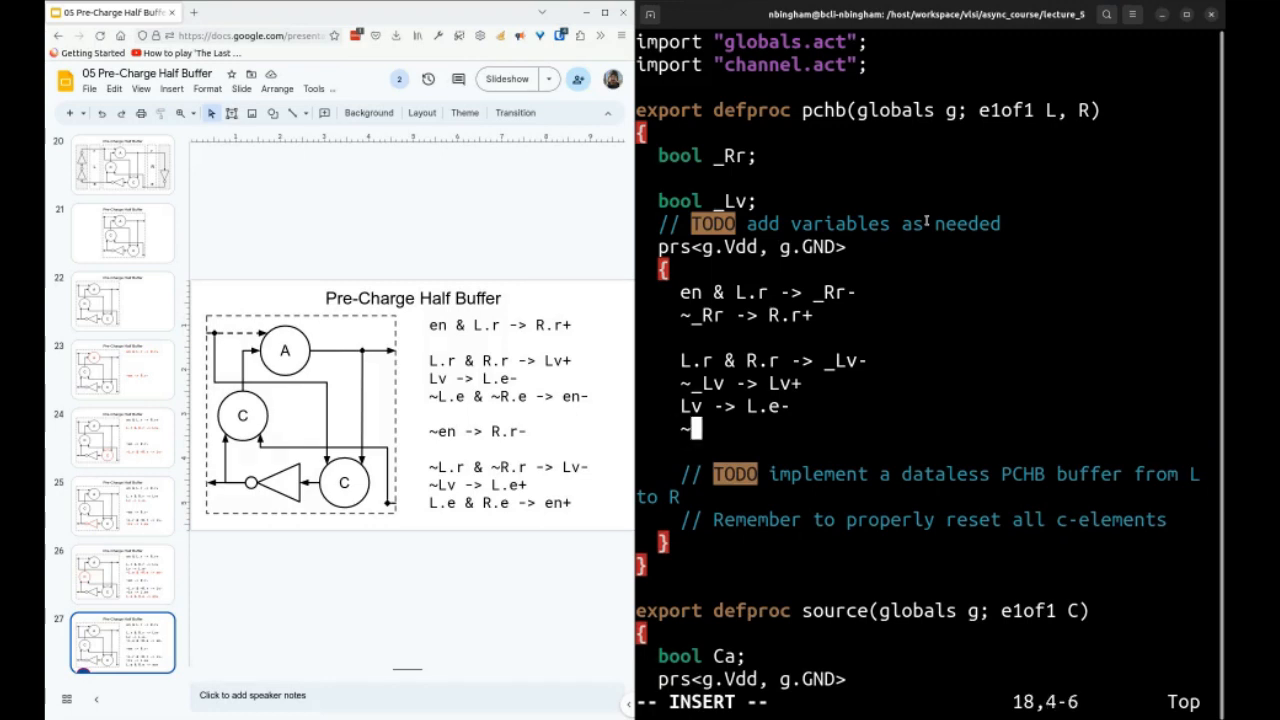
{"action": "type", "text": "L.e & ~R.e ->"}
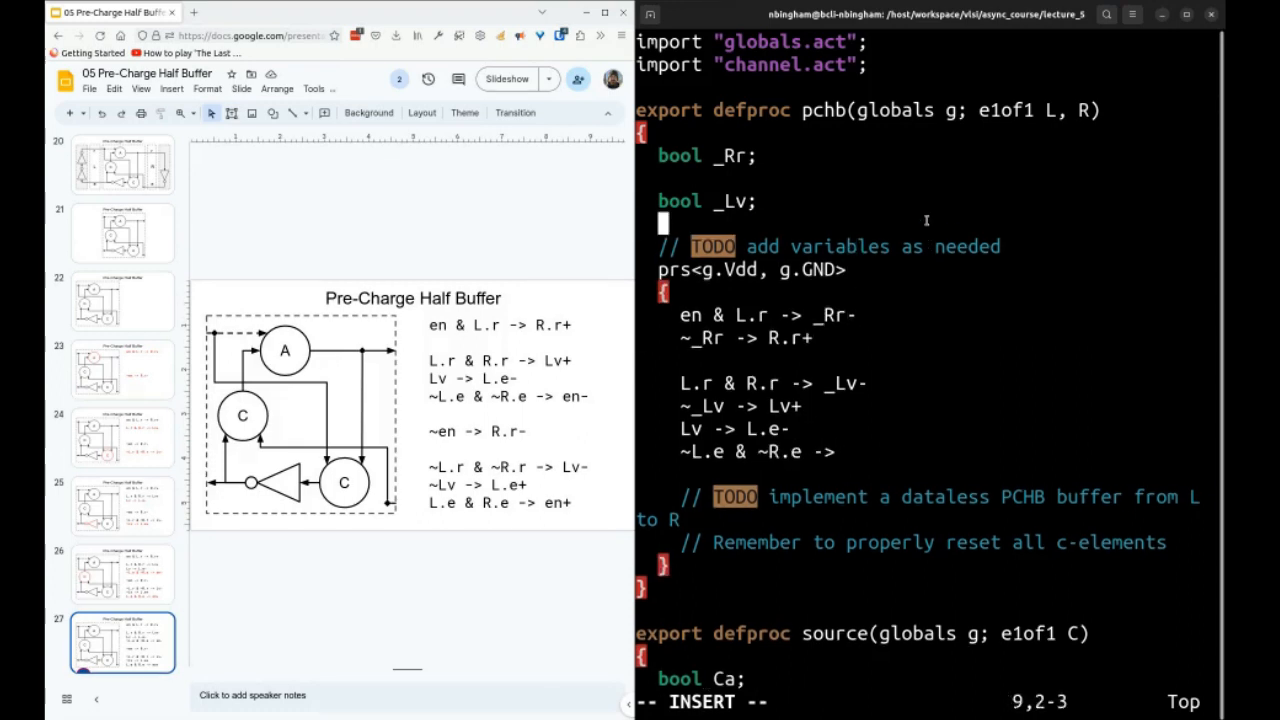
{"action": "type", "text": "bool _"}
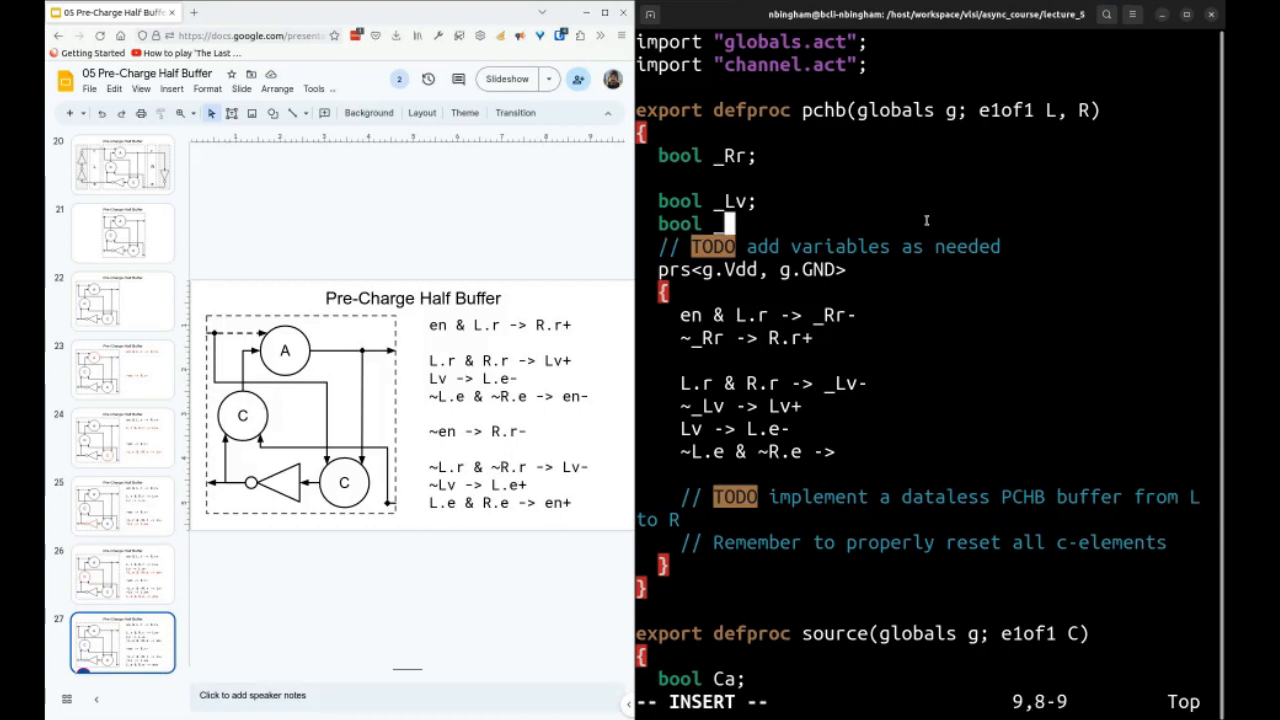
{"action": "type", "text": "en;"}
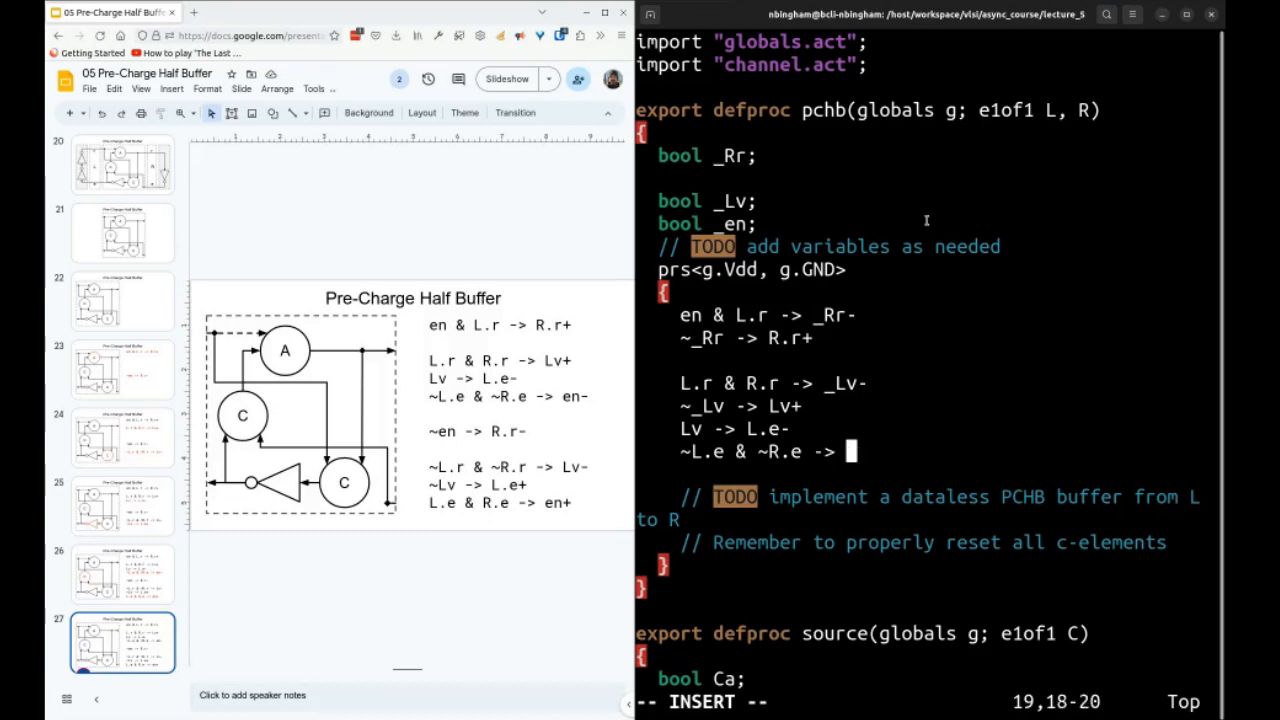
{"action": "type", "text": "_en+"}
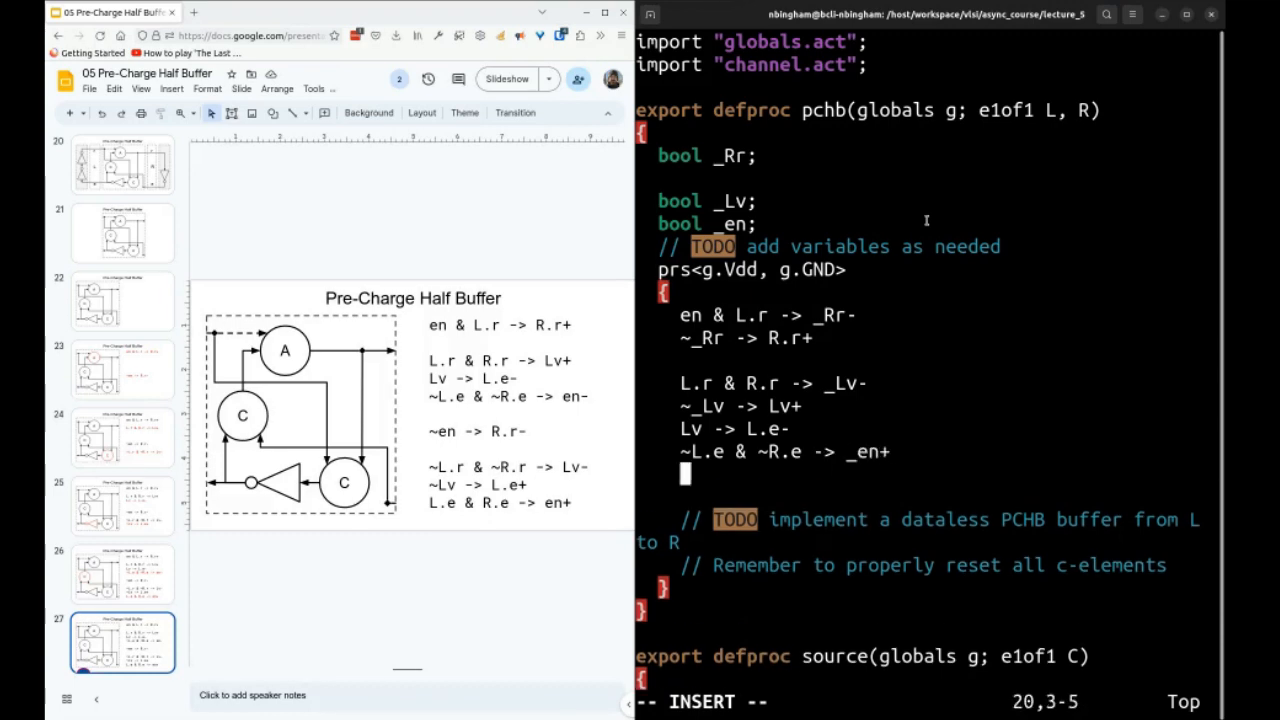
{"action": "type", "text": "_en -> en-"}
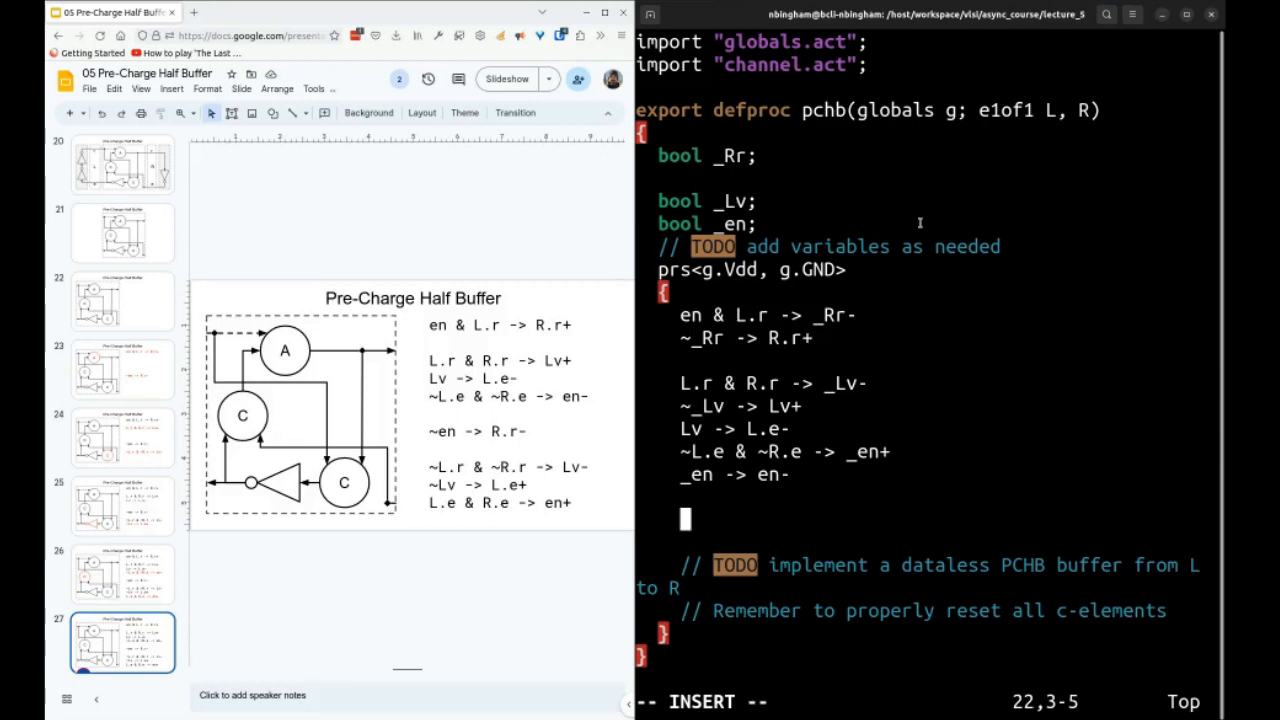
Write the en-guarded _Rr rule and the R.r- transition.
{"action": "type", "text": "~"}
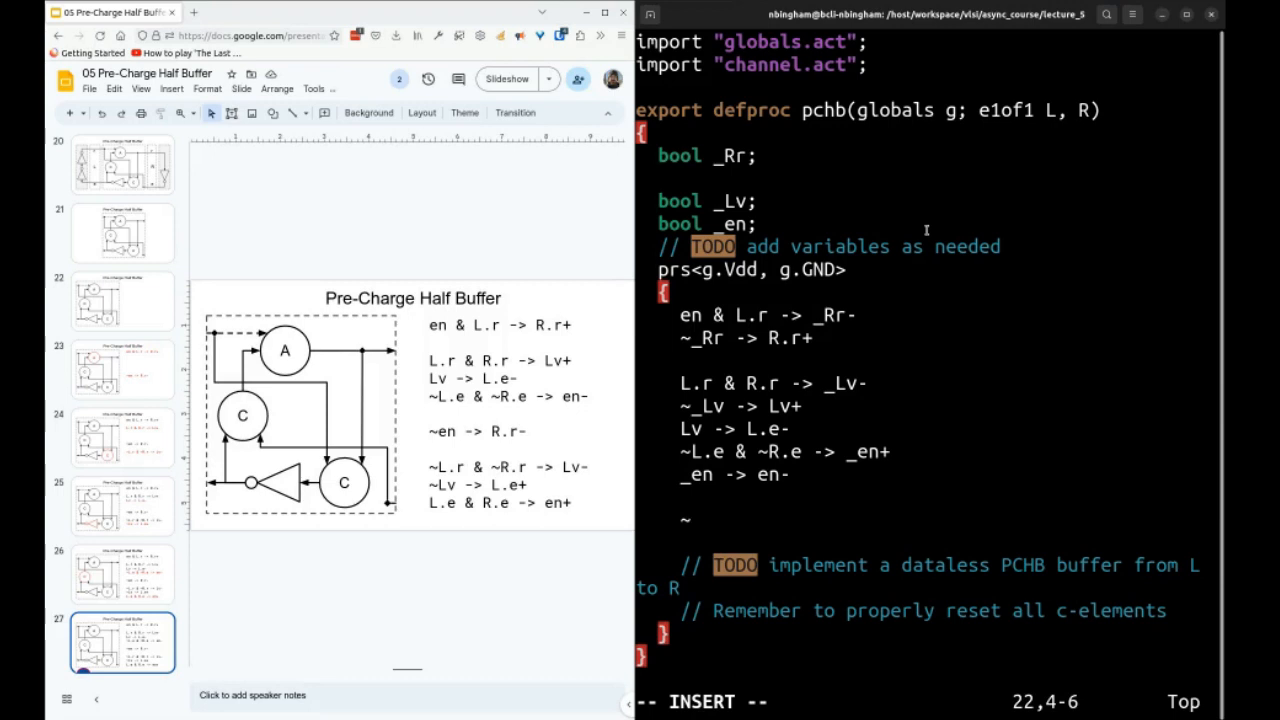
{"action": "type", "text": "en"}
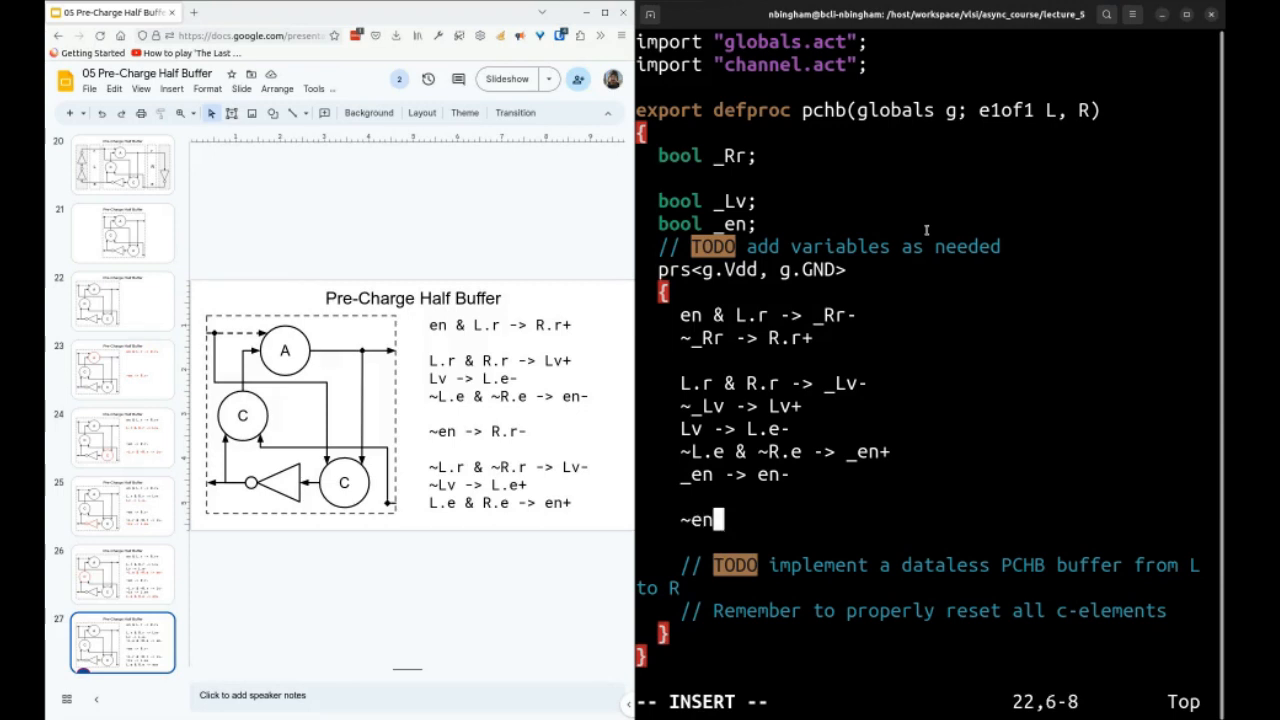
{"action": "type", "text": "-> _R"}
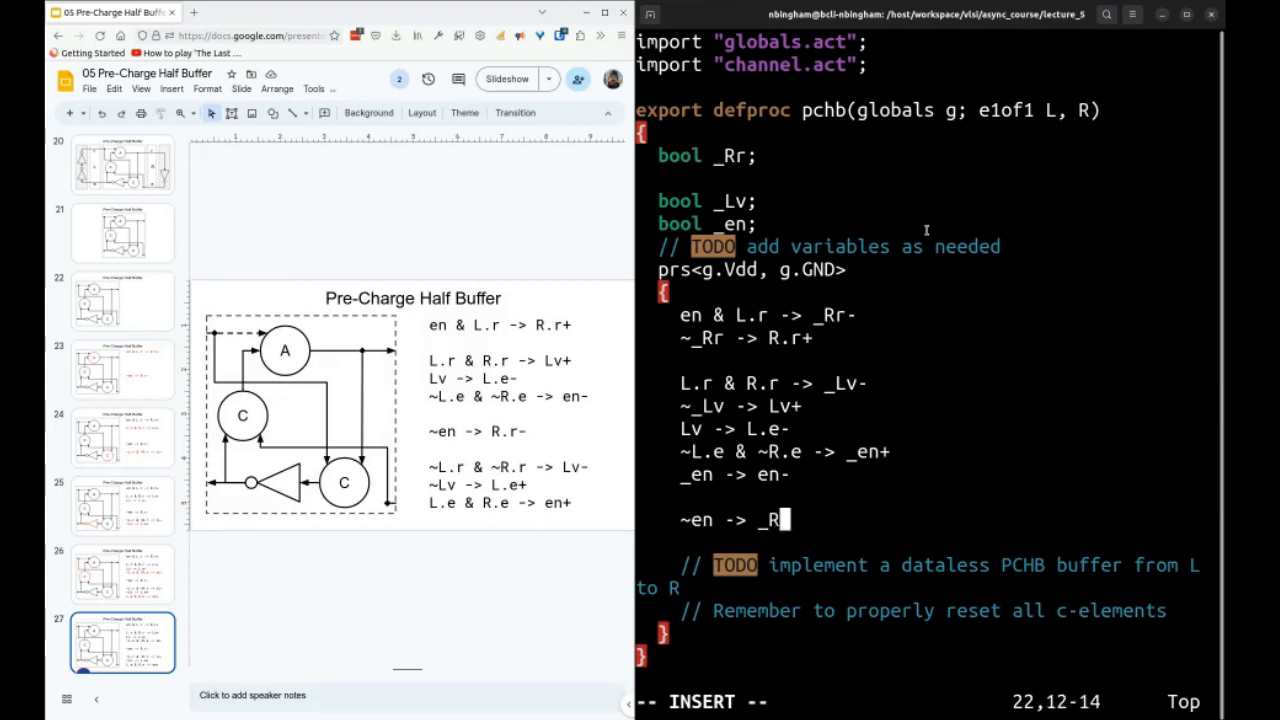
{"action": "type", "text": "r+"}
{"action": "type", "text": "_Rr "}
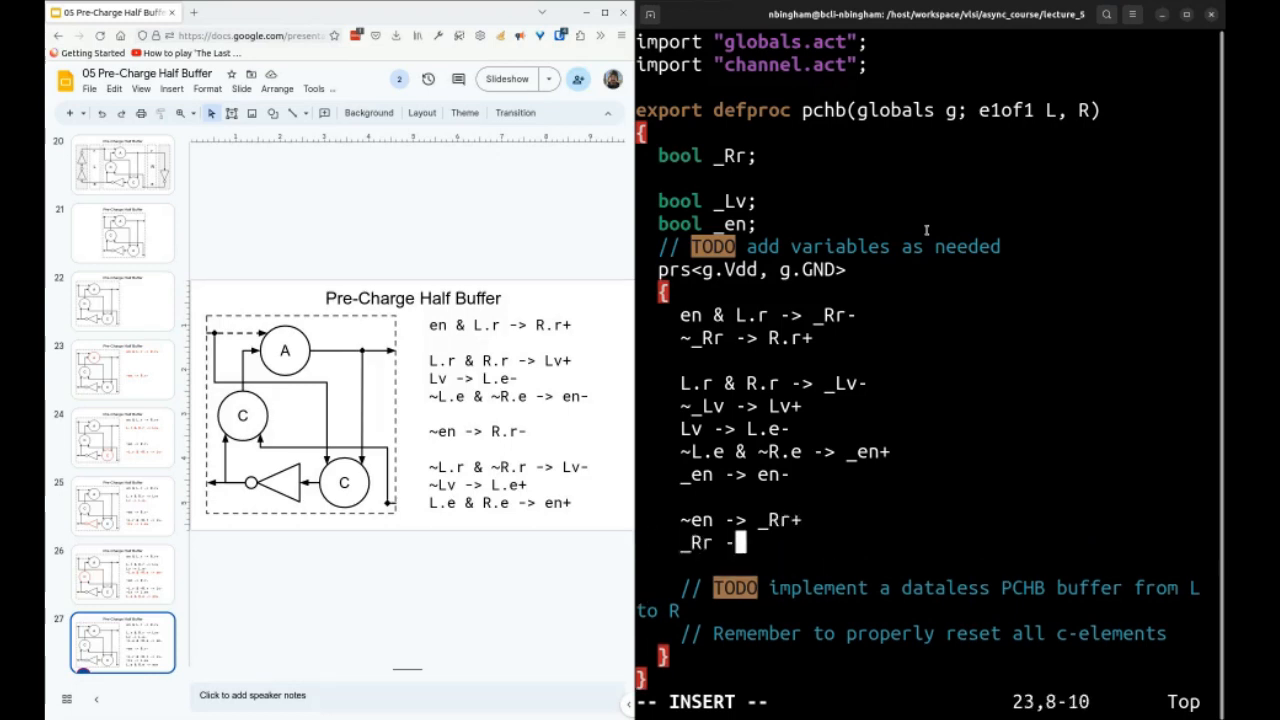
{"action": "type", "text": "-> R.r-"}
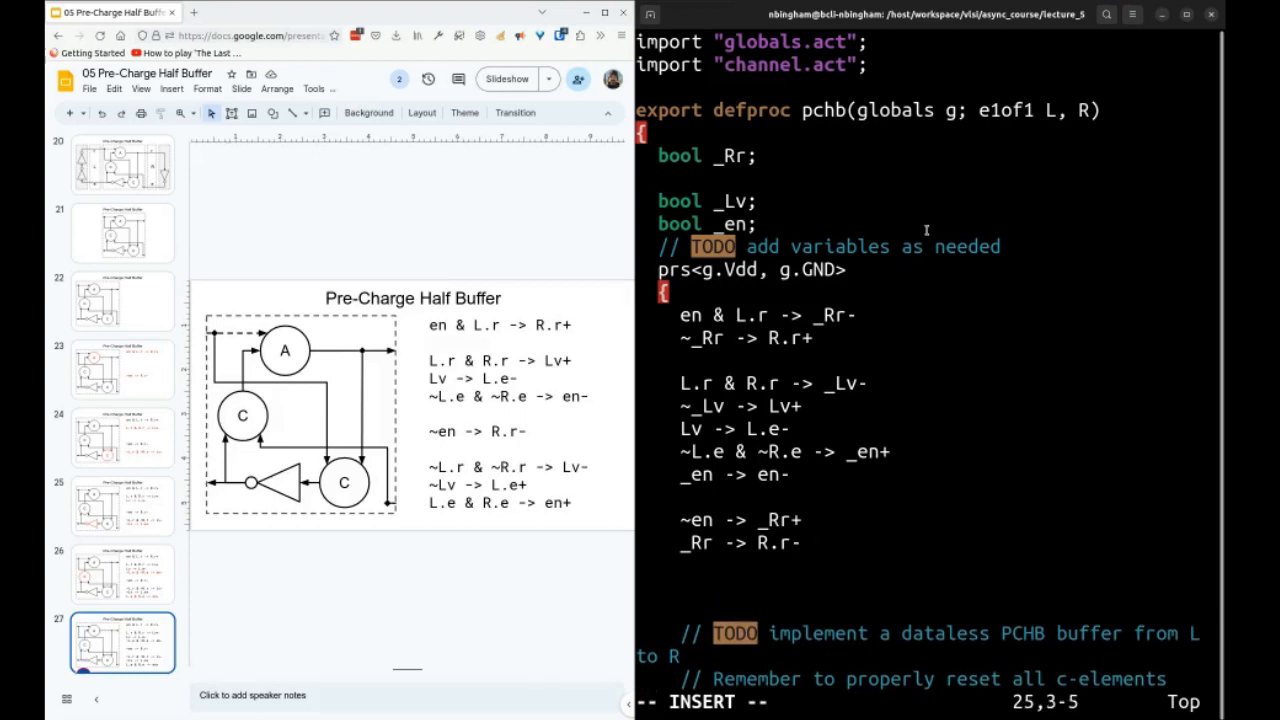
Add the ~L.r _Lv rule, _Lv -> Lv+, the L.e/_en- rule and ~_en -> en+.
{"action": "type", "text": "~"}
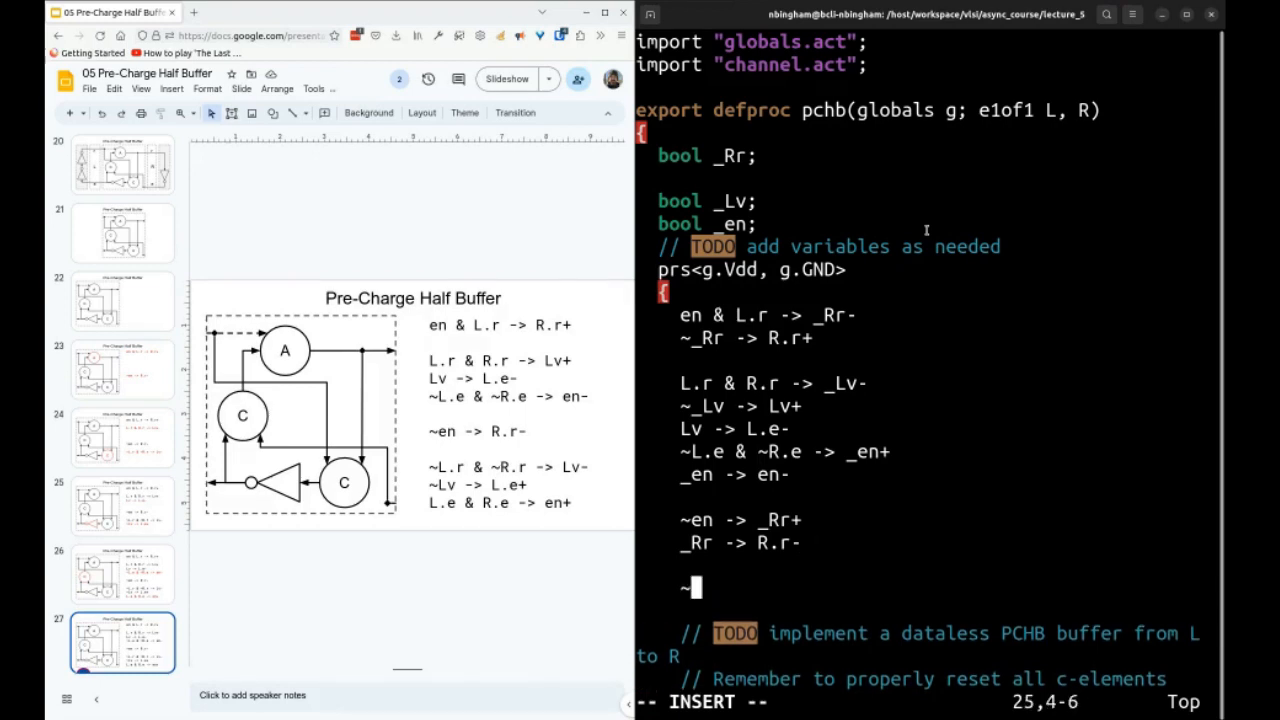
{"action": "type", "text": "L.r"}
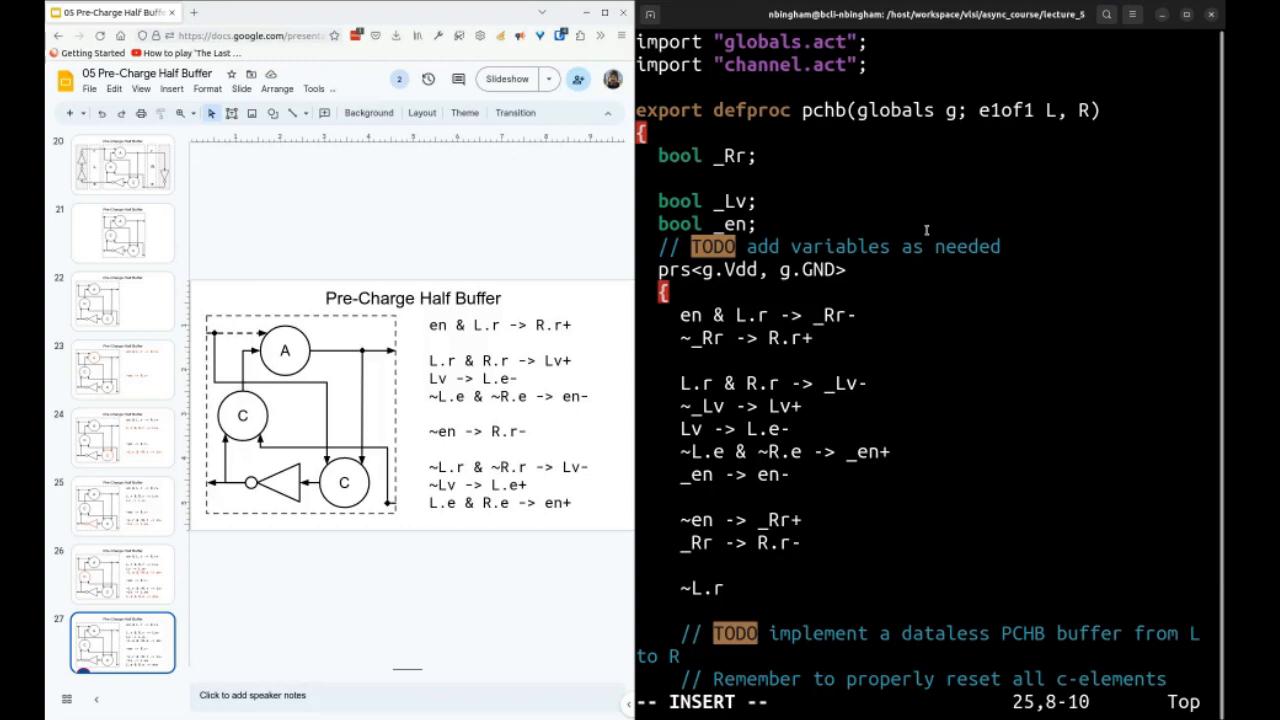
{"action": "type", "text": "& ~R.r -> _Lv+"}
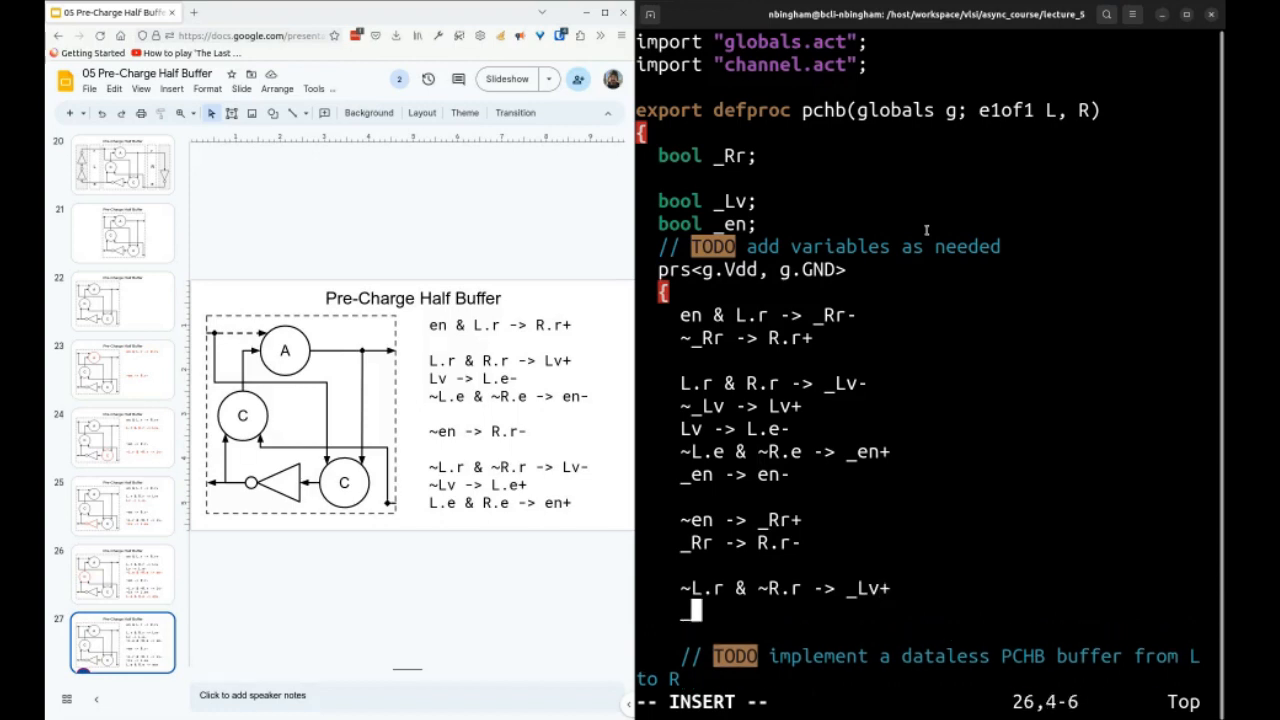
{"action": "type", "text": "_Lv -> Lv+"}
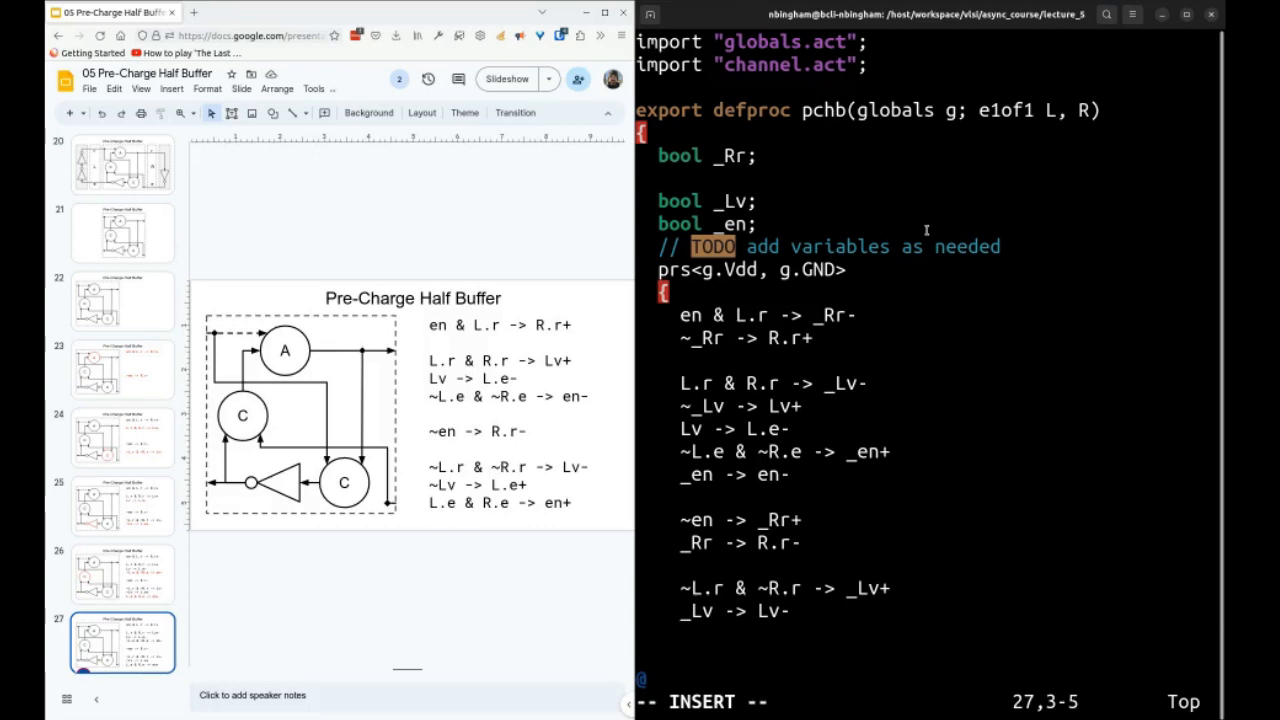
{"action": "type", "text": "~Lv -> L.e+"}
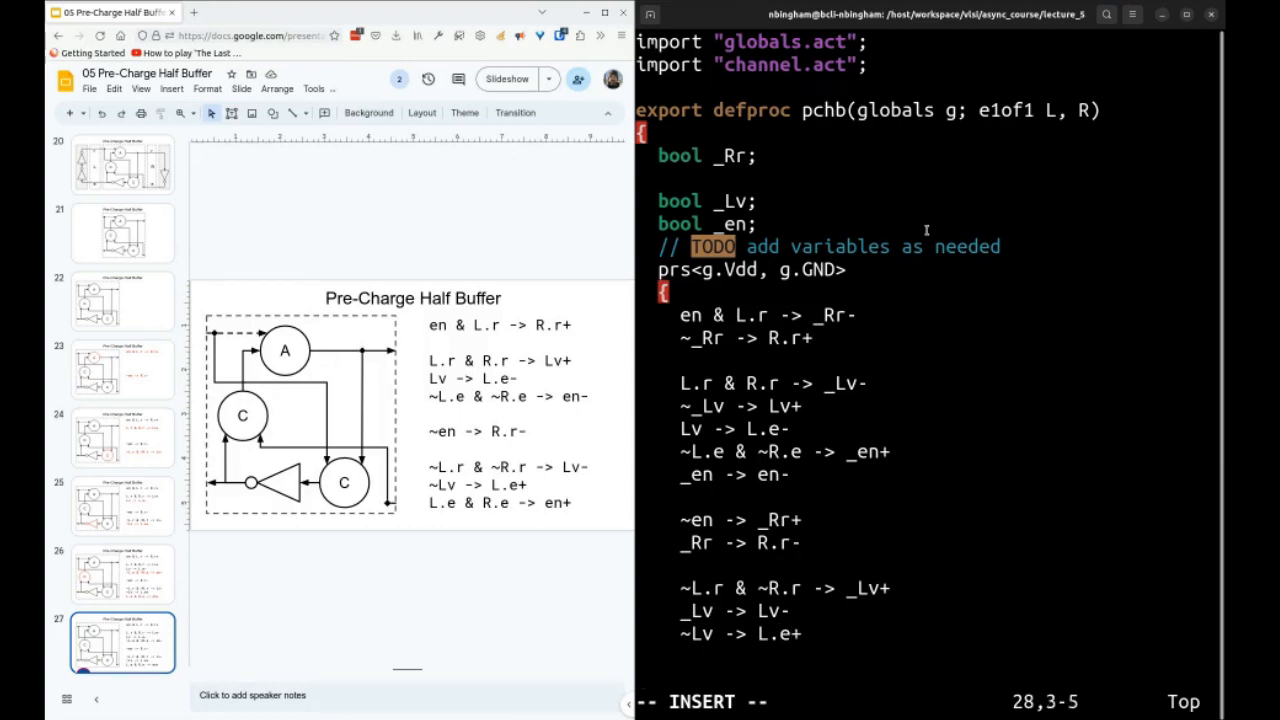
{"action": "type", "text": "L.e & R.e ->"}
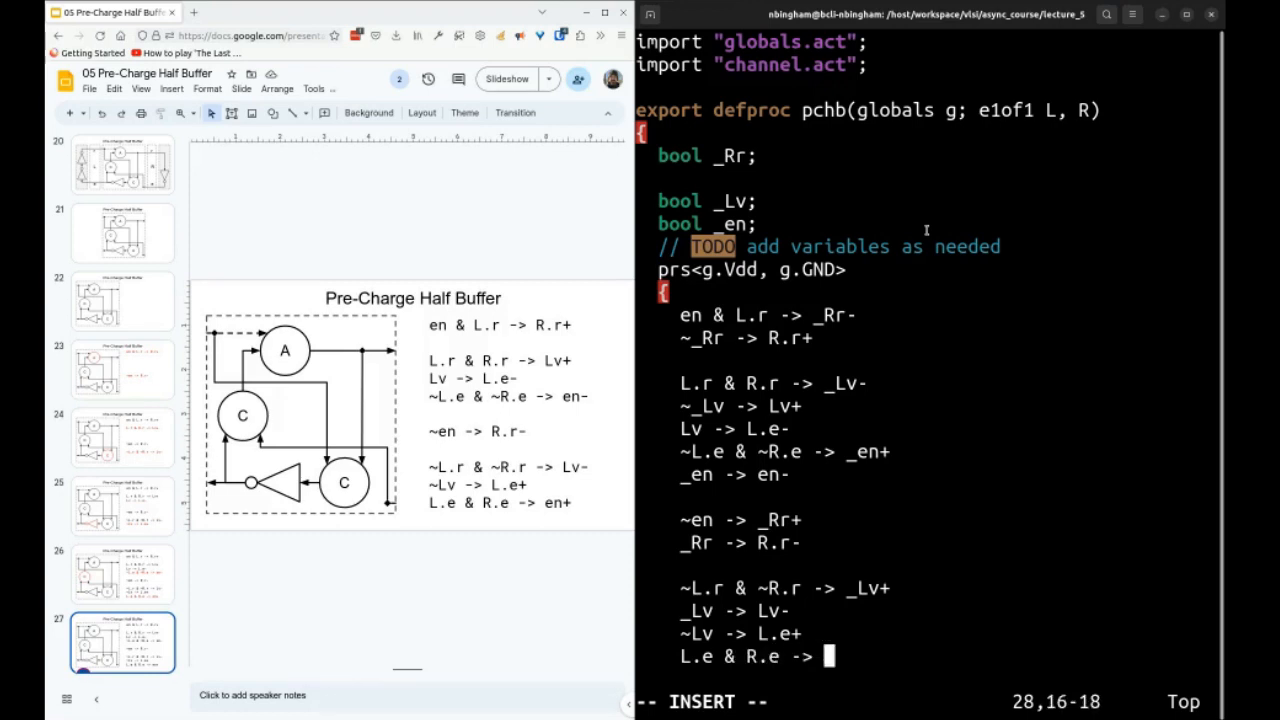
{"action": "type", "text": "_en-"}
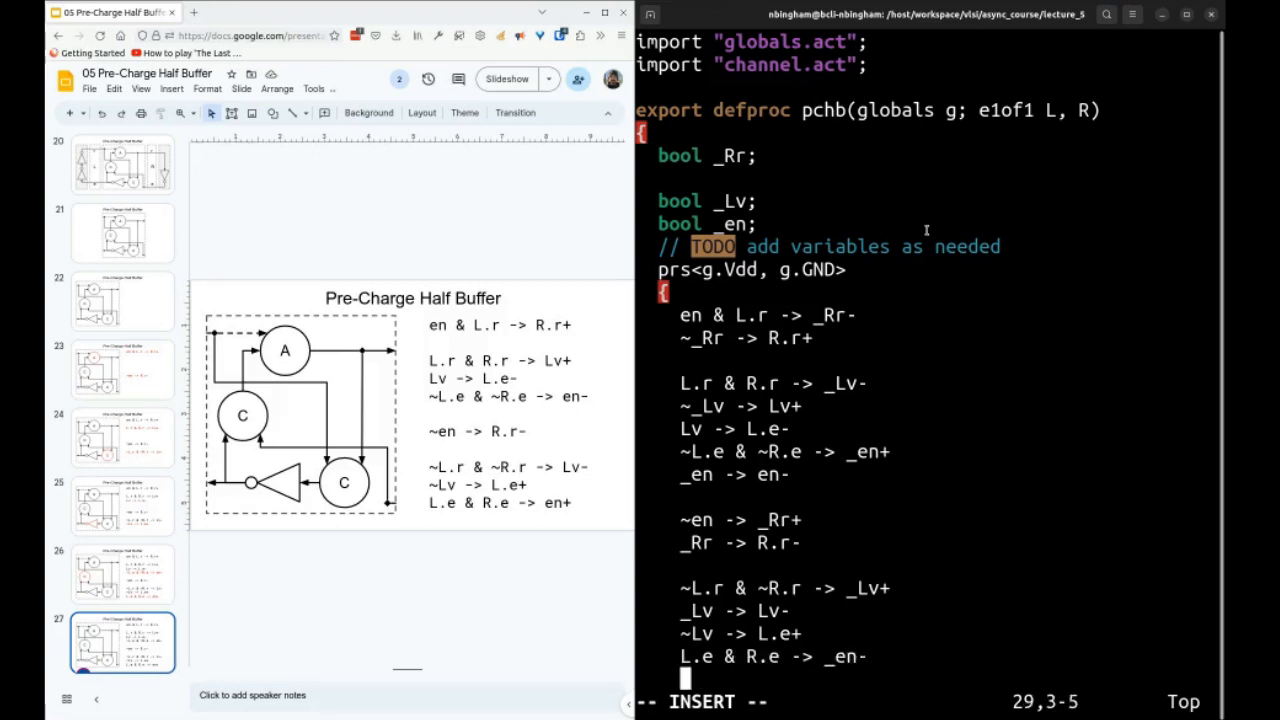
{"action": "type", "text": "~_en -> en+"}
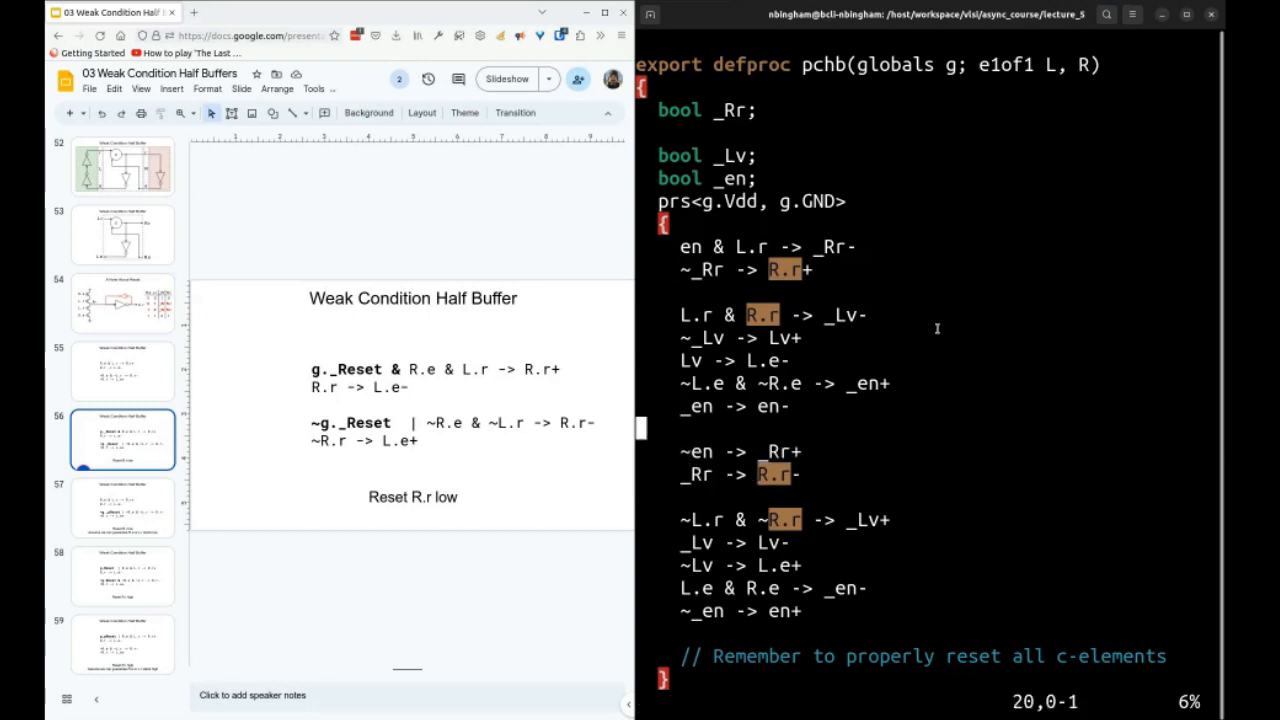
{"action": "key", "text": "V"}
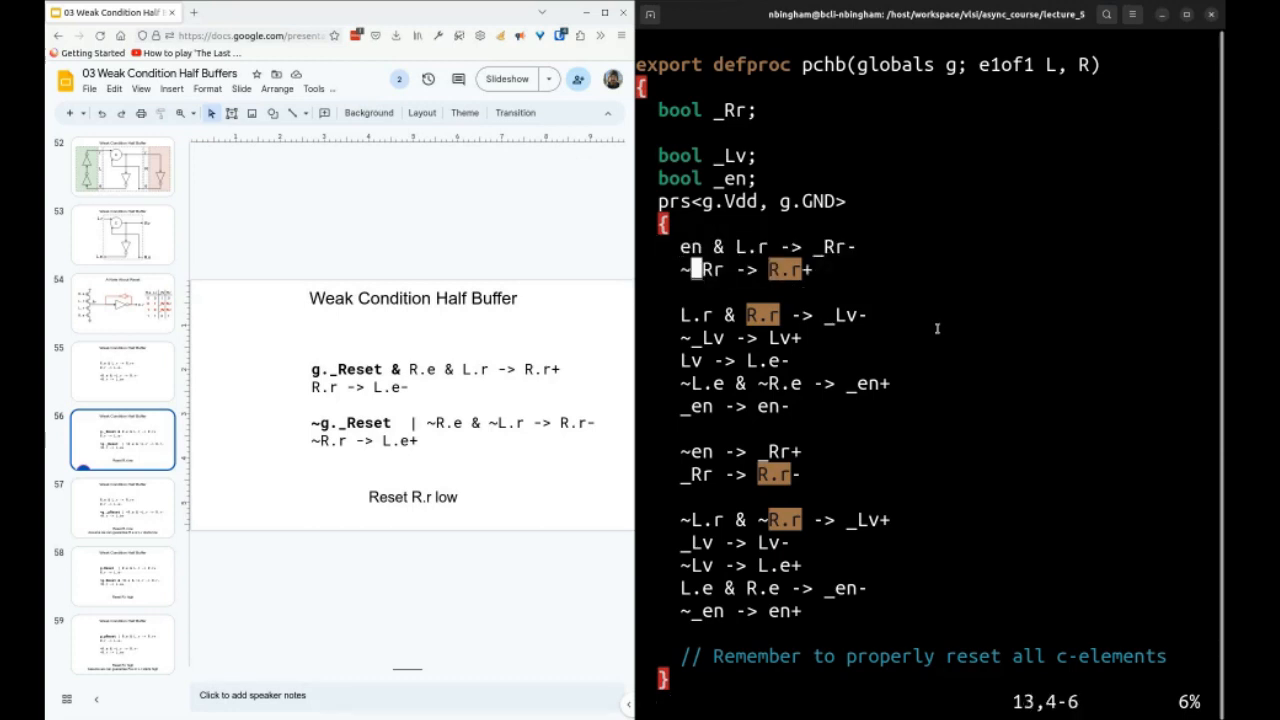
{"action": "key", "text": "v"}
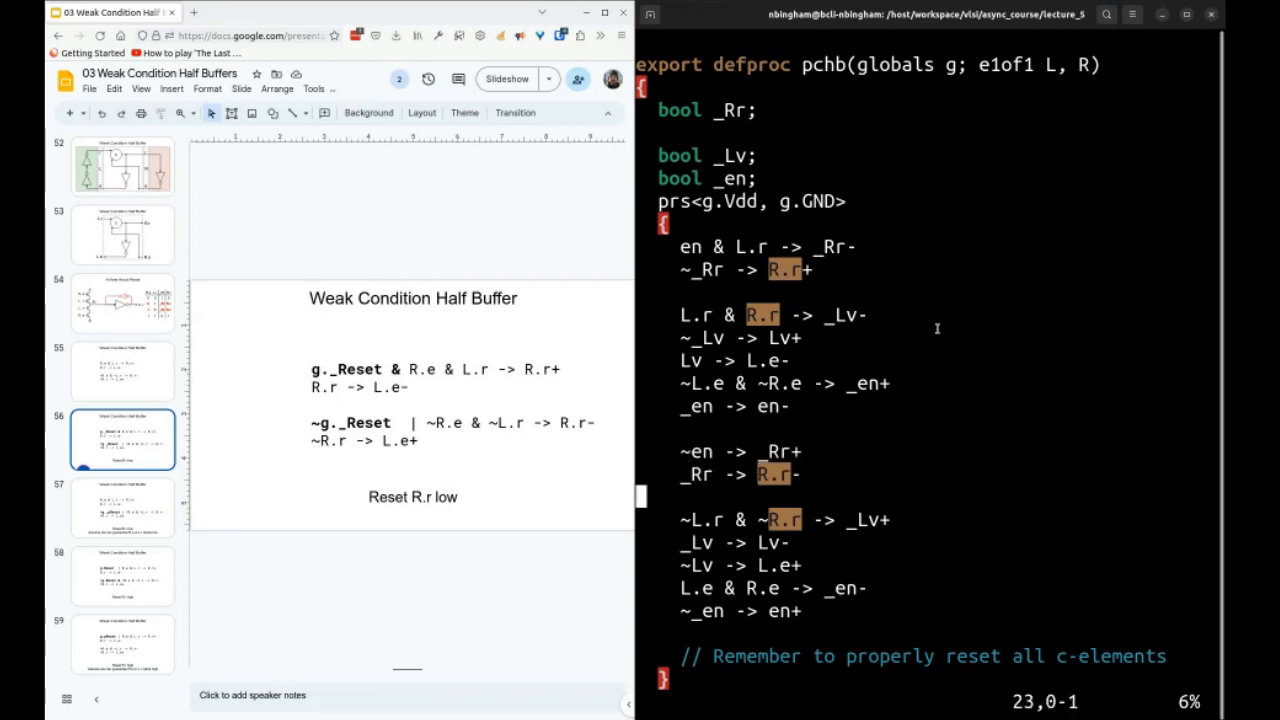
{"action": "key", "text": "v"}
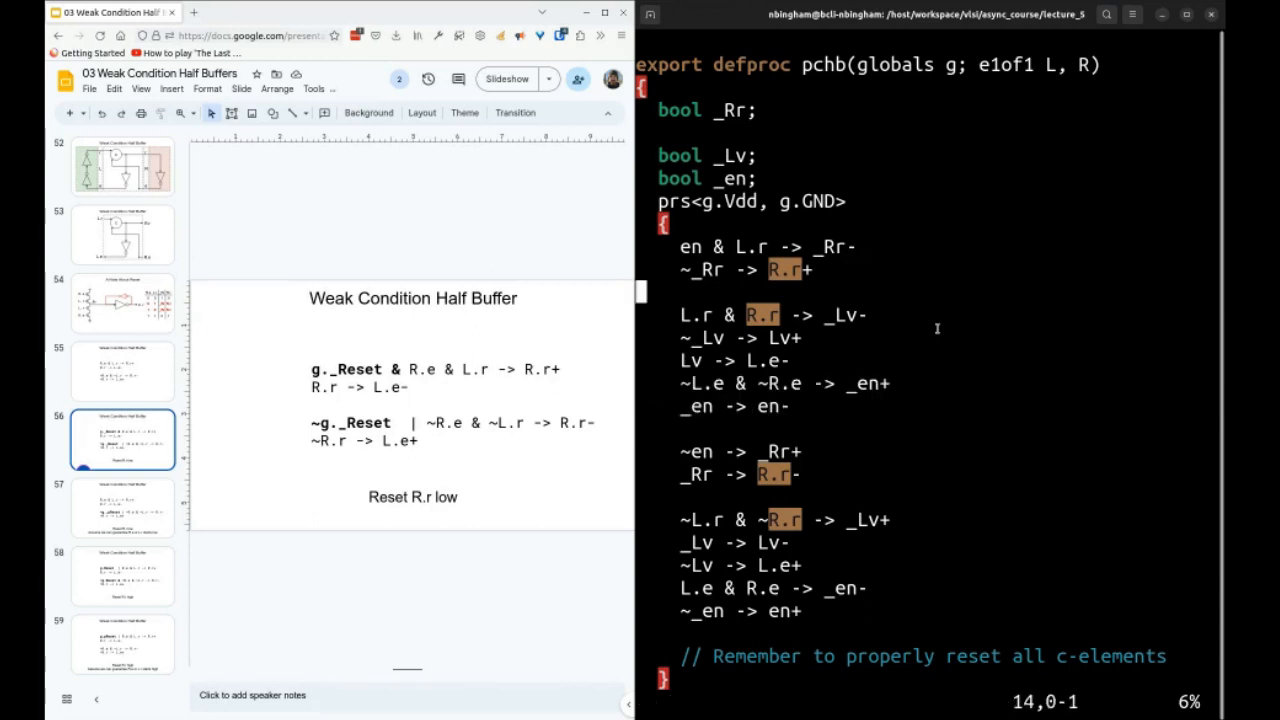
{"action": "key", "text": "v"}
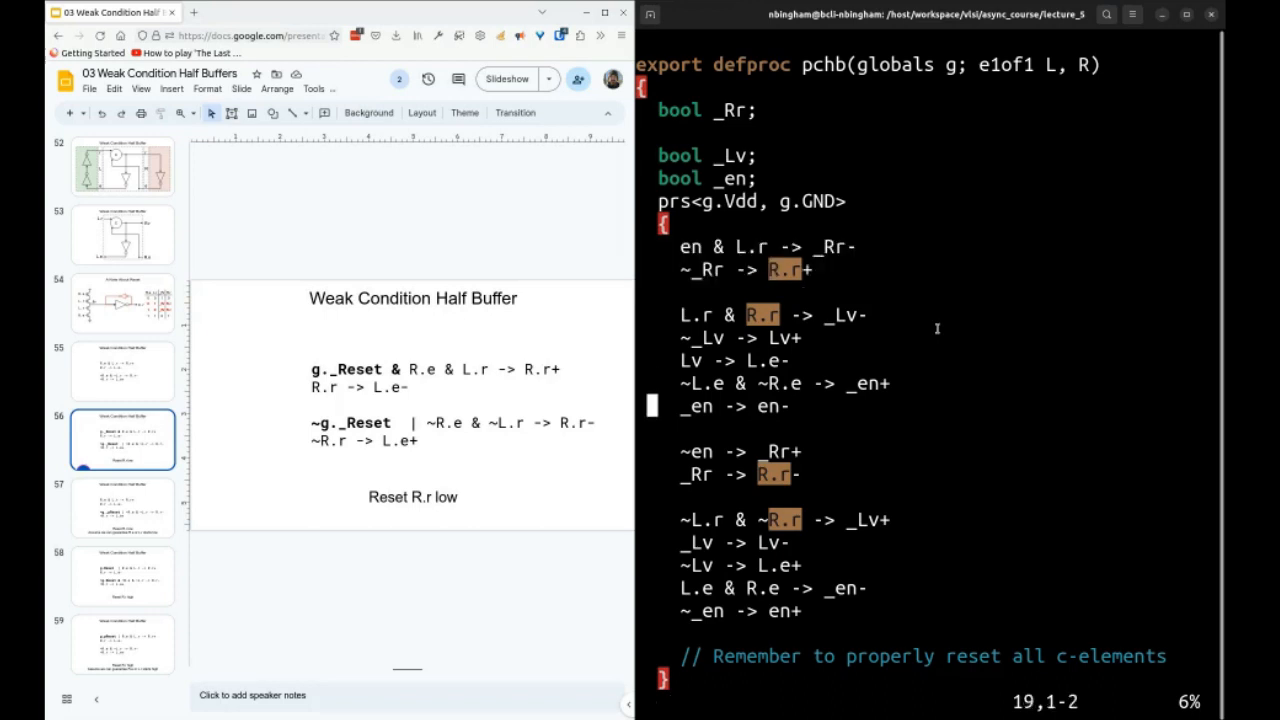
{"action": "key", "text": "v"}
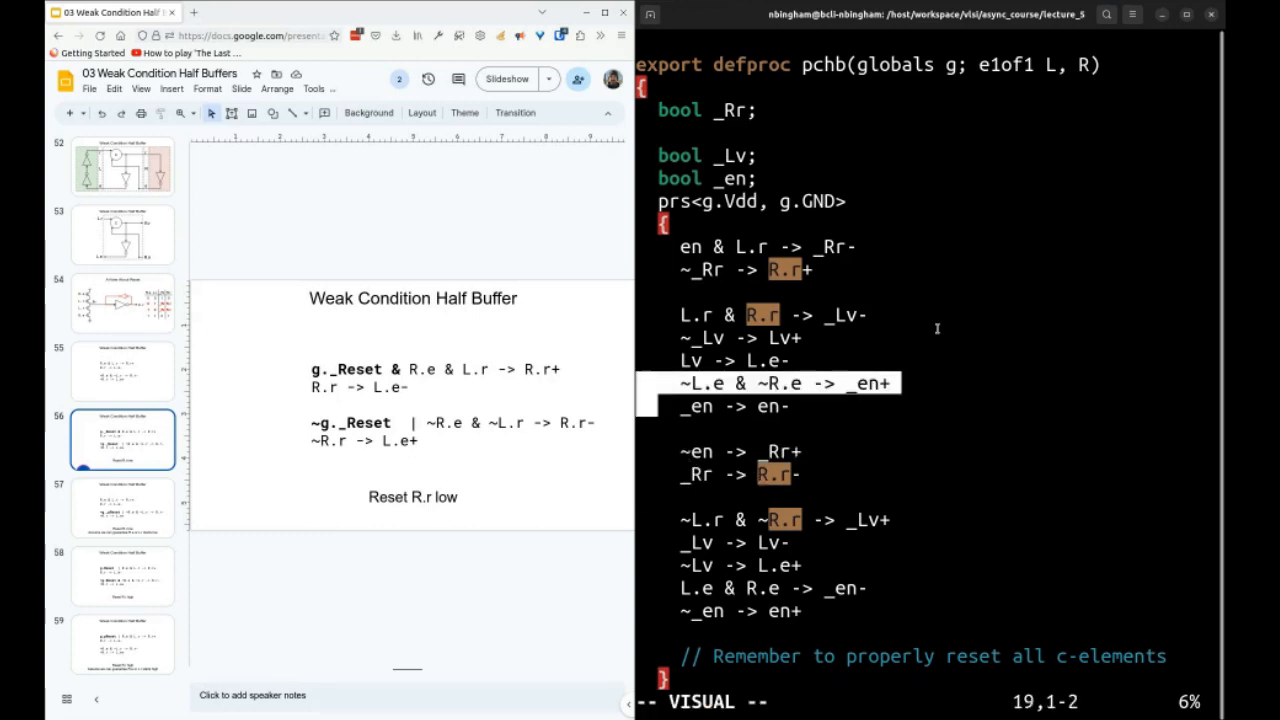
Insert g._sReset terms into the _en+ and _en- rules and save e1.act.
{"action": "key", "text": "j"}
{"action": "type", "text": "~g._sReset | "}
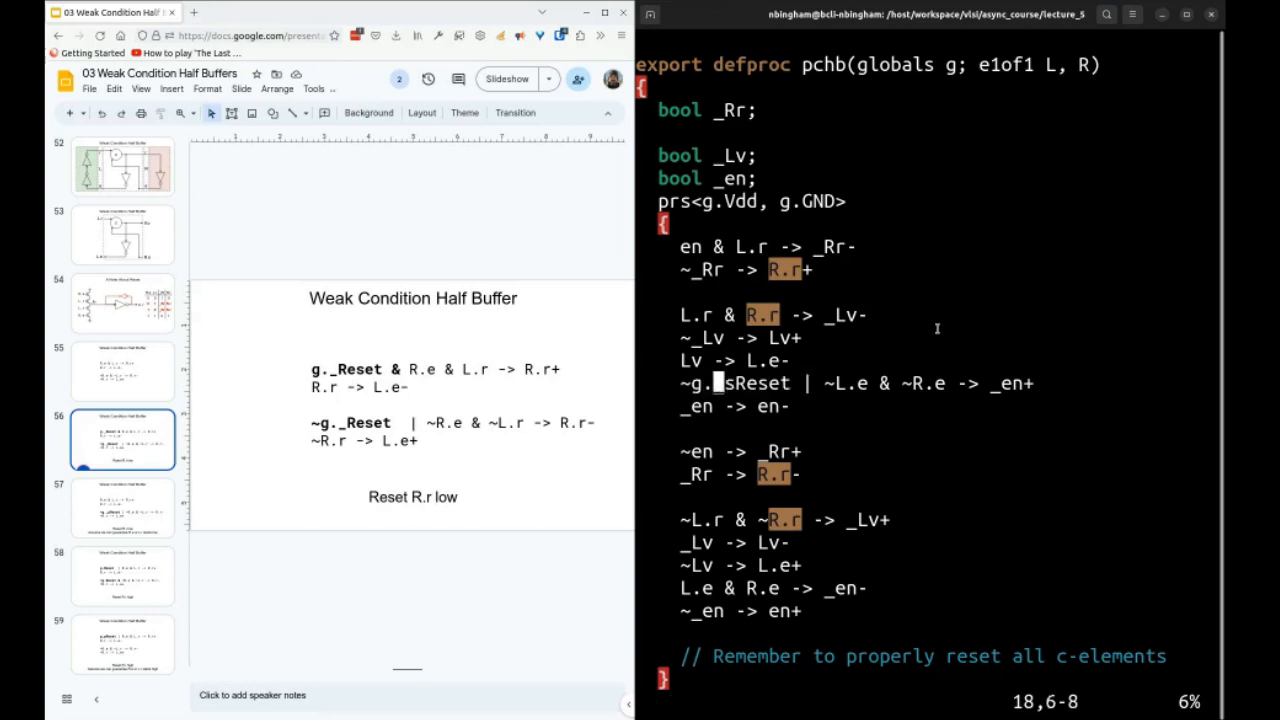
{"action": "key", "text": "v"}
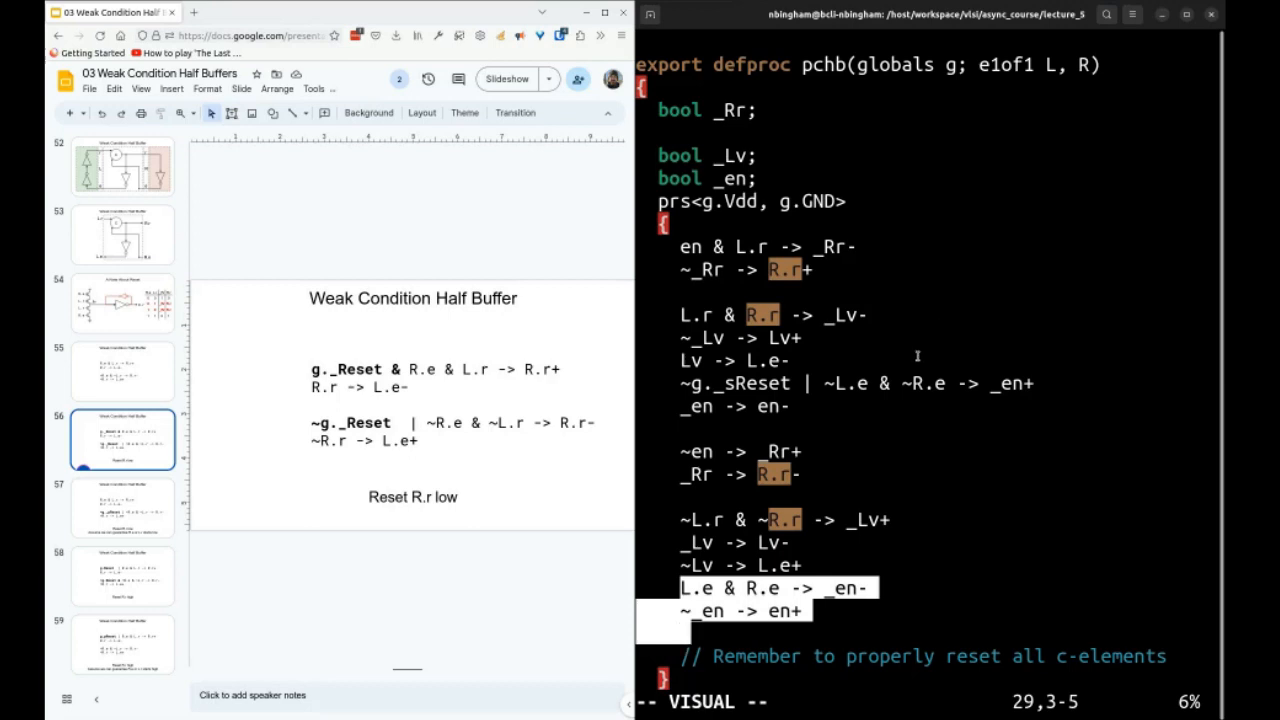
{"action": "mouse_move", "coordinate": [922, 361]}
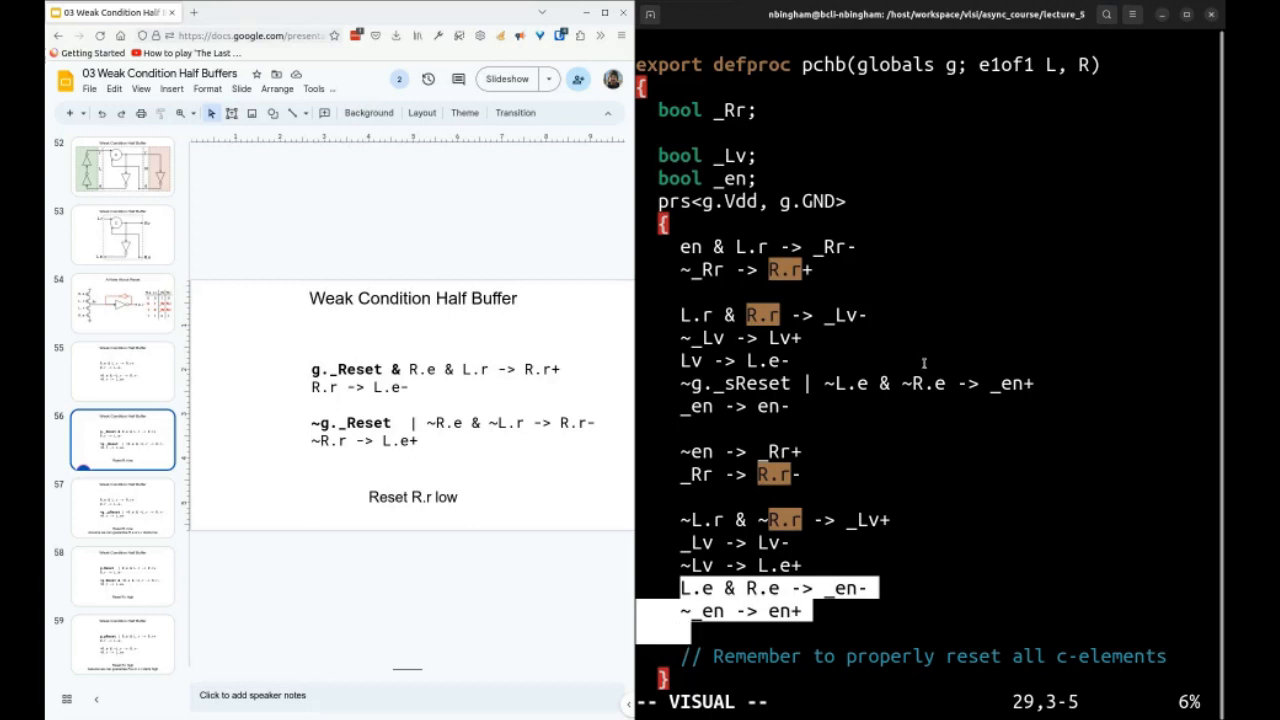
{"action": "type", "text": "g._sReset &"}
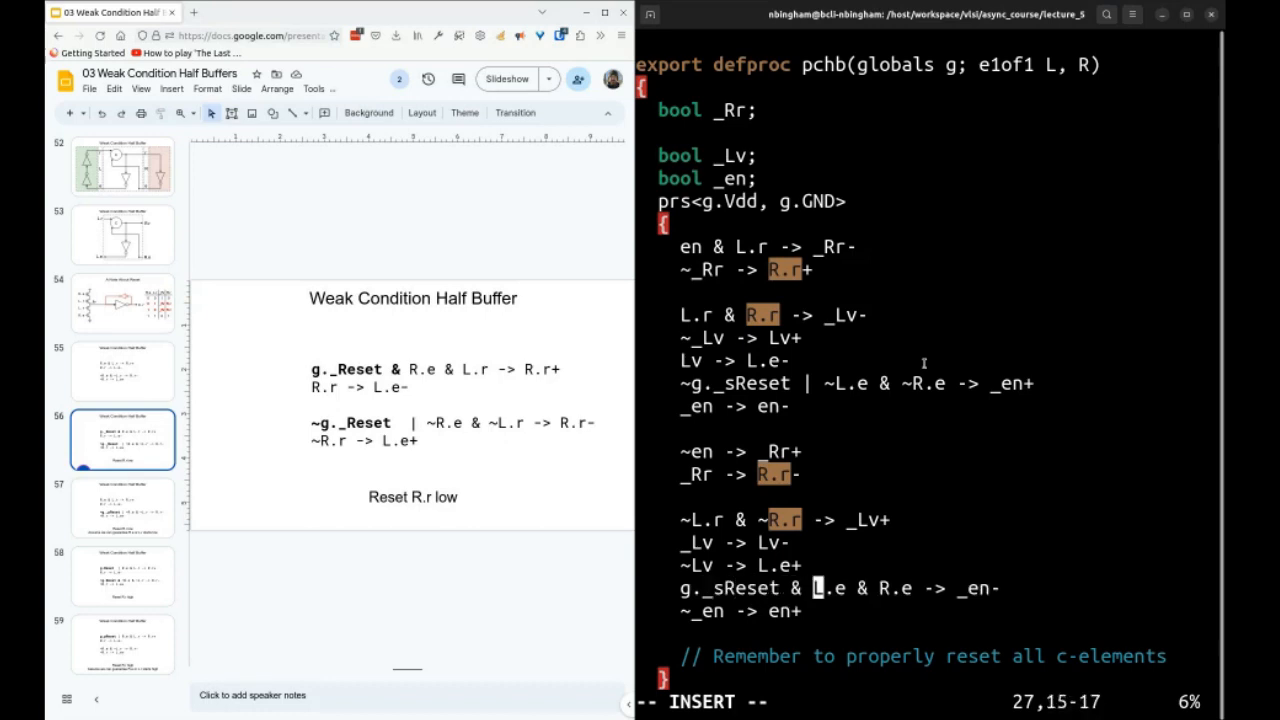
{"action": "key", "text": "Escape"}
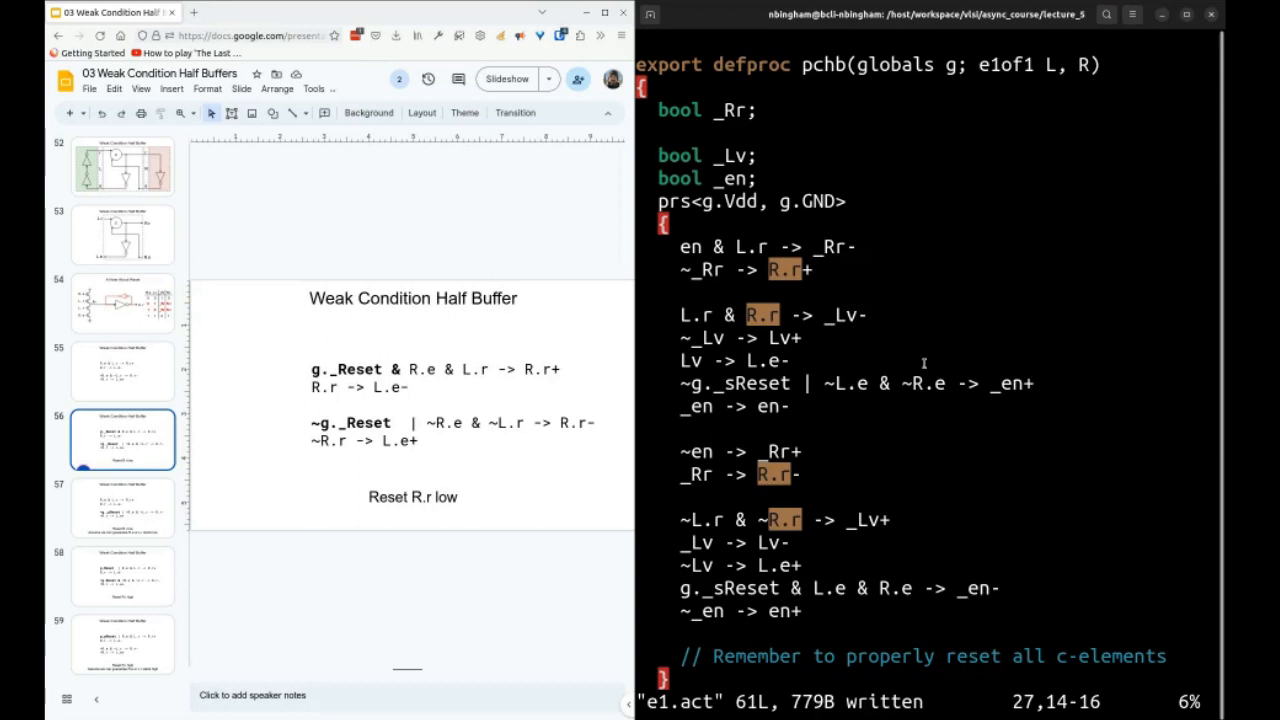
{"action": "left_click", "coordinate": [810, 589]}
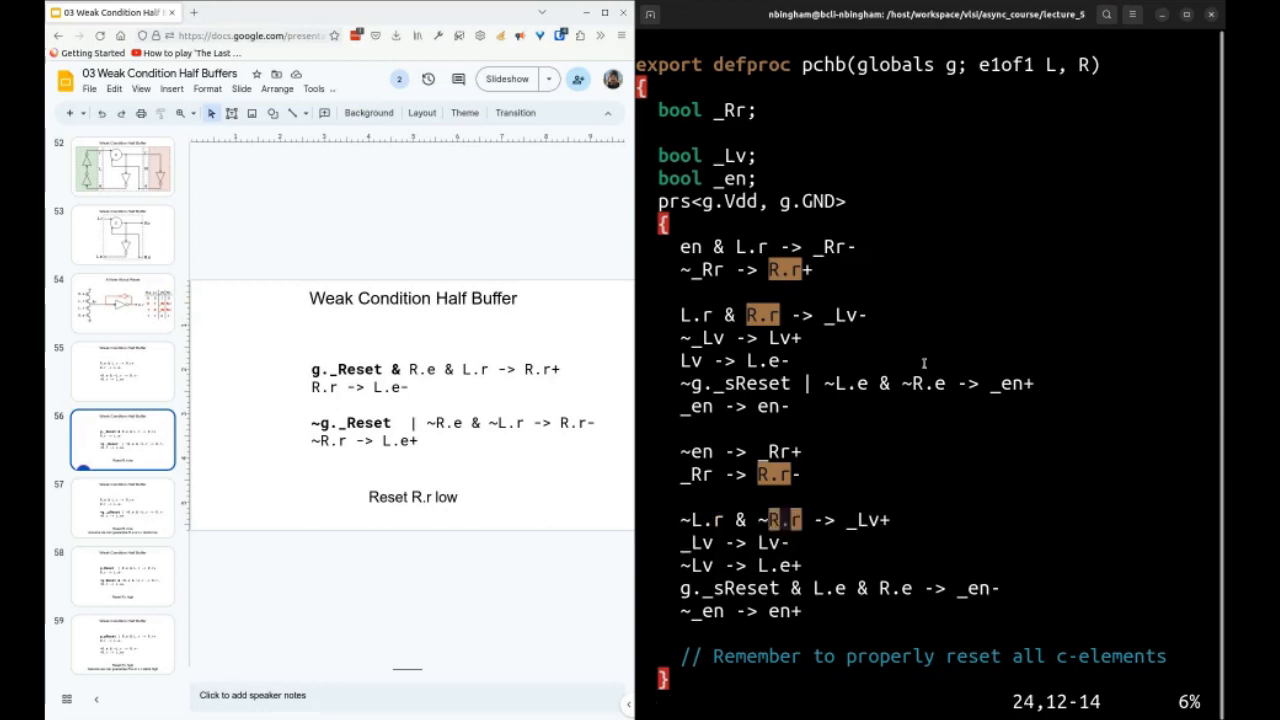
Prefix the ~L.r & ~R.r -> _Lv+ rule with ~g._pReset |.
{"action": "key", "text": "i"}
{"action": "type", "text": "g._"}
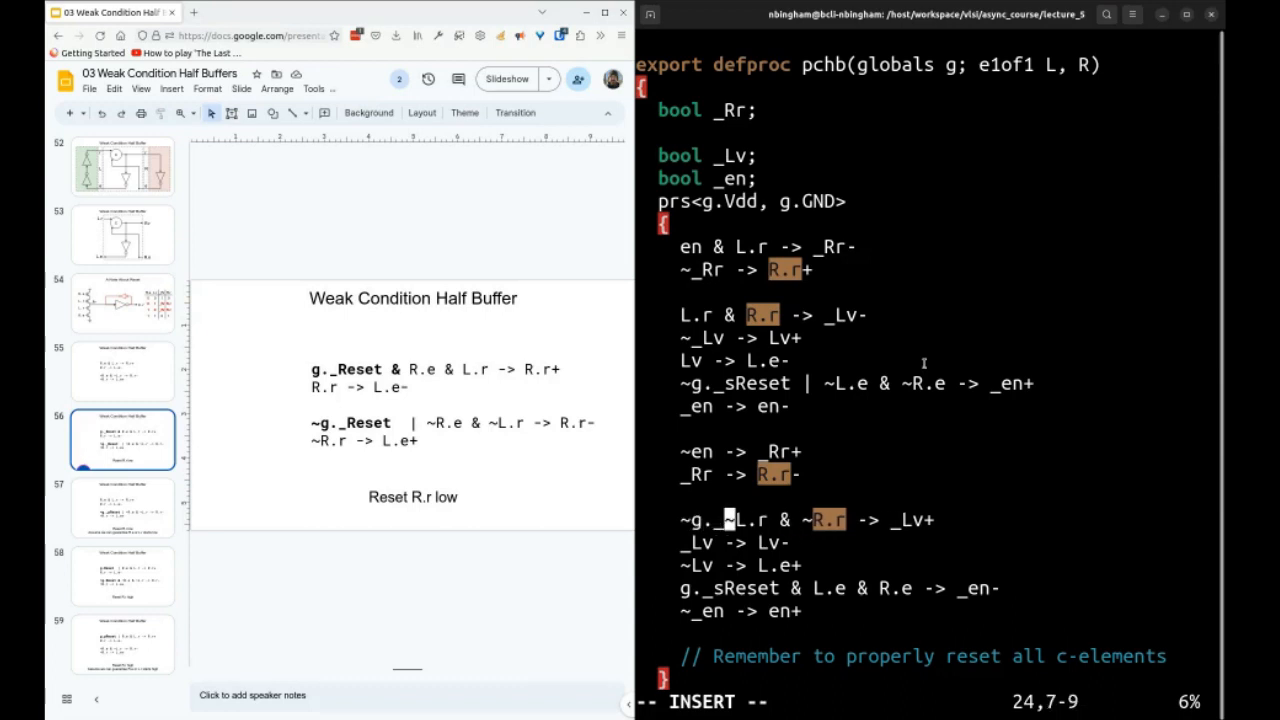
{"action": "type", "text": "pReset | ~"}
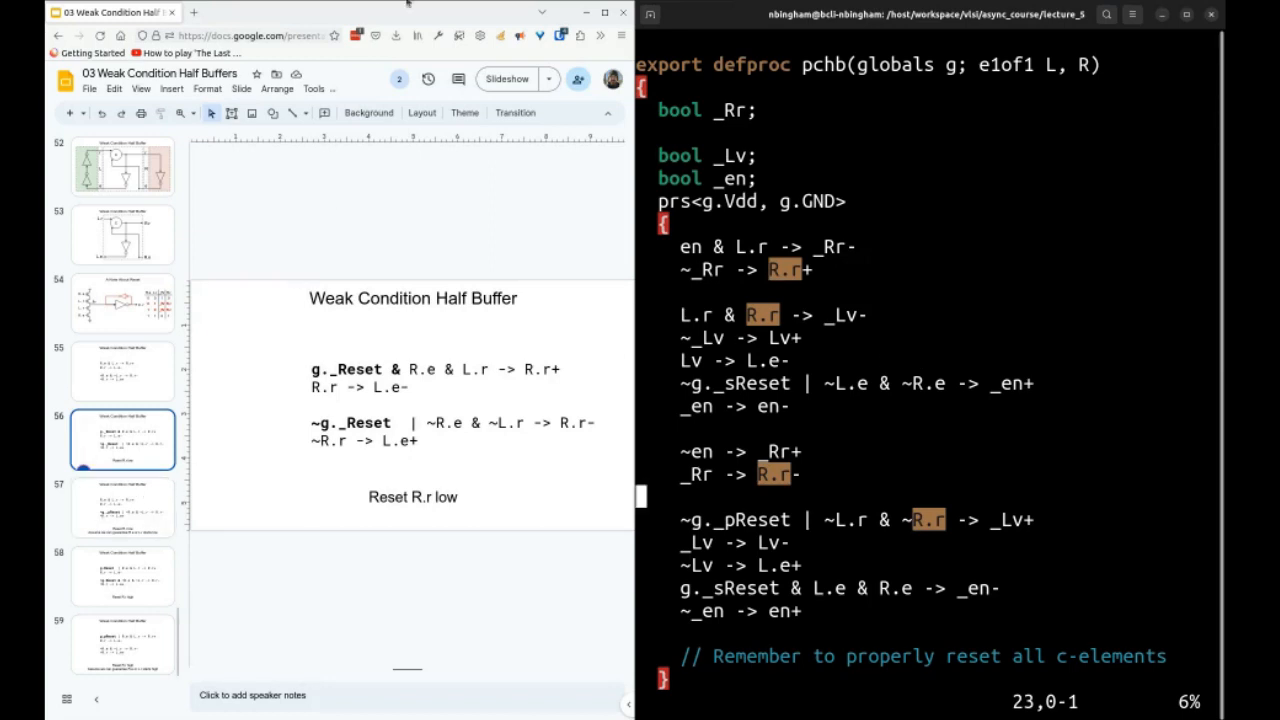
On the course website, open the Pre-Charge Half Buffers slides under Fundamentals.
{"action": "left_click", "coordinate": [191, 11]}
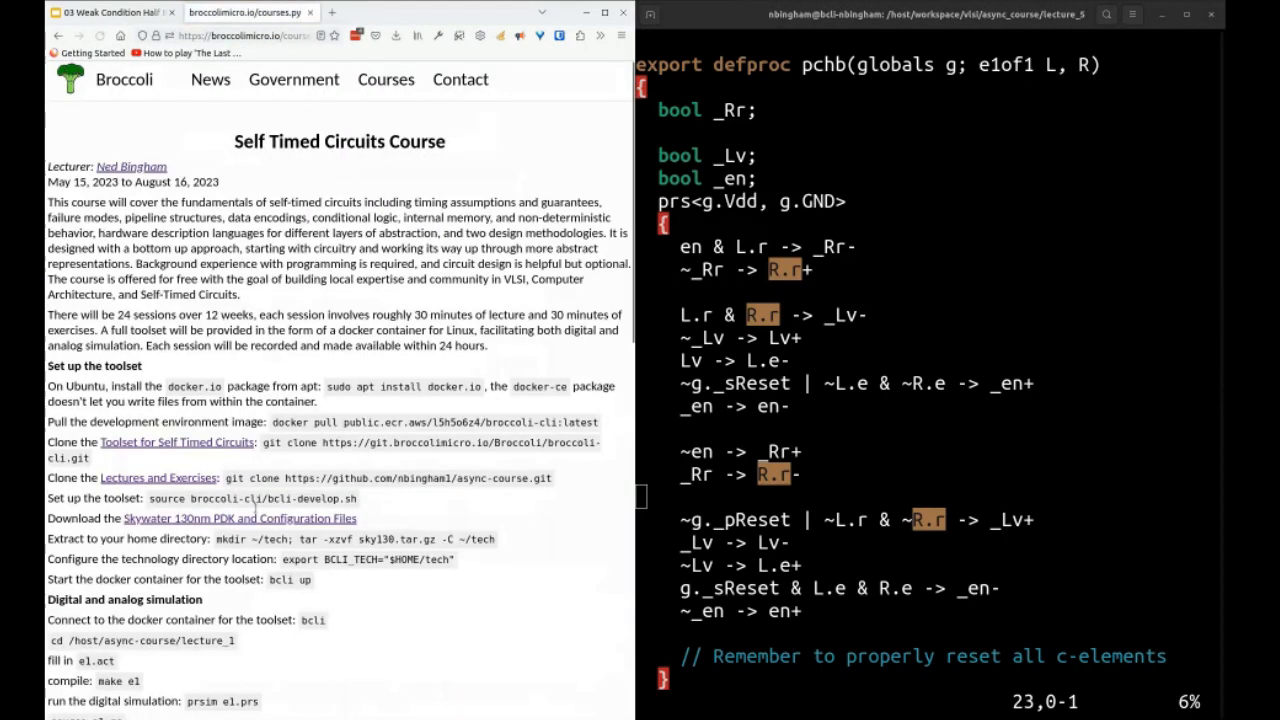
{"action": "scroll", "scroll_direction": "down", "scroll_amount": 3}
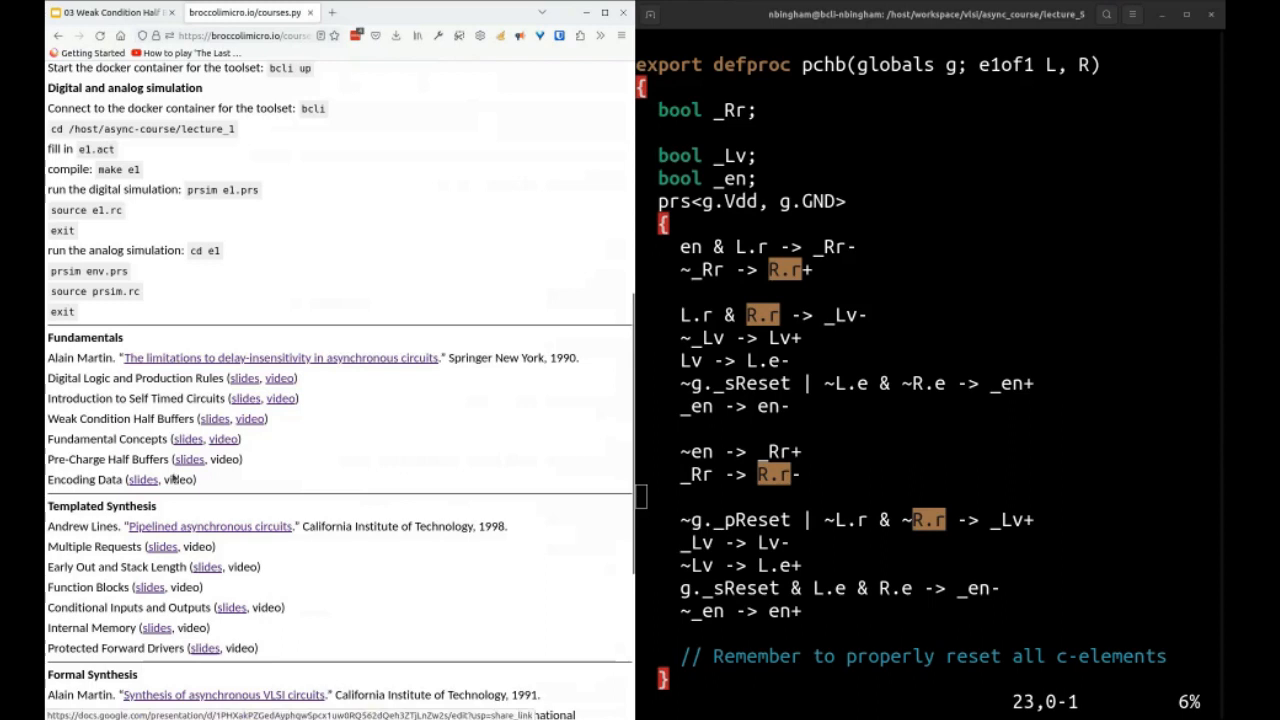
{"action": "left_click", "coordinate": [192, 459]}
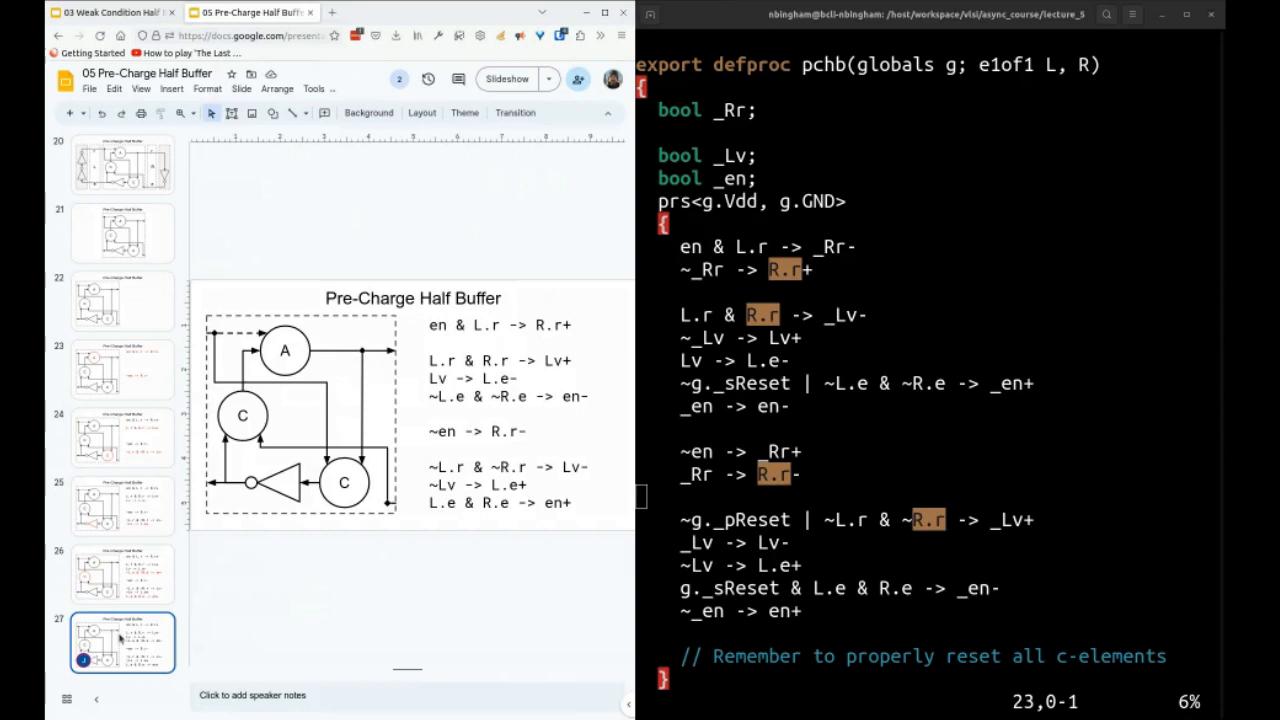
{"action": "left_click", "coordinate": [345, 481]}
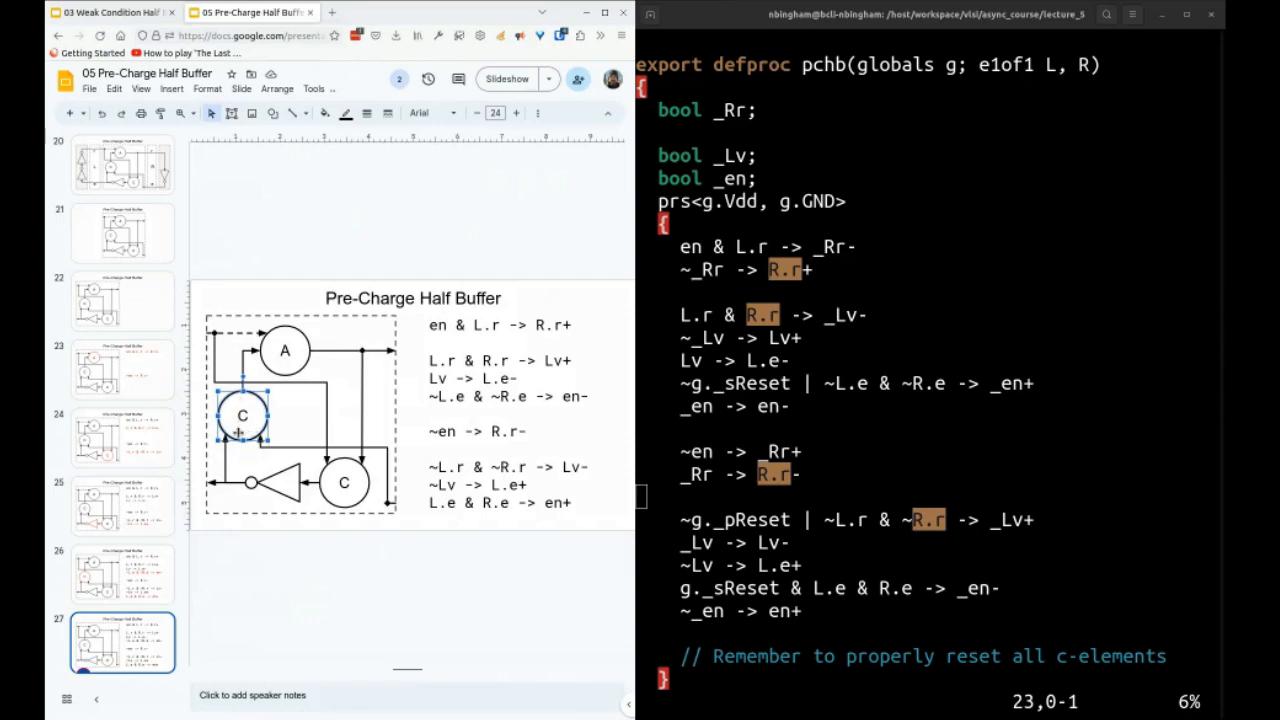
{"action": "mouse_move", "coordinate": [371, 368]}
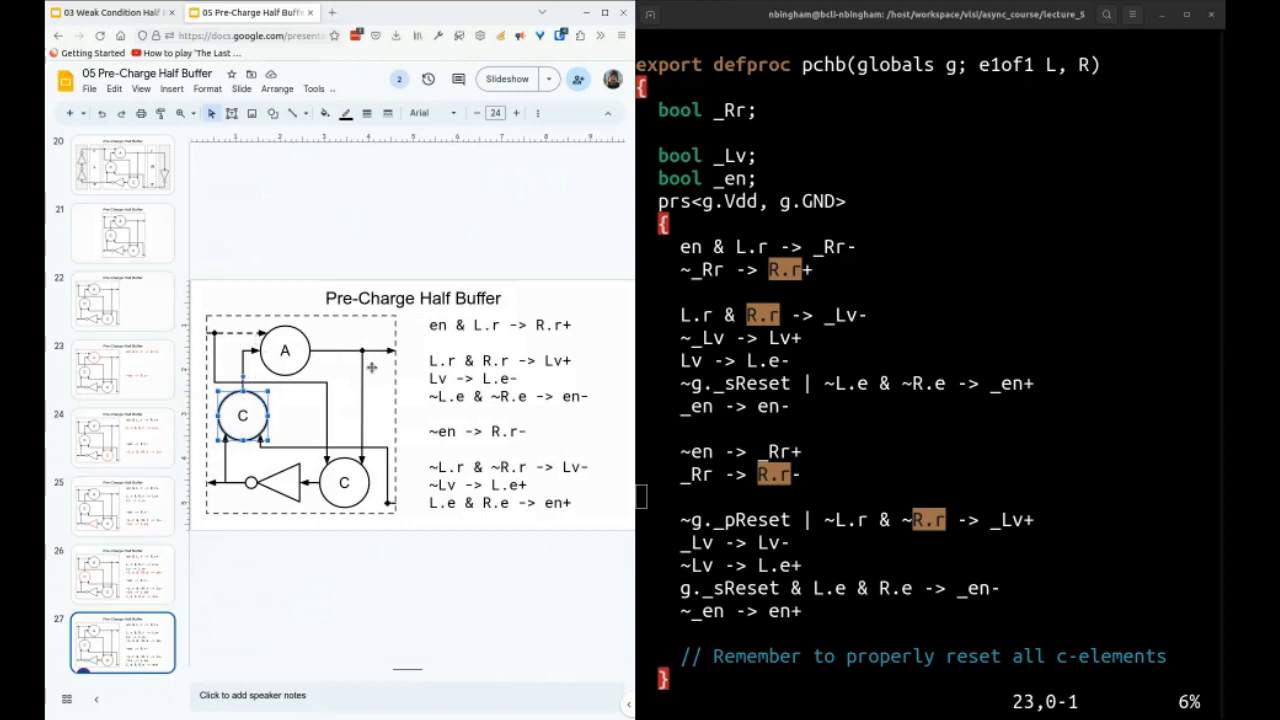
{"action": "mouse_move", "coordinate": [362, 467]}
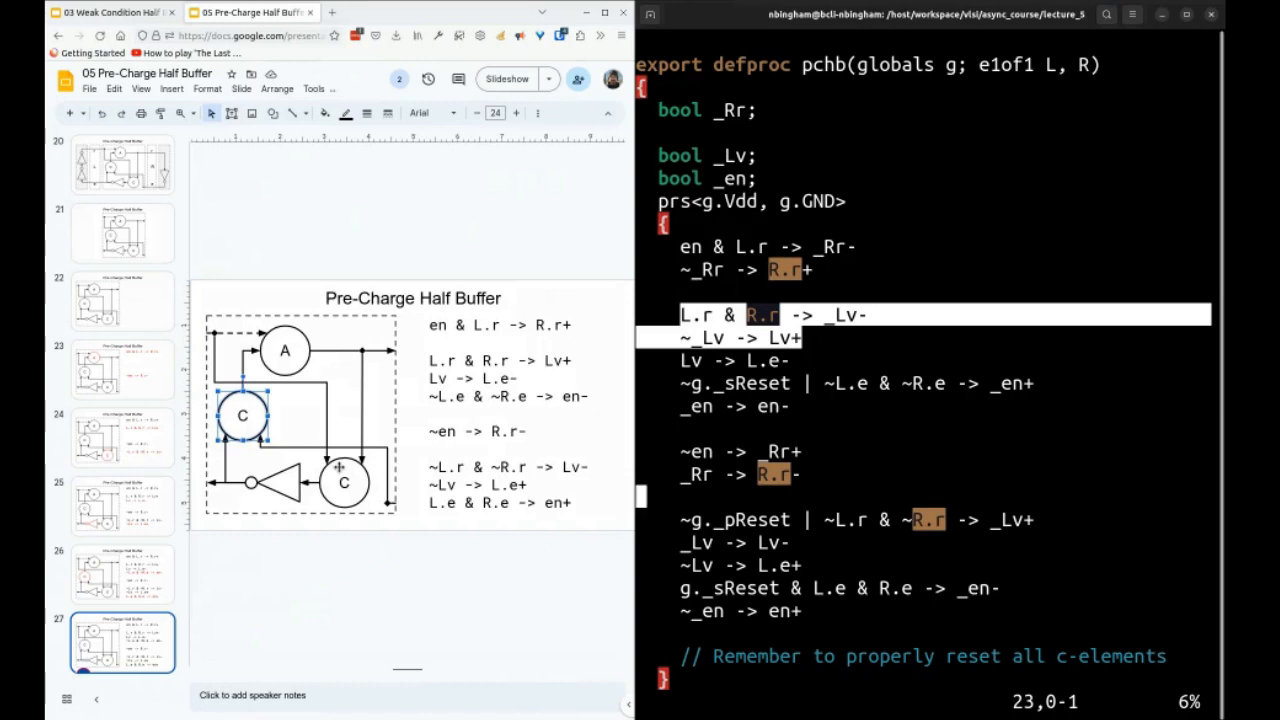
{"action": "left_click", "coordinate": [344, 482]}
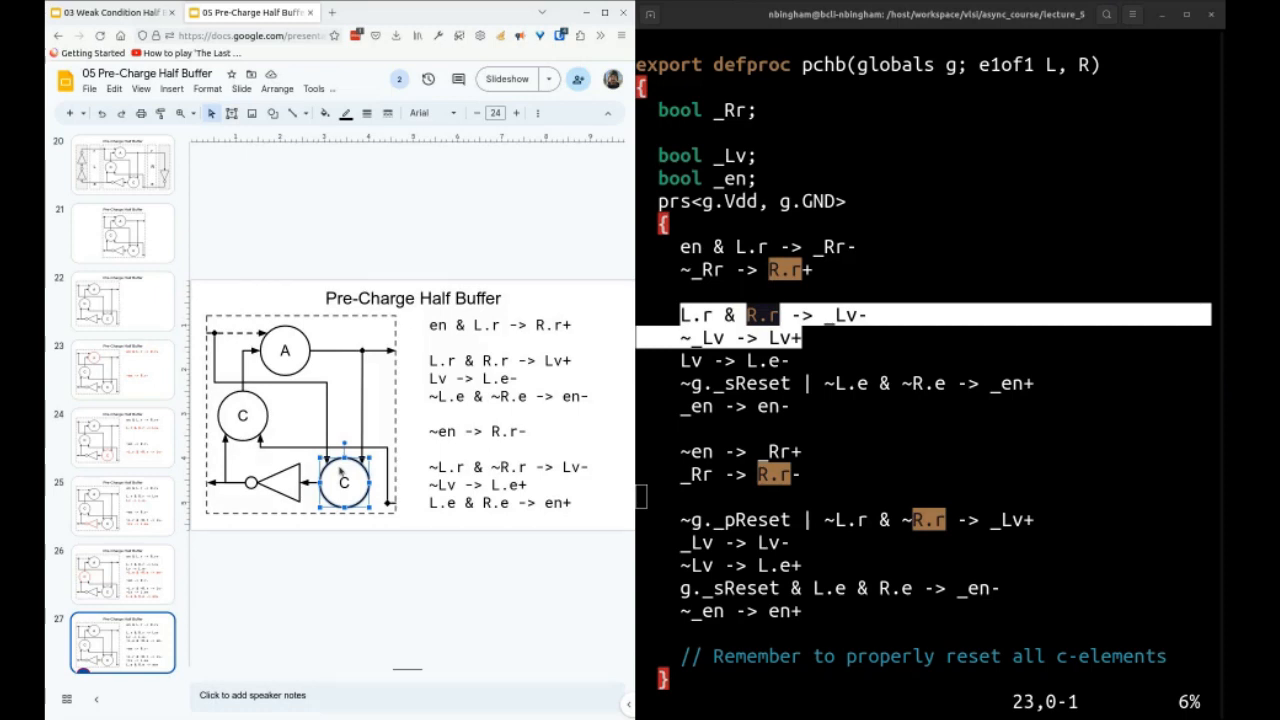
{"action": "type", "text": "+"}
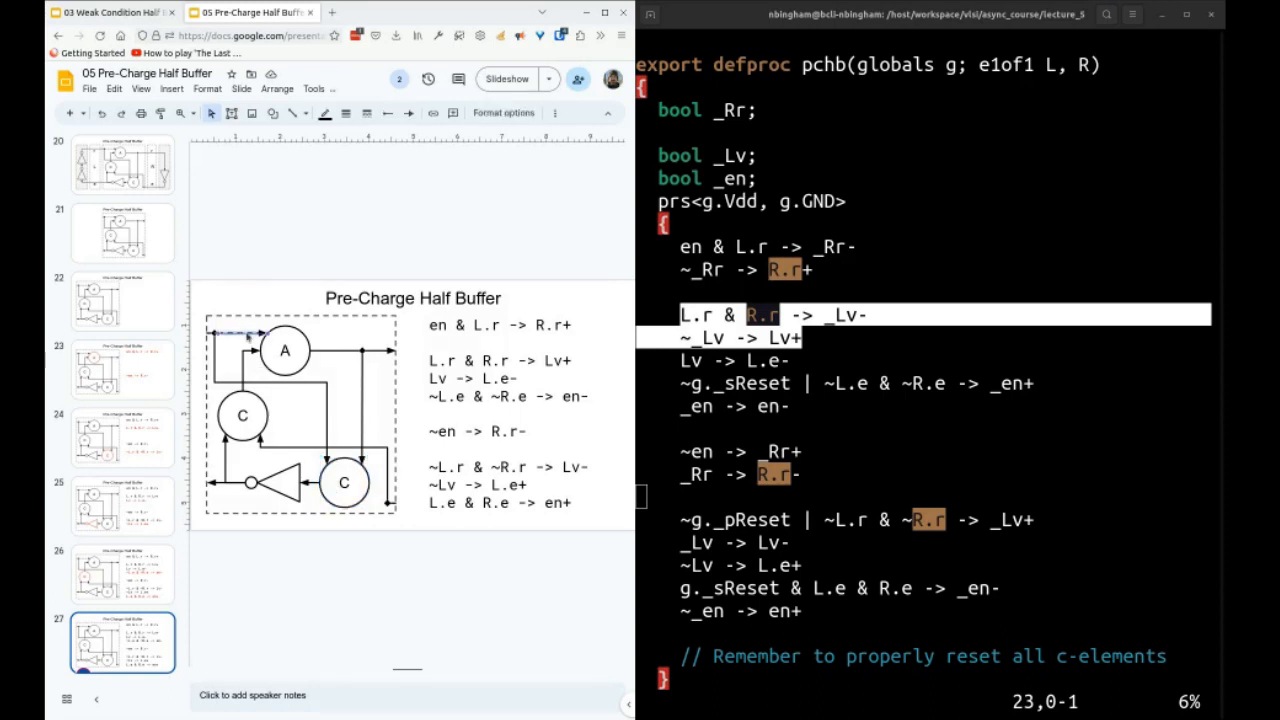
{"action": "mouse_move", "coordinate": [370, 361]}
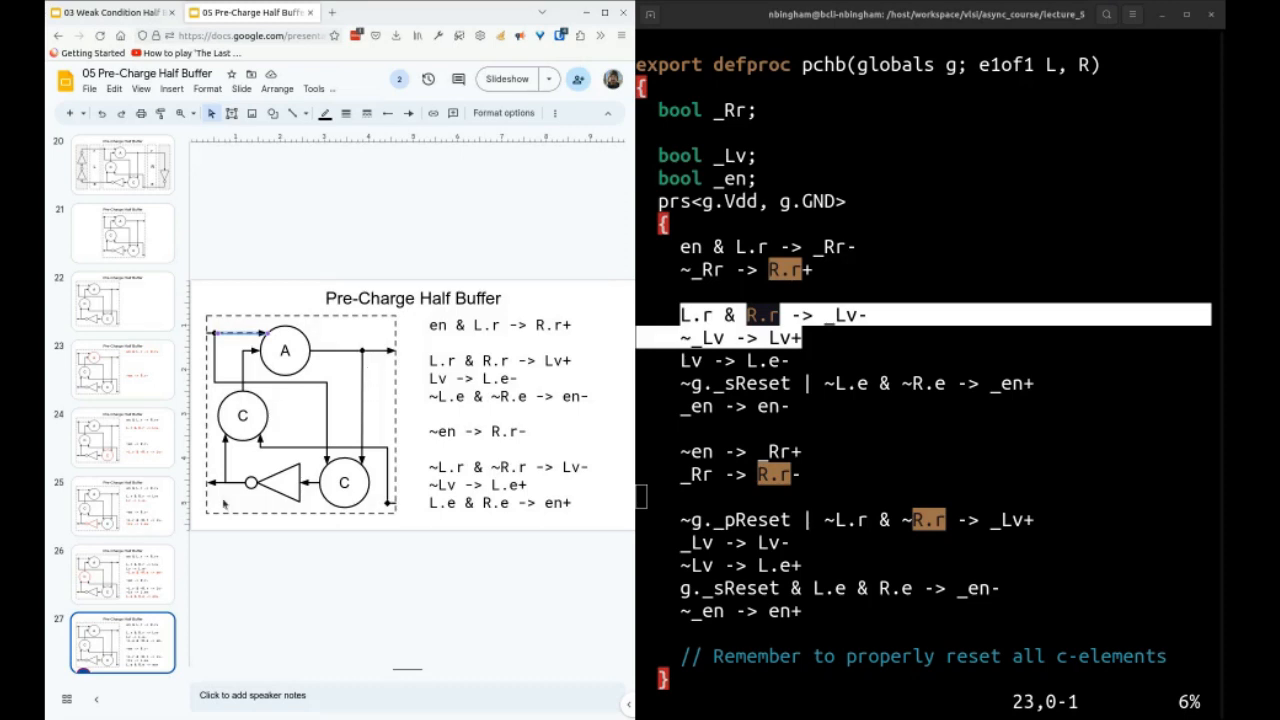
{"action": "mouse_move", "coordinate": [328, 405]}
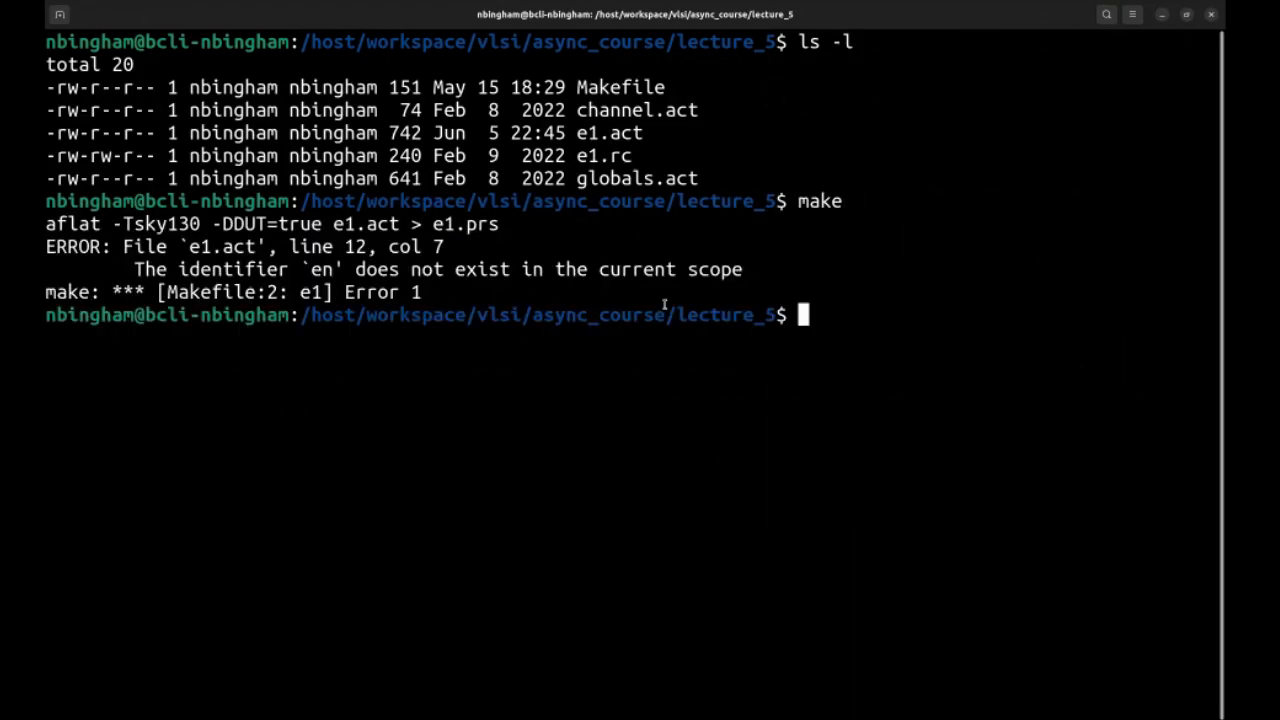
Fix e1.act in vim, rebuild, and list the directory showing e1.prs and e1.
{"action": "type", "text": "vim e1.act"}
{"action": "type", "text": "make"}
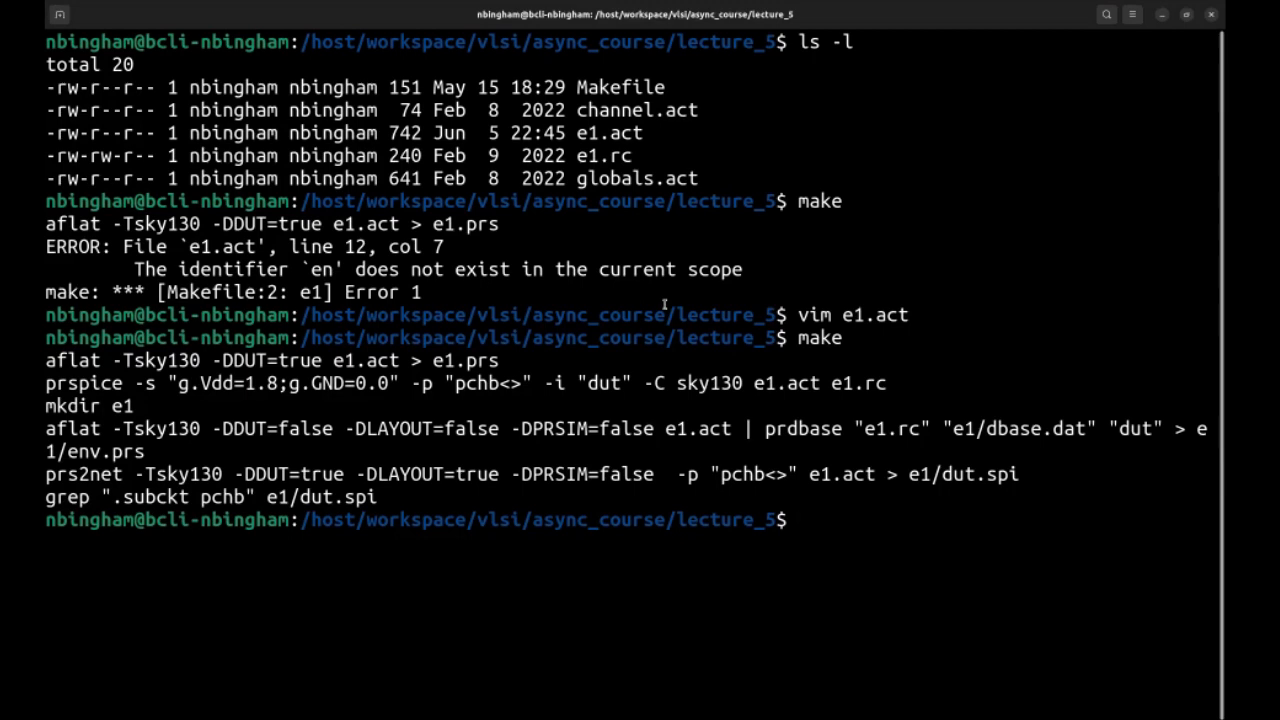
{"action": "type", "text": "ls -l"}
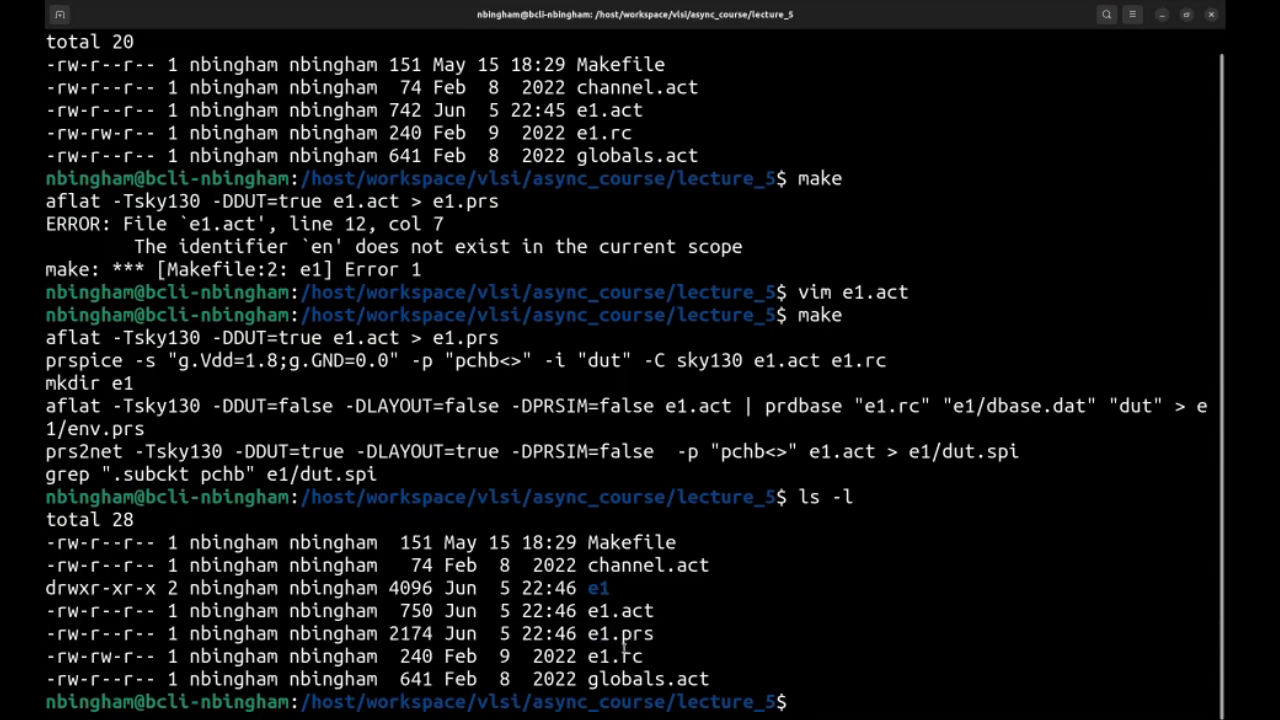
Launch prsim on e1.prs and source e1.rc to print the reset and handshake trace.
{"action": "type", "text": "prsim e1.p"}
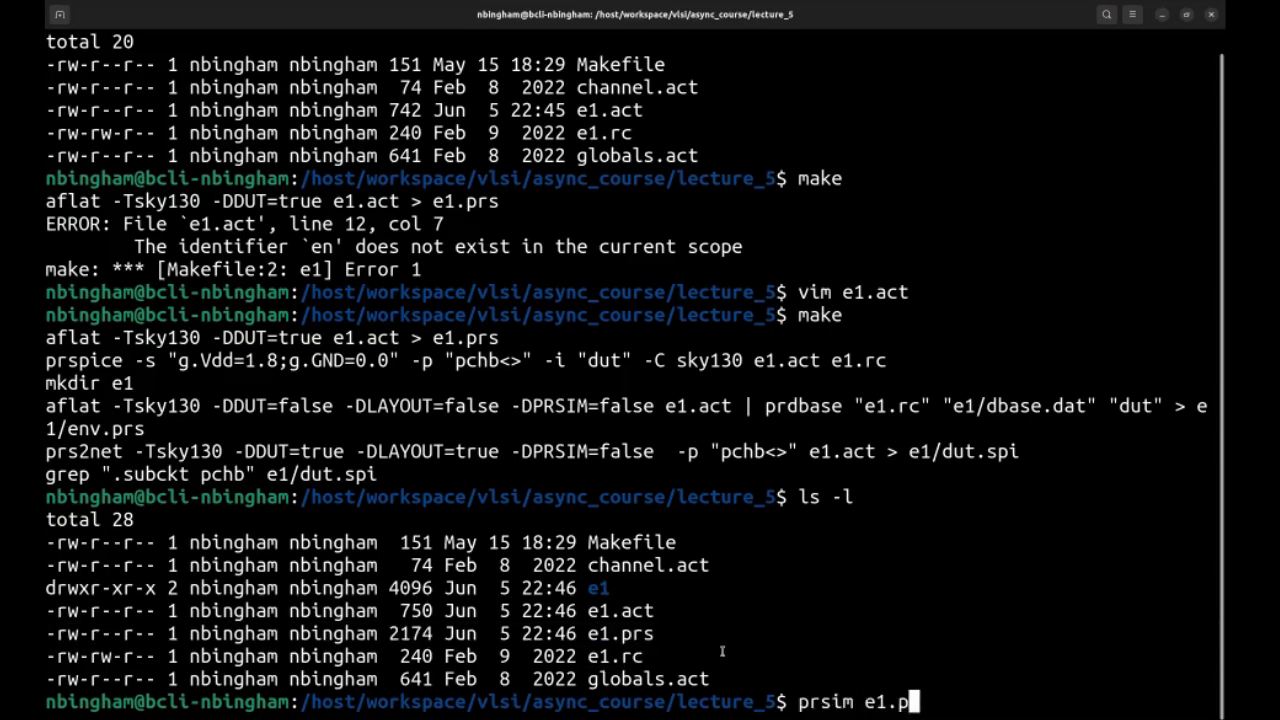
{"action": "type", "text": "rs"}
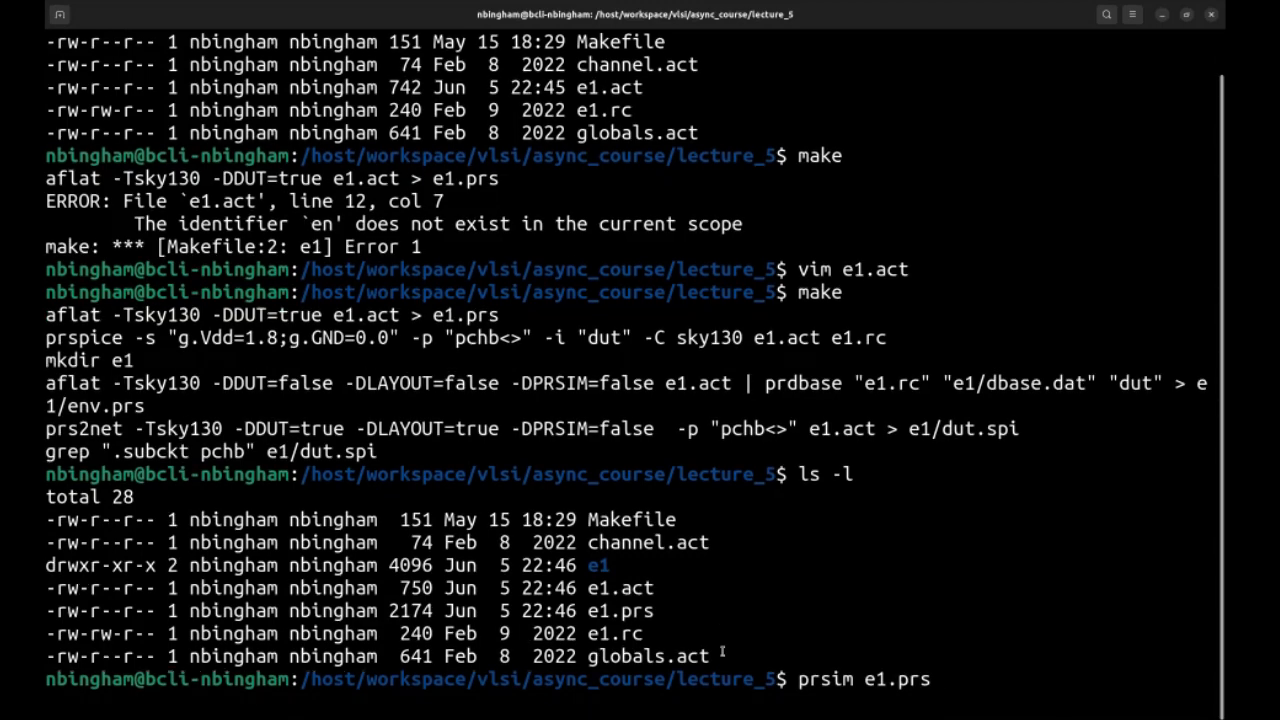
{"action": "key", "text": "Return"}
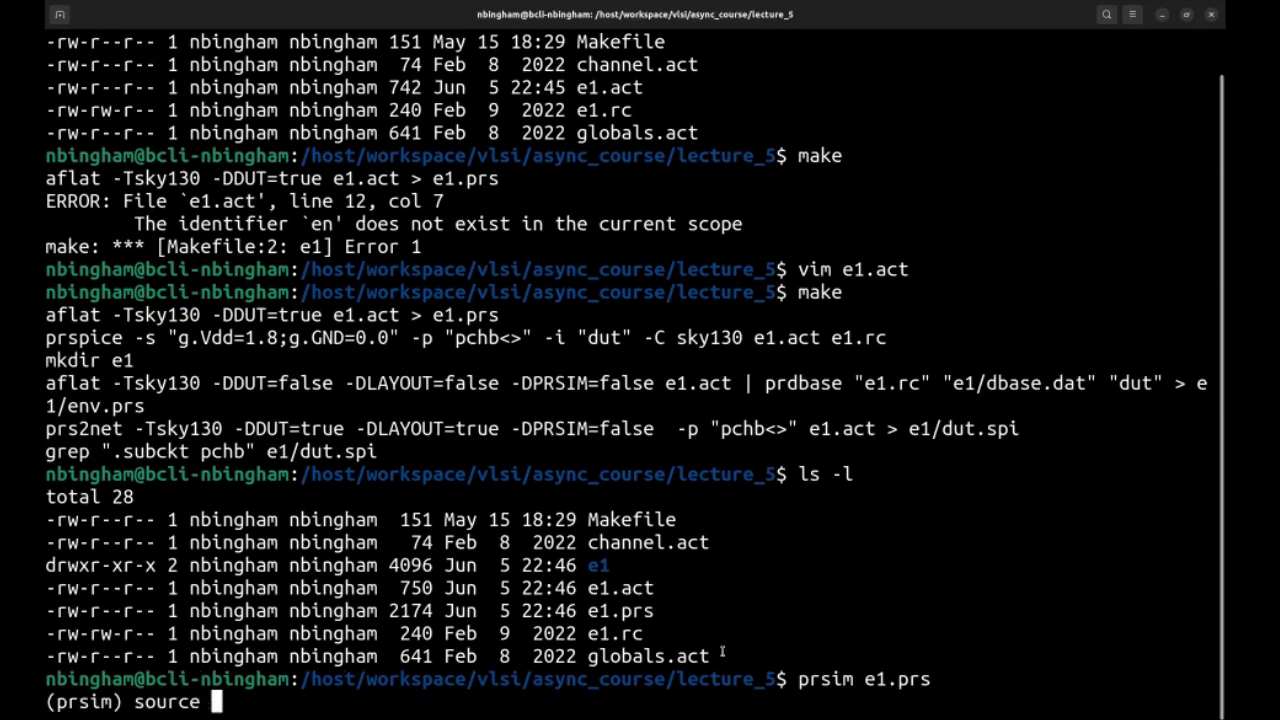
{"action": "type", "text": " e1.rc"}
{"action": "key", "text": "Return"}
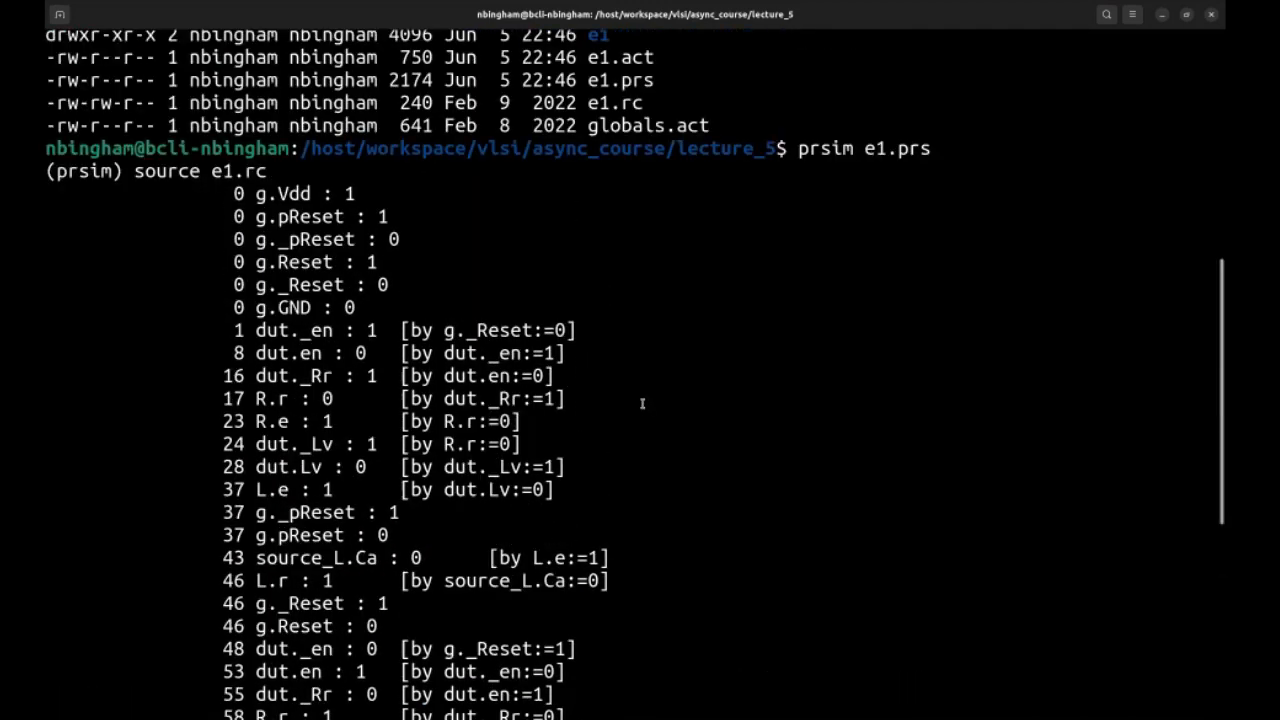
{"action": "scroll", "scroll_direction": "down", "scroll_amount": 3}
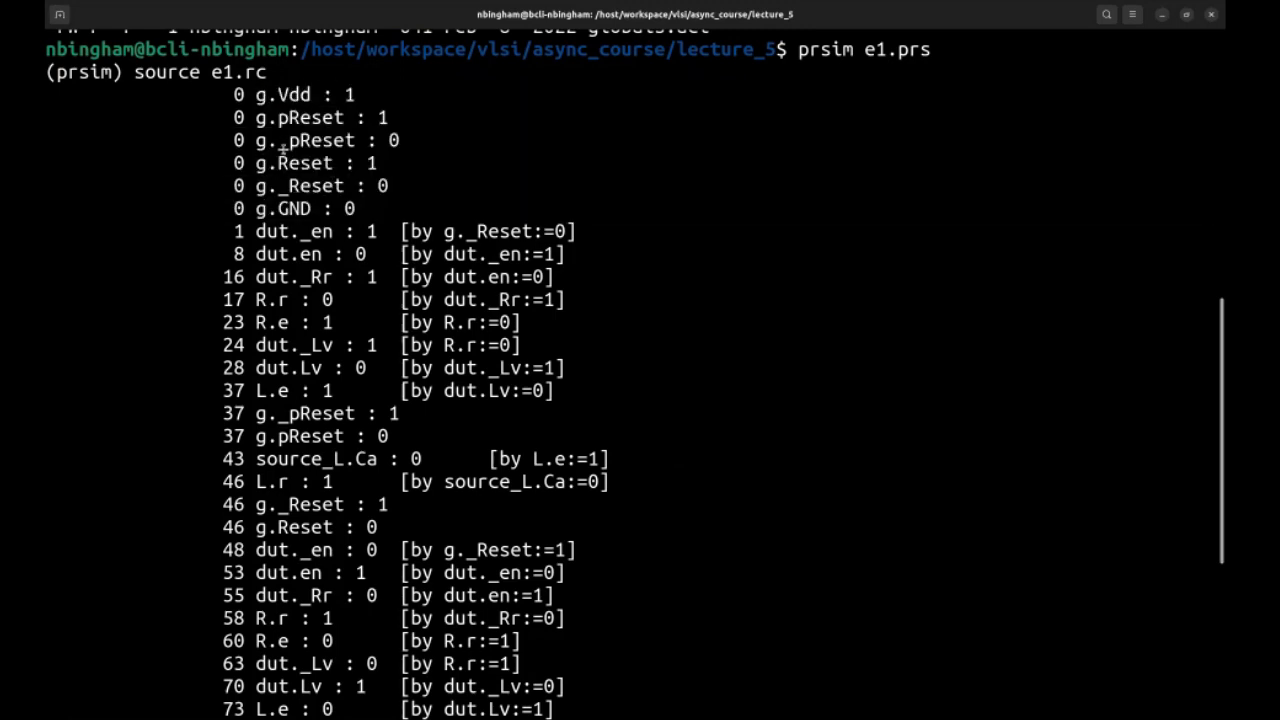
{"action": "mouse_move", "coordinate": [305, 231]}
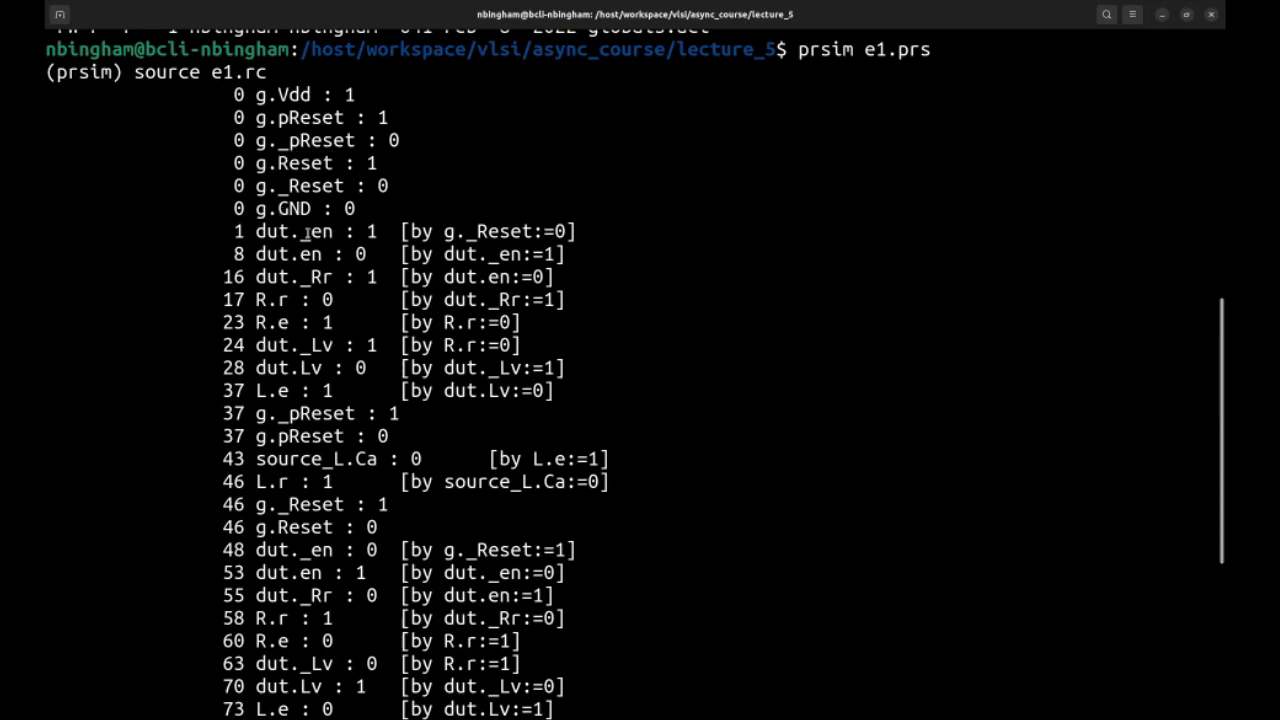
{"action": "scroll", "scroll_direction": "down", "scroll_amount": 3}
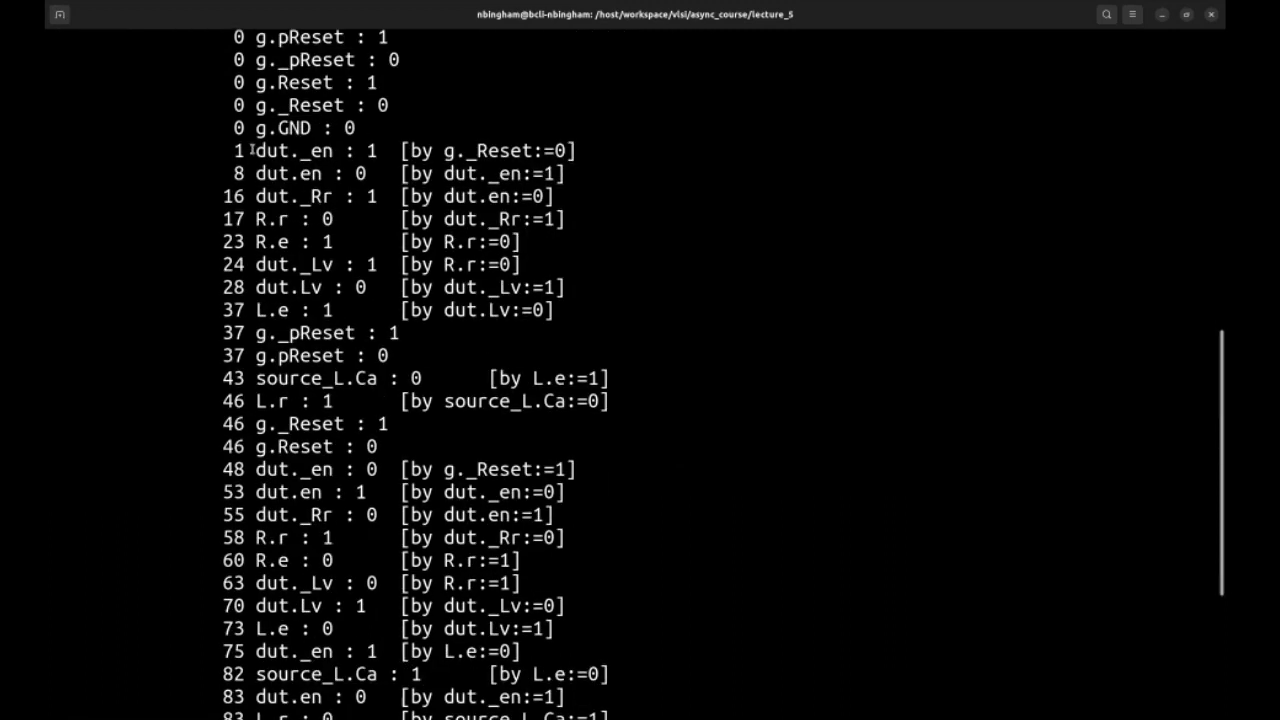
{"action": "double_click", "coordinate": [300, 150]}
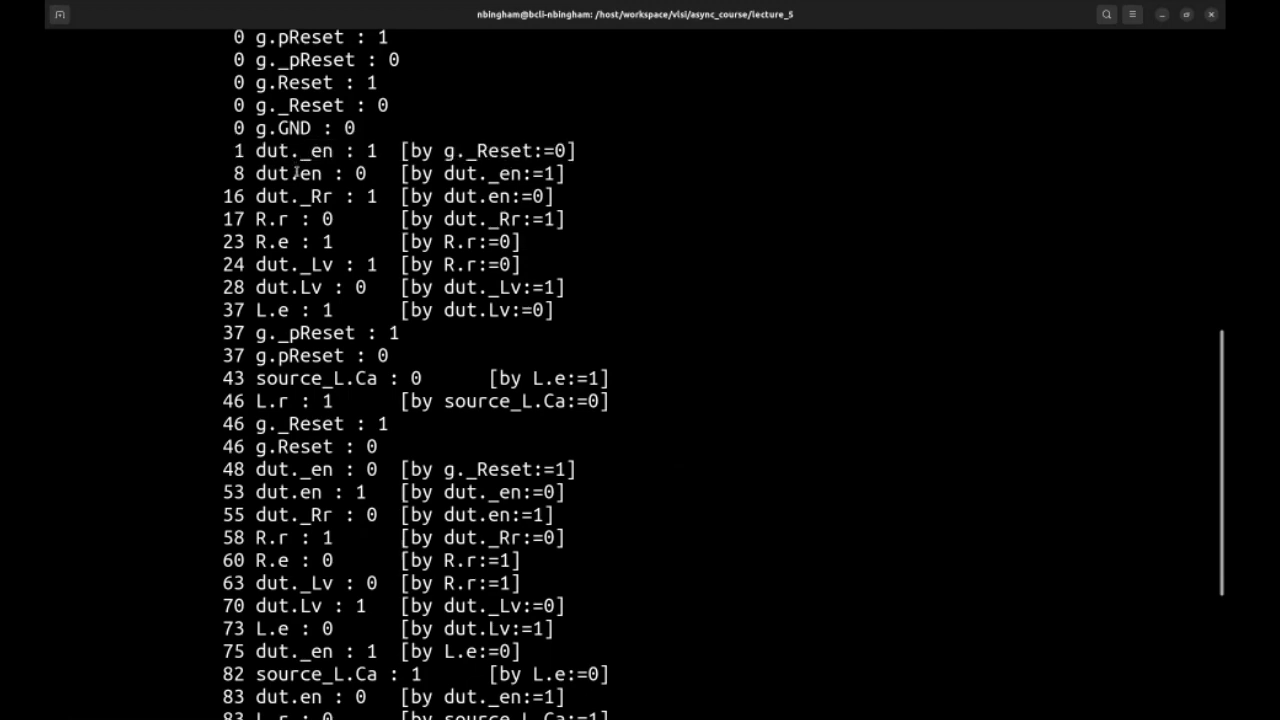
{"action": "double_click", "coordinate": [275, 218]}
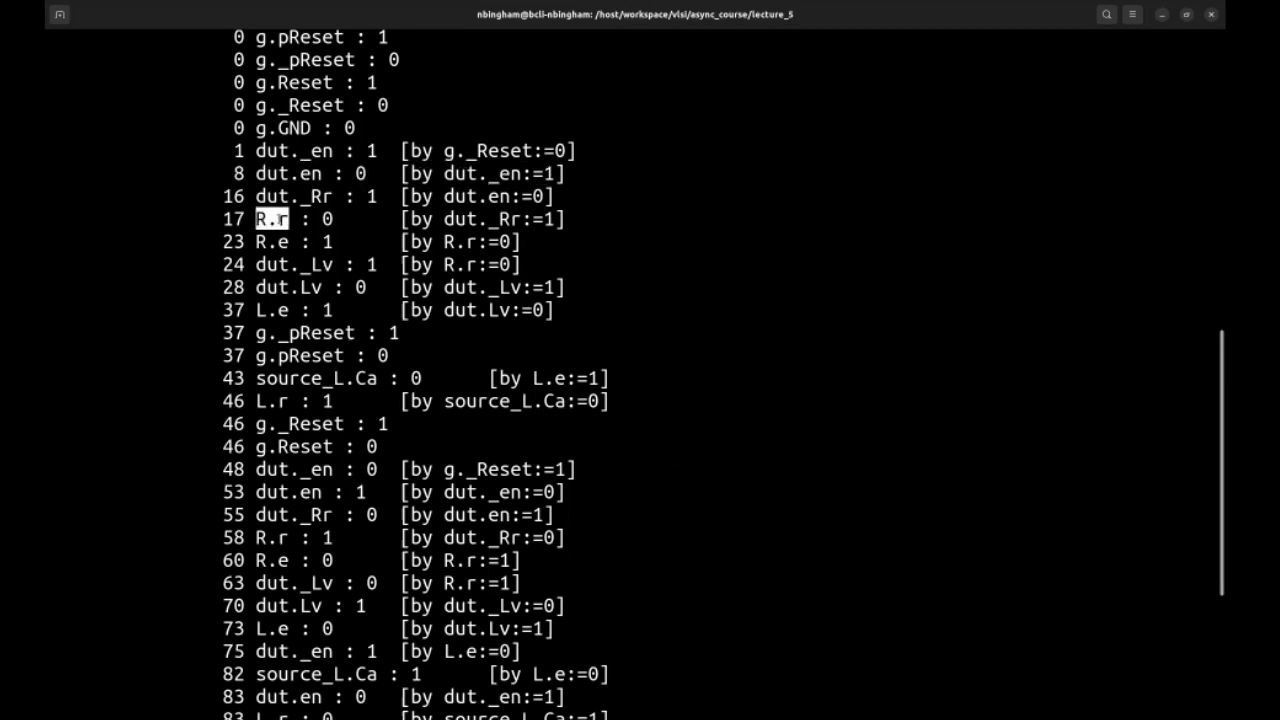
{"action": "left_click", "coordinate": [279, 219]}
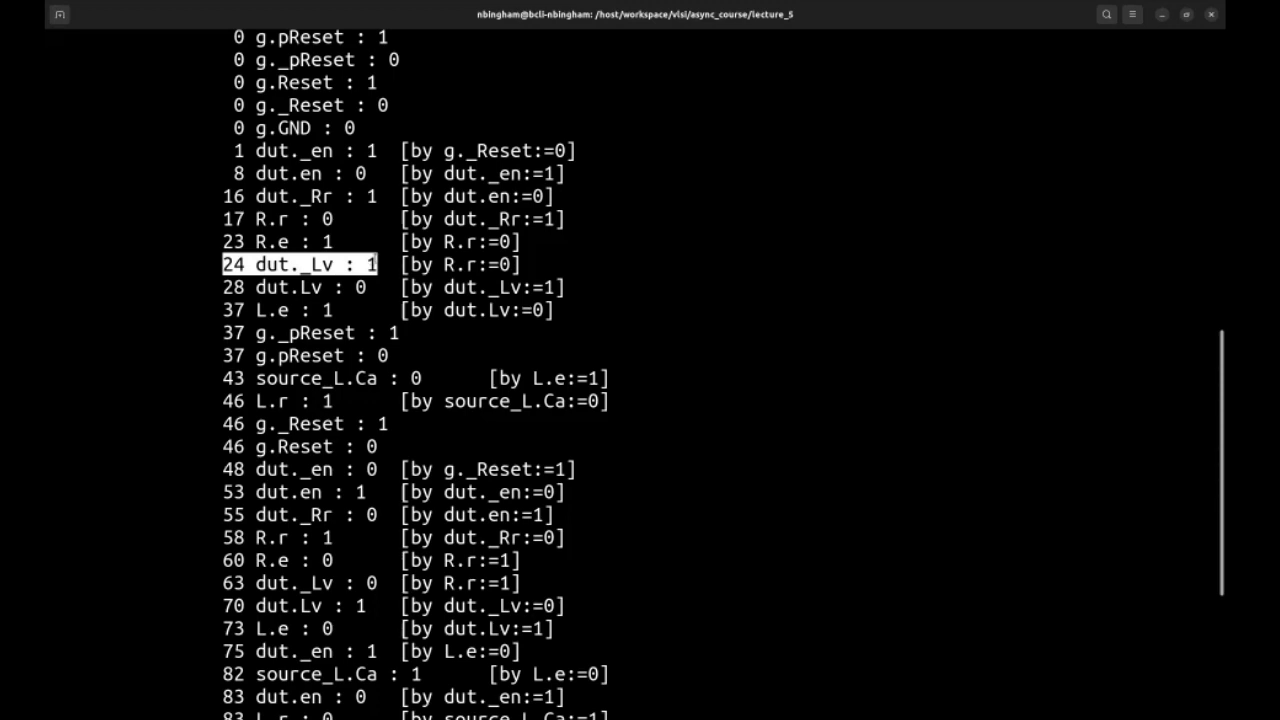
{"action": "left_click", "coordinate": [293, 287]}
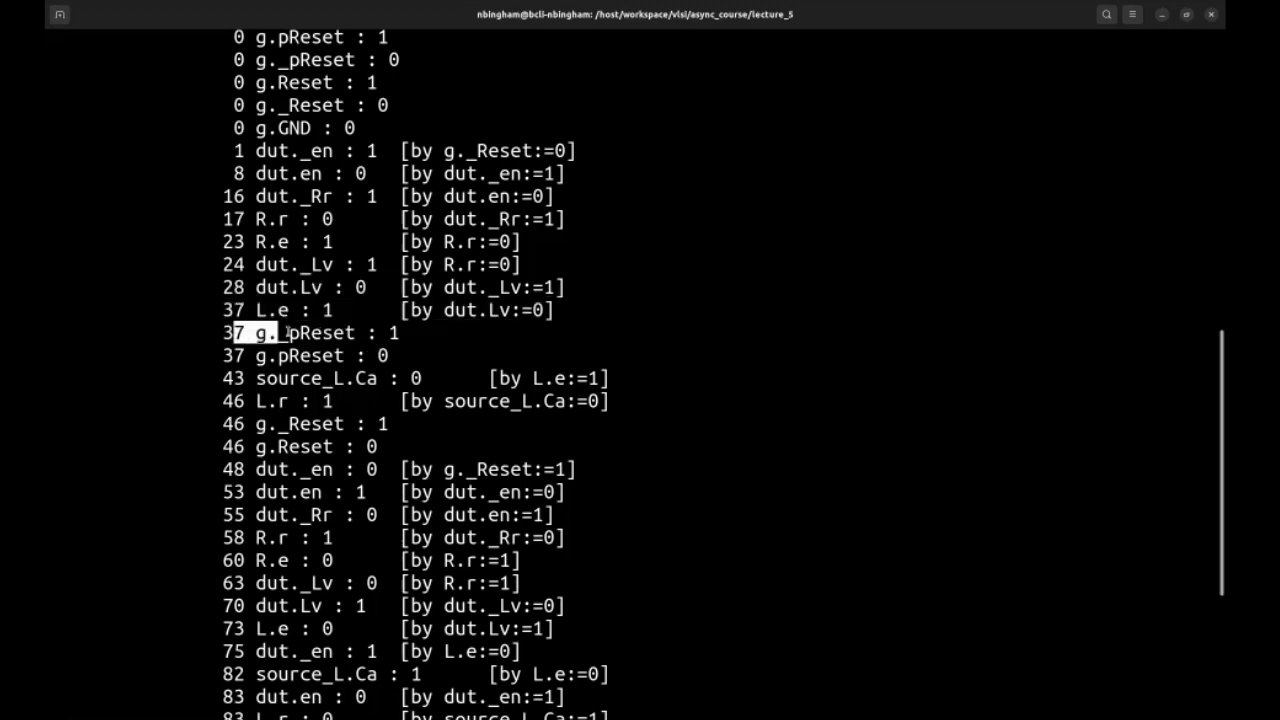
{"action": "left_click_drag", "start_coordinate": [280, 333], "coordinate": [395, 355]}
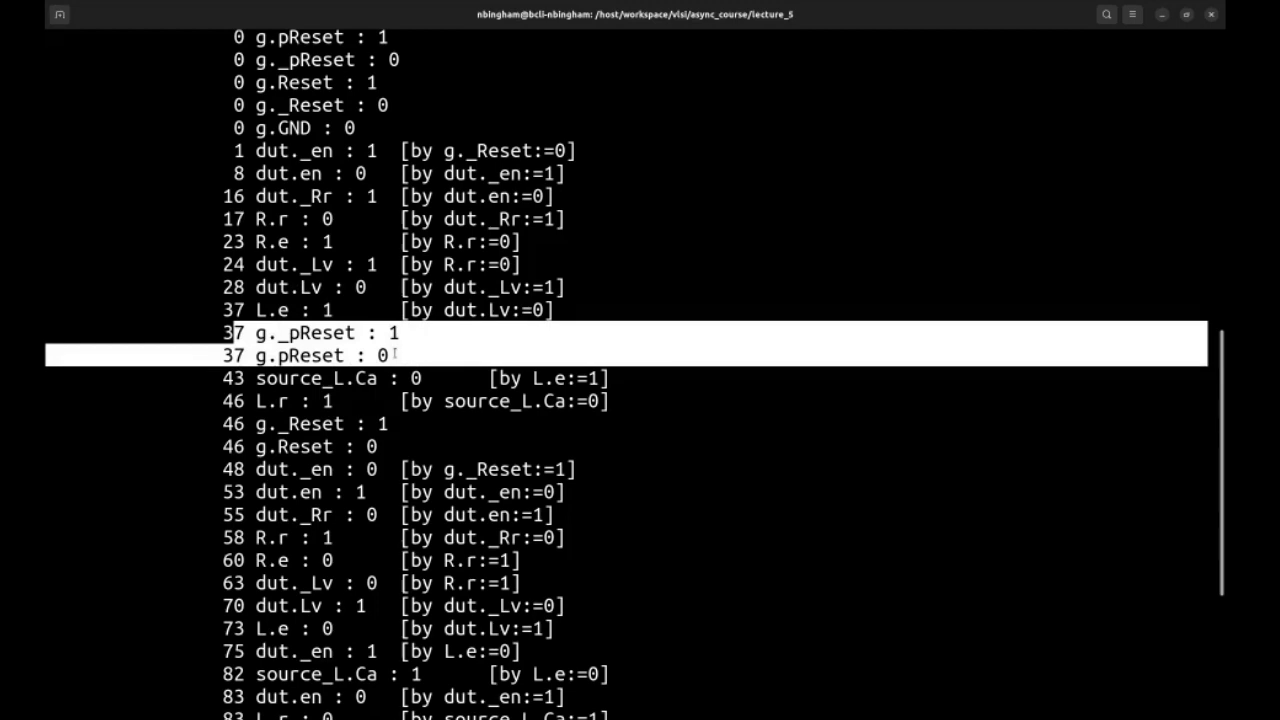
{"action": "mouse_move", "coordinate": [253, 378]}
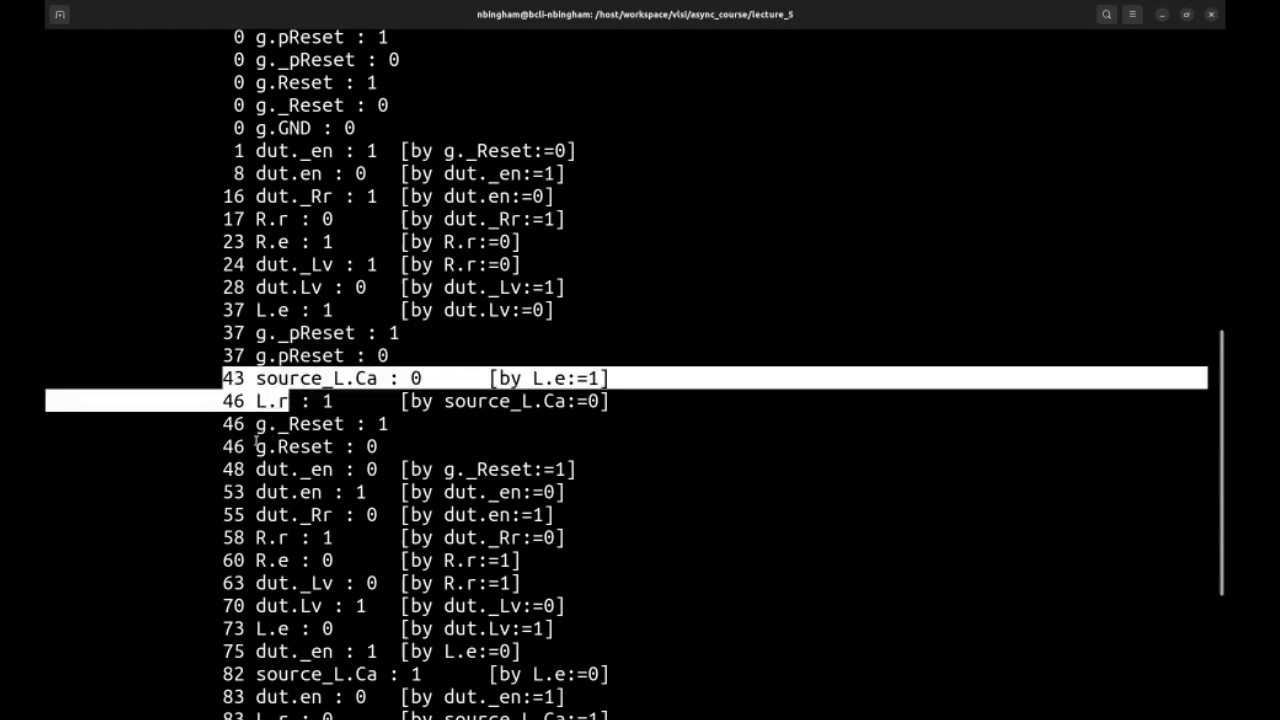
{"action": "scroll", "scroll_direction": "down", "scroll_amount": 3}
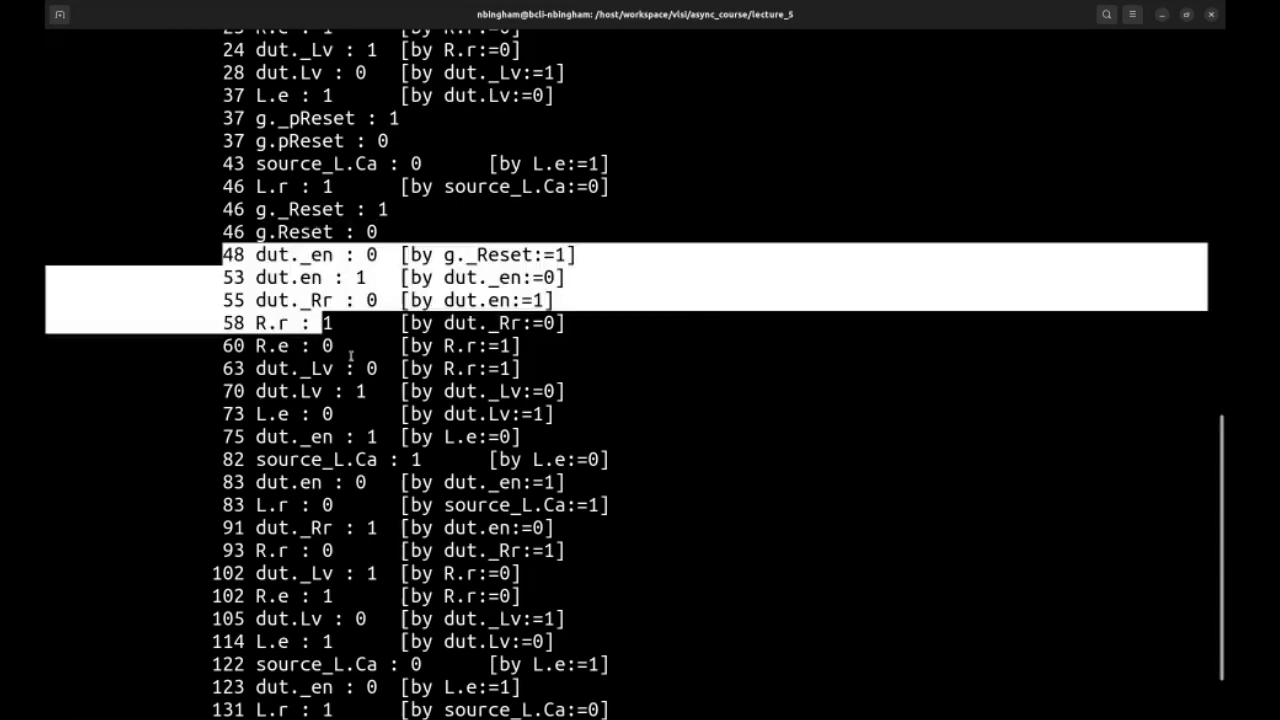
{"action": "scroll", "scroll_direction": "down", "scroll_amount": 3}
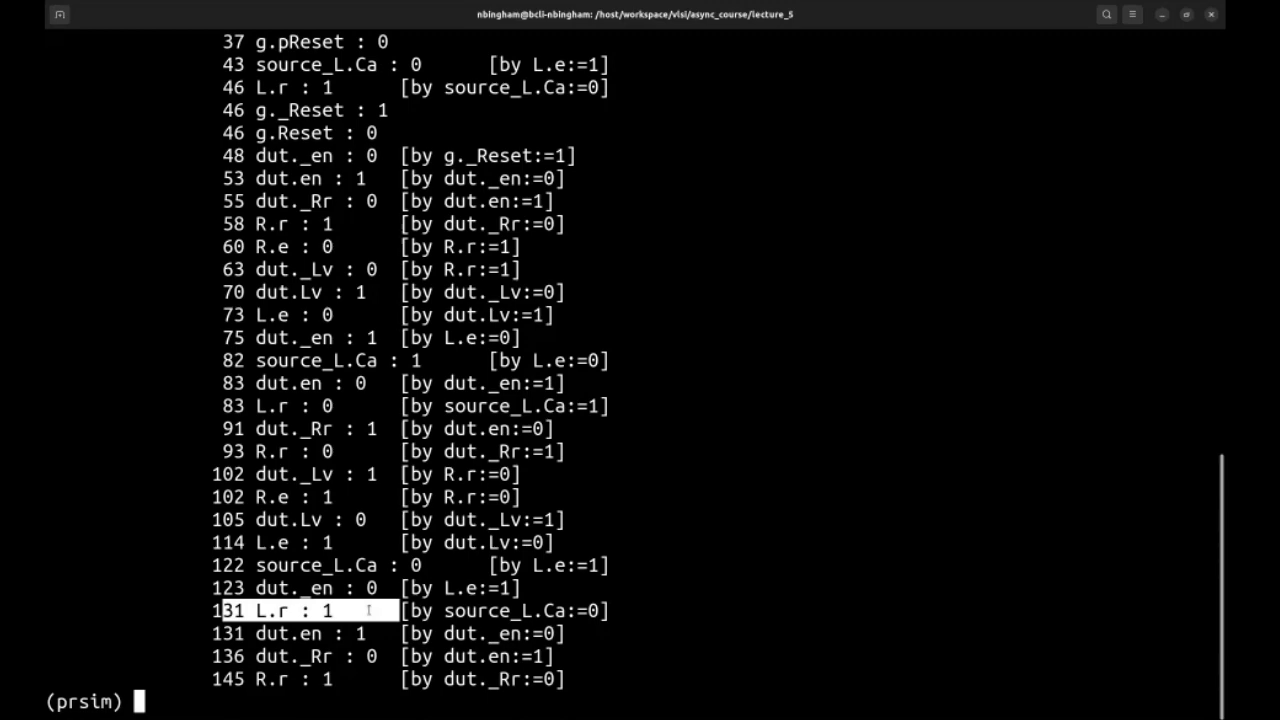
{"action": "type", "text": "cycle"}
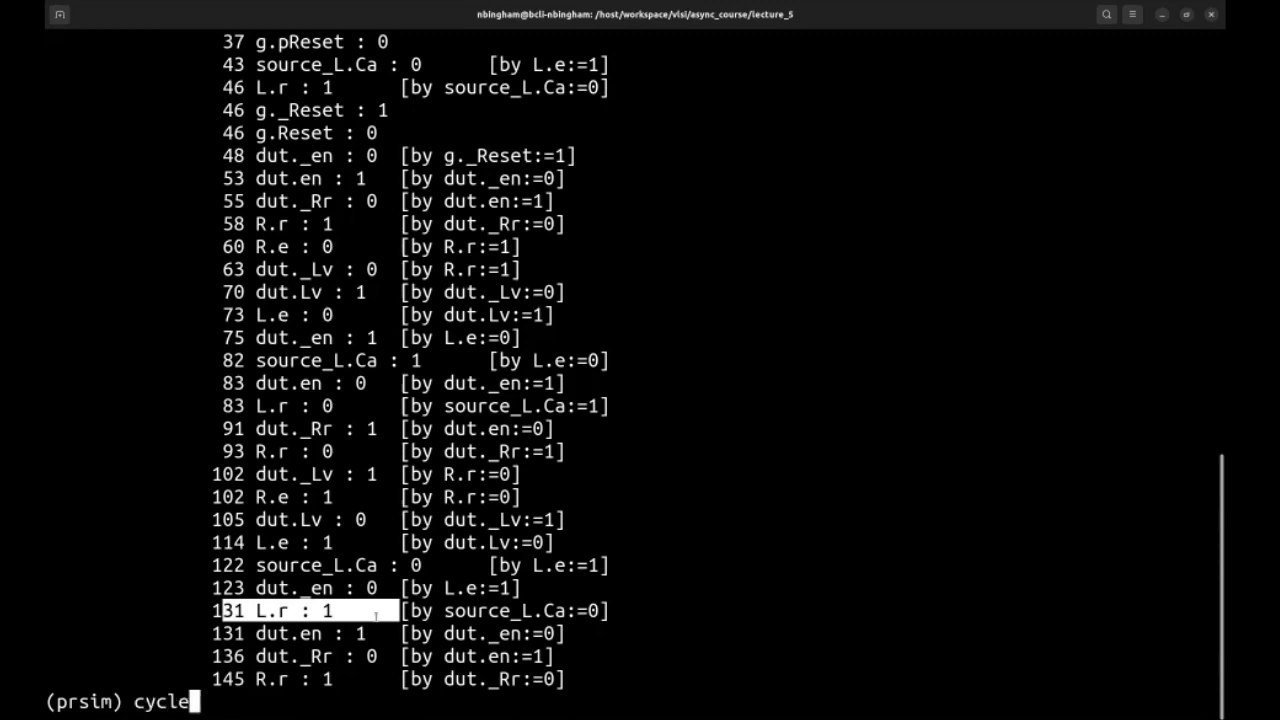
Start prsim on env.prs and source prsim.rc to connect the ADC and DAC devices.
{"action": "key", "text": "Return"}
{"action": "type", "text": "prsim e"}
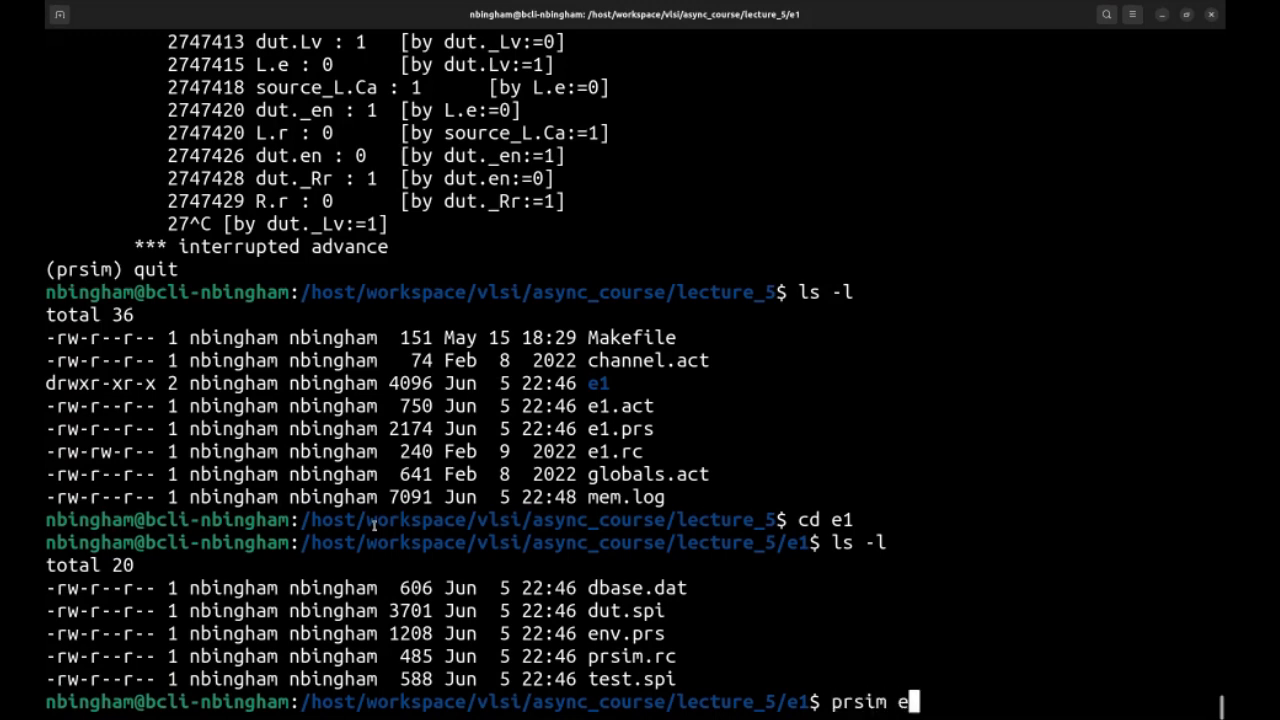
{"action": "type", "text": "nv.prs"}
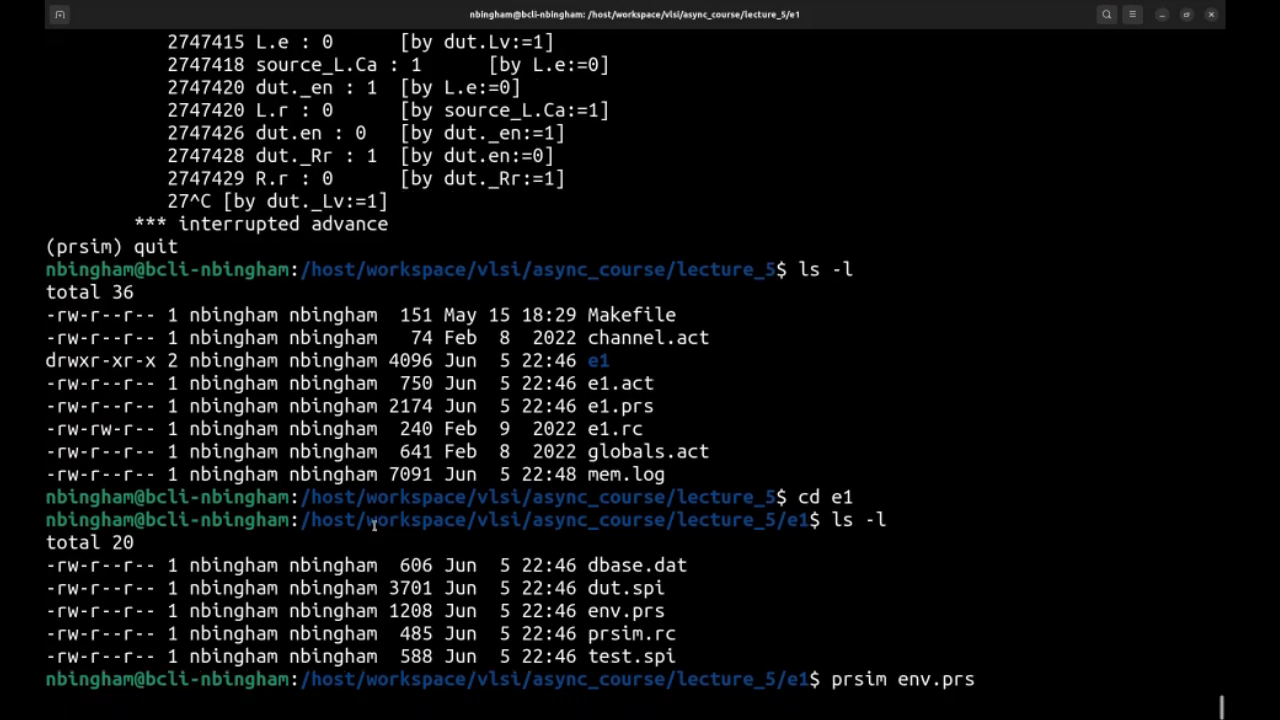
{"action": "type", "text": "source"}
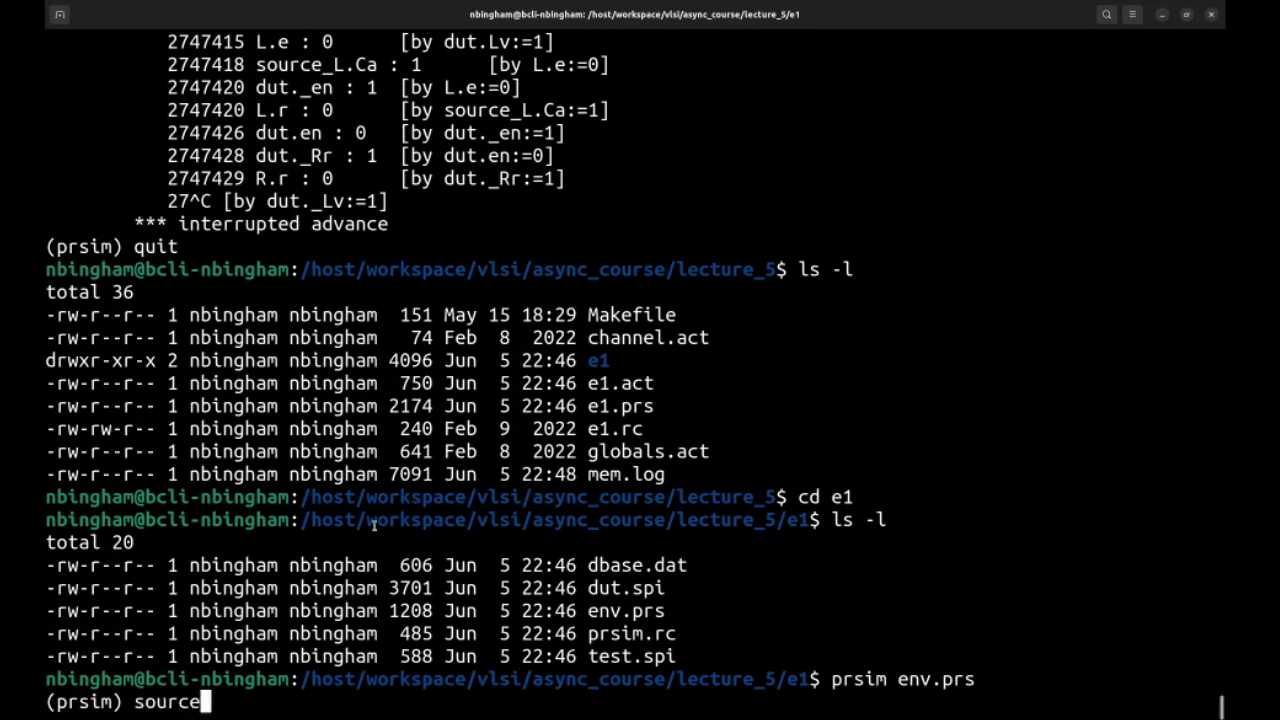
{"action": "type", "text": "prsim.rc"}
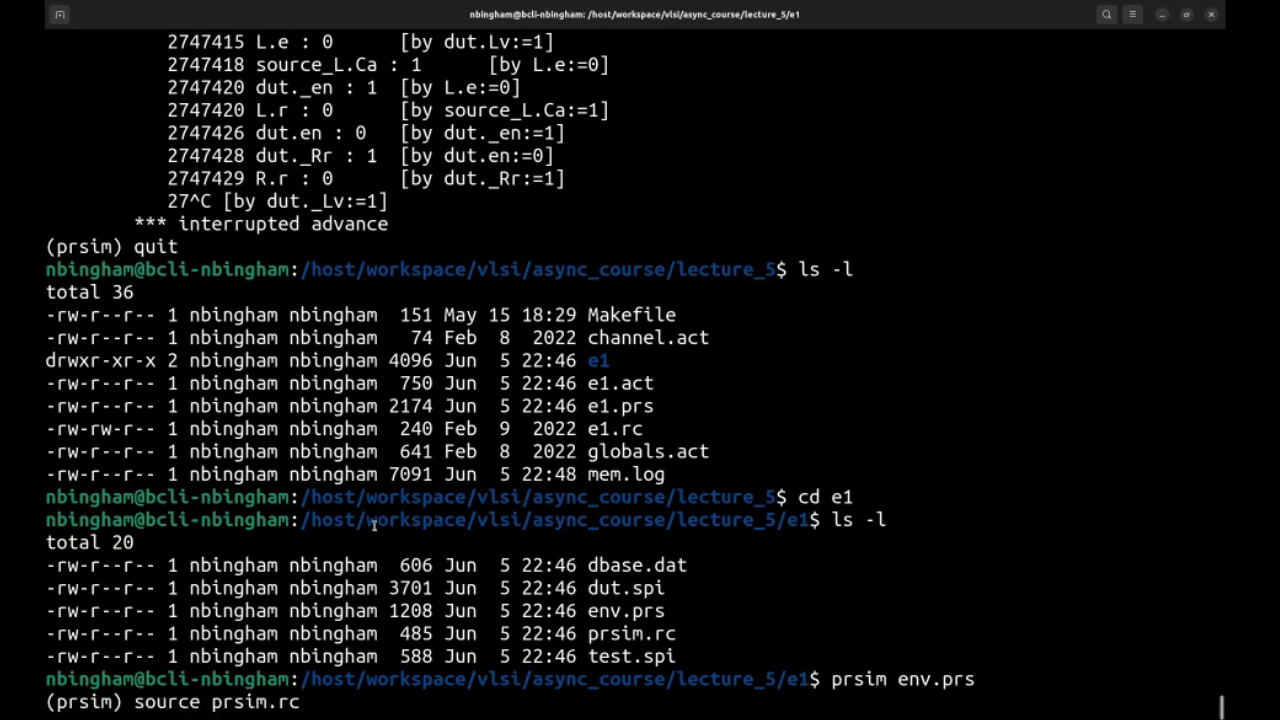
{"action": "key", "text": "Return"}
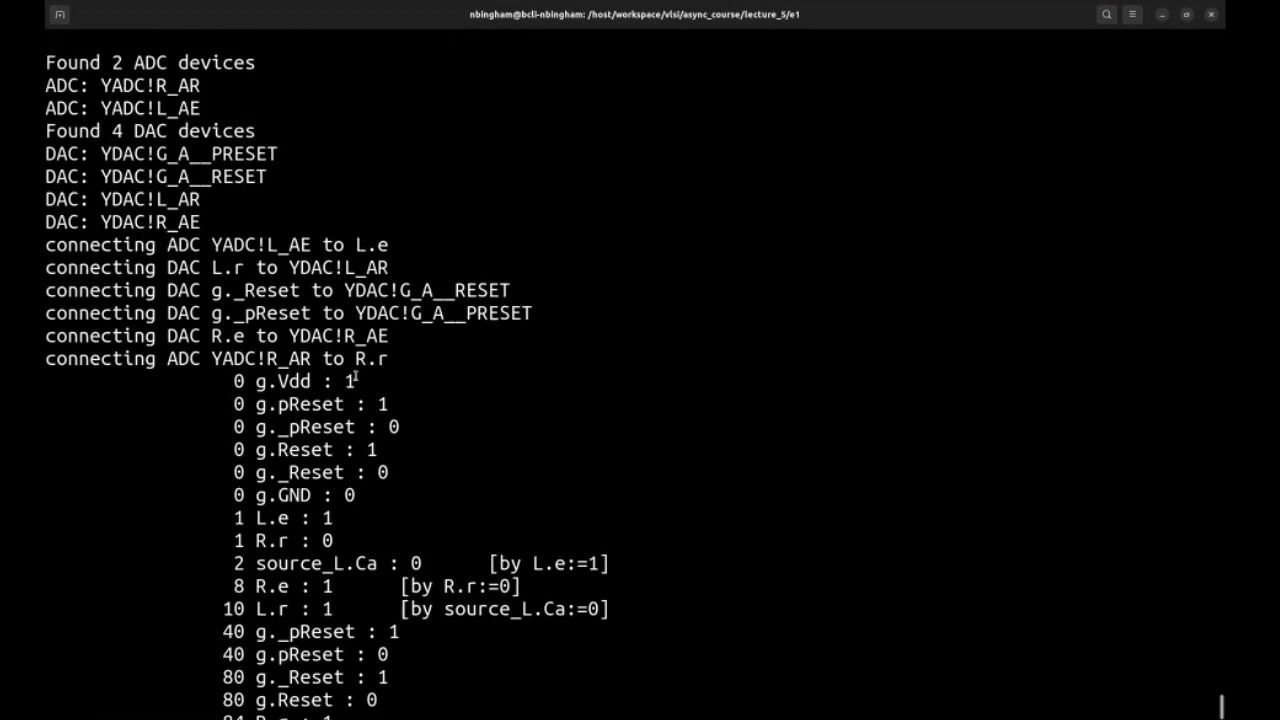
Review the simulation output, quit prsim, and confirm test.spi.prn exists.
{"action": "scroll", "scroll_direction": "down", "scroll_amount": 3}
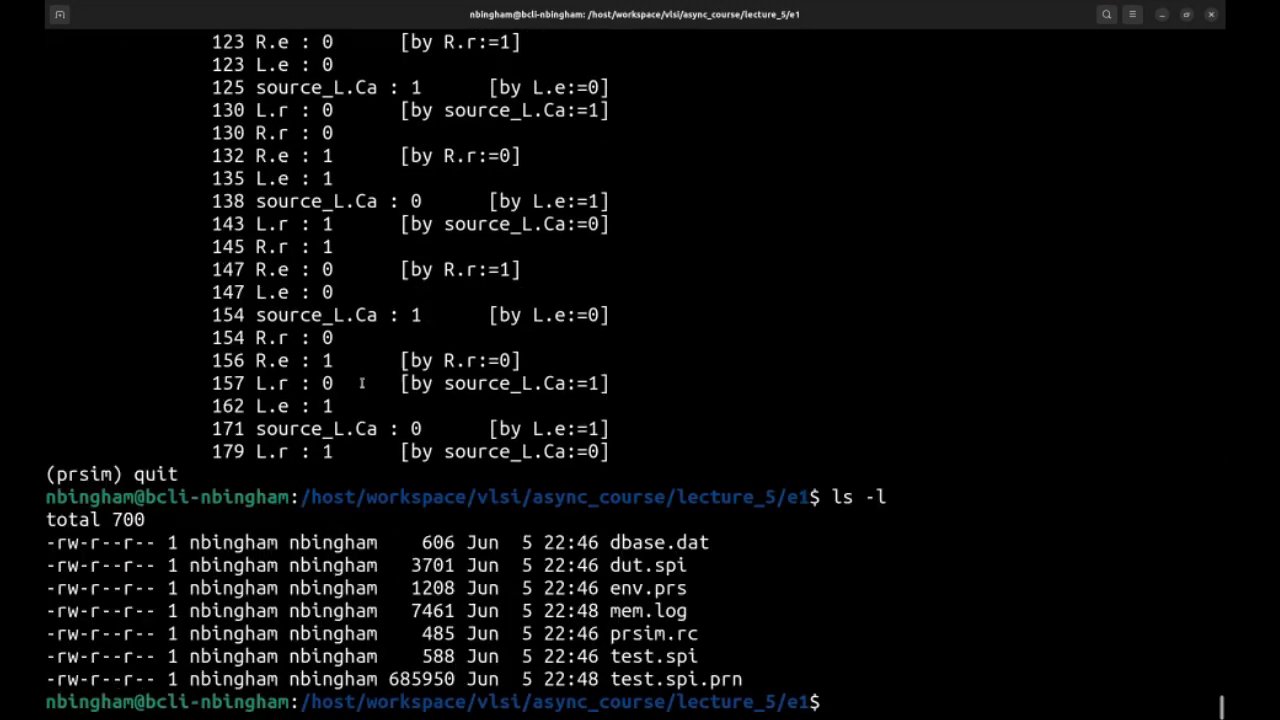
{"action": "type", "text": "pr vie"}
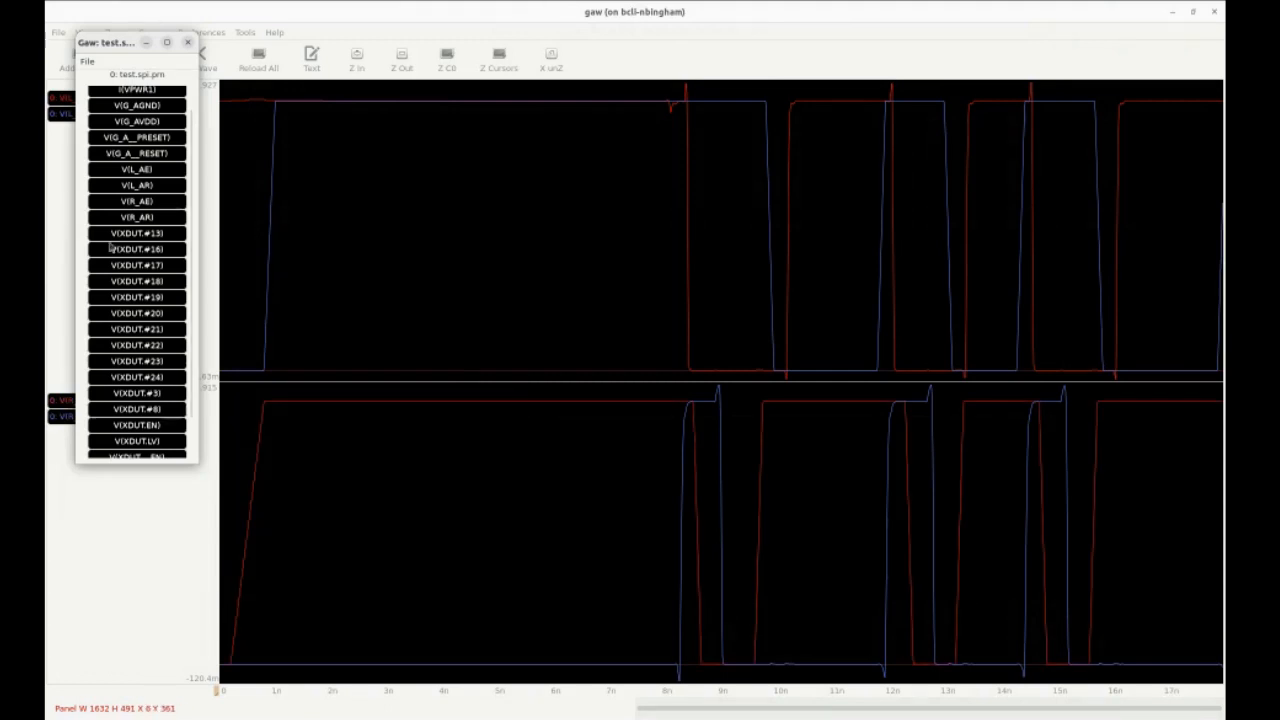
Scroll the test.spi.prn wave list down to the XDUT EN, LV, _EN, _LV and _RR nodes.
{"action": "scroll", "scroll_direction": "down", "scroll_amount": 3}
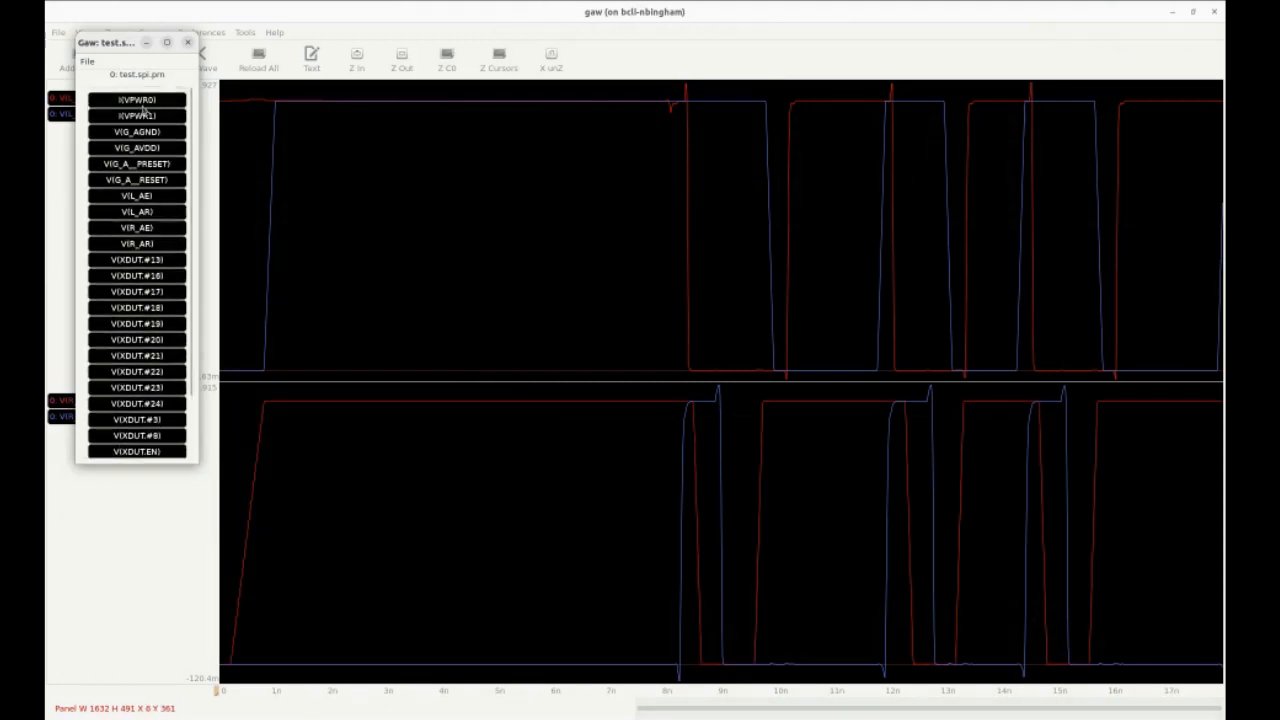
{"action": "scroll", "scroll_direction": "down", "scroll_amount": 3}
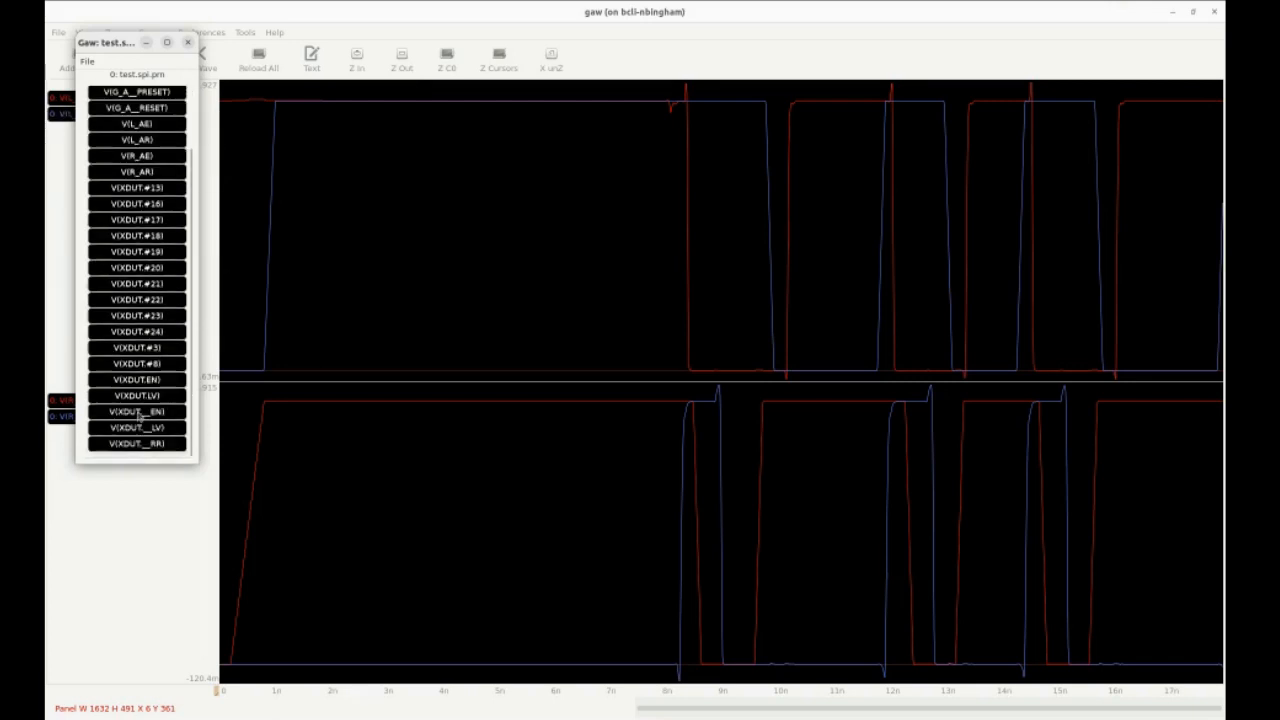
{"action": "mouse_move", "coordinate": [133, 411]}
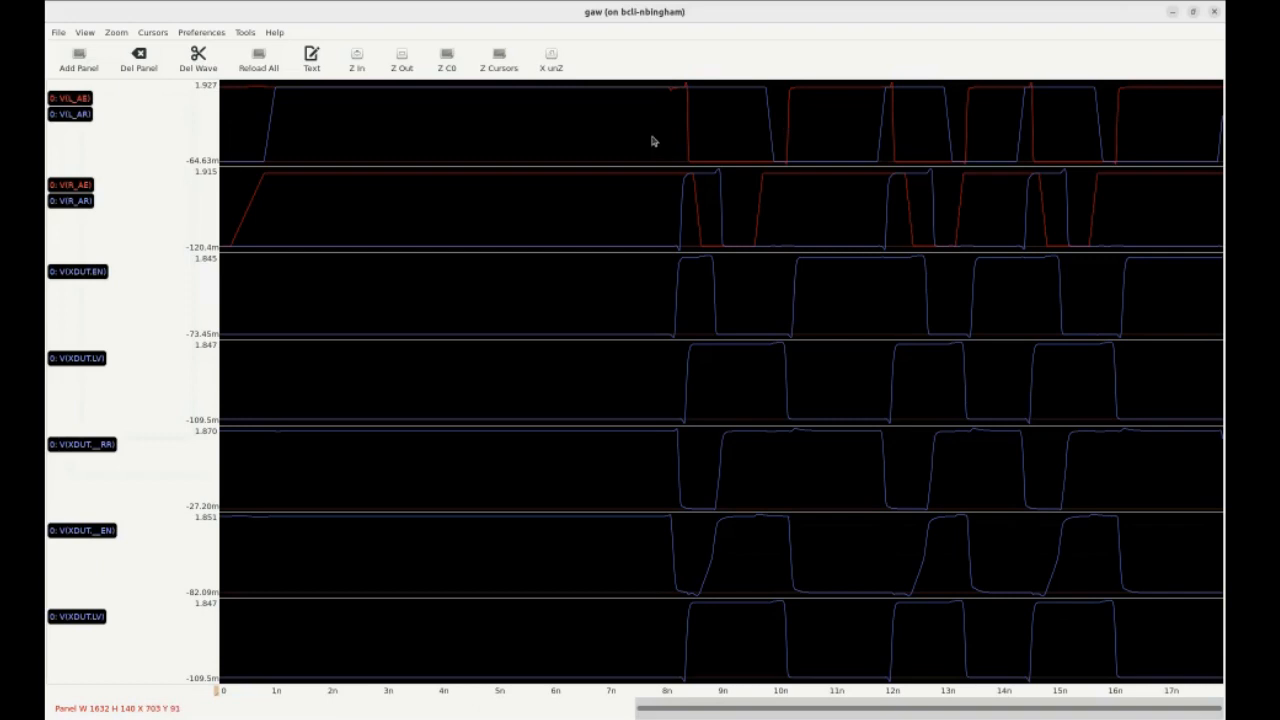
{"action": "mouse_move", "coordinate": [603, 175]}
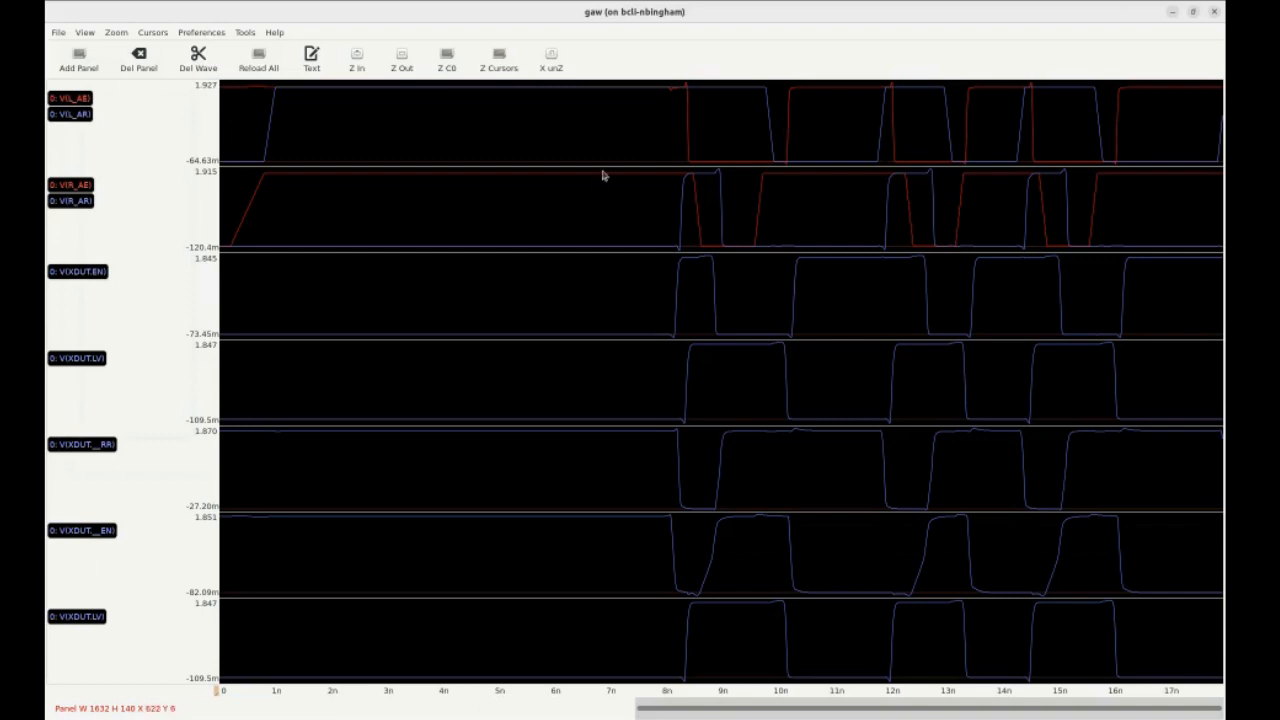
{"action": "mouse_move", "coordinate": [656, 102]}
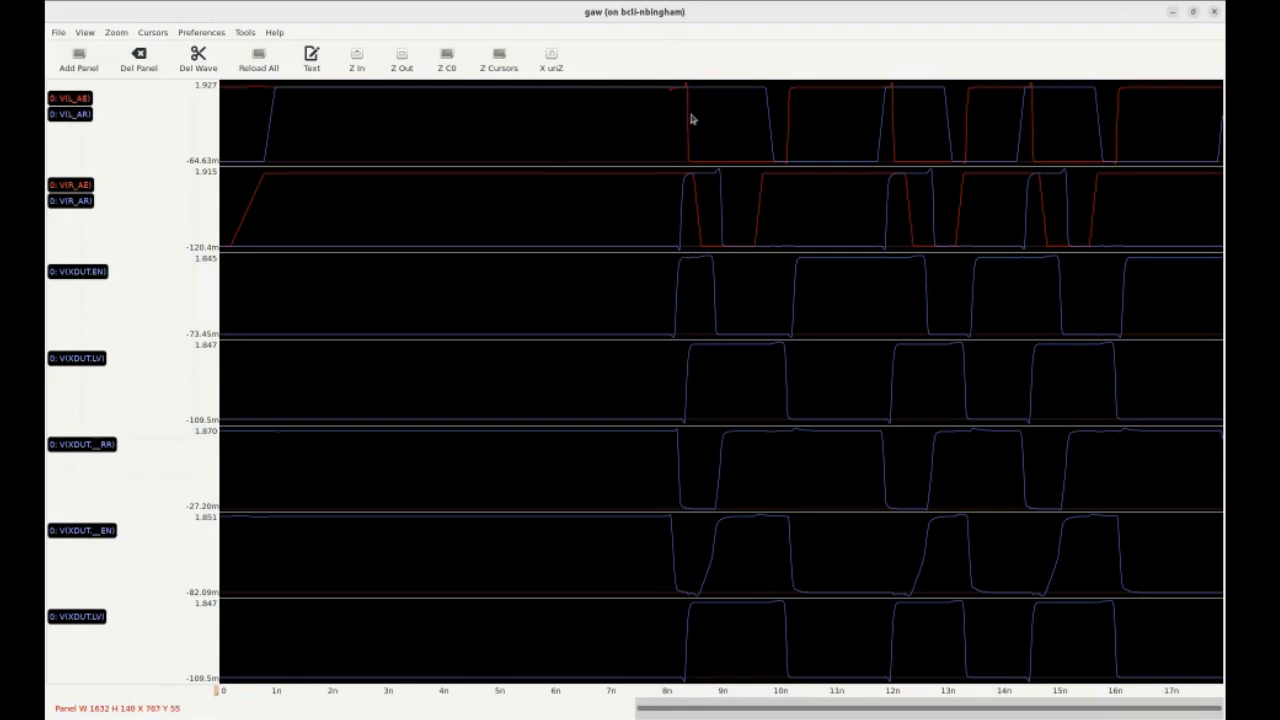
{"action": "mouse_move", "coordinate": [409, 103]}
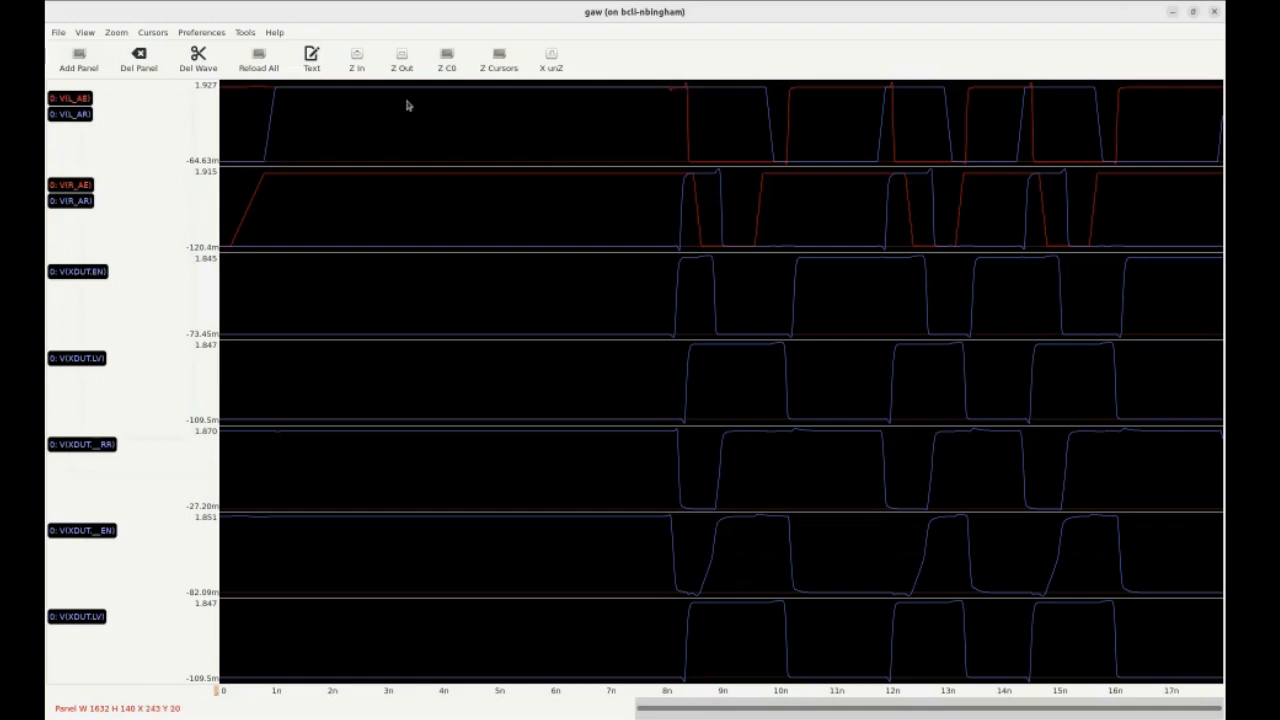
{"action": "mouse_move", "coordinate": [668, 218]}
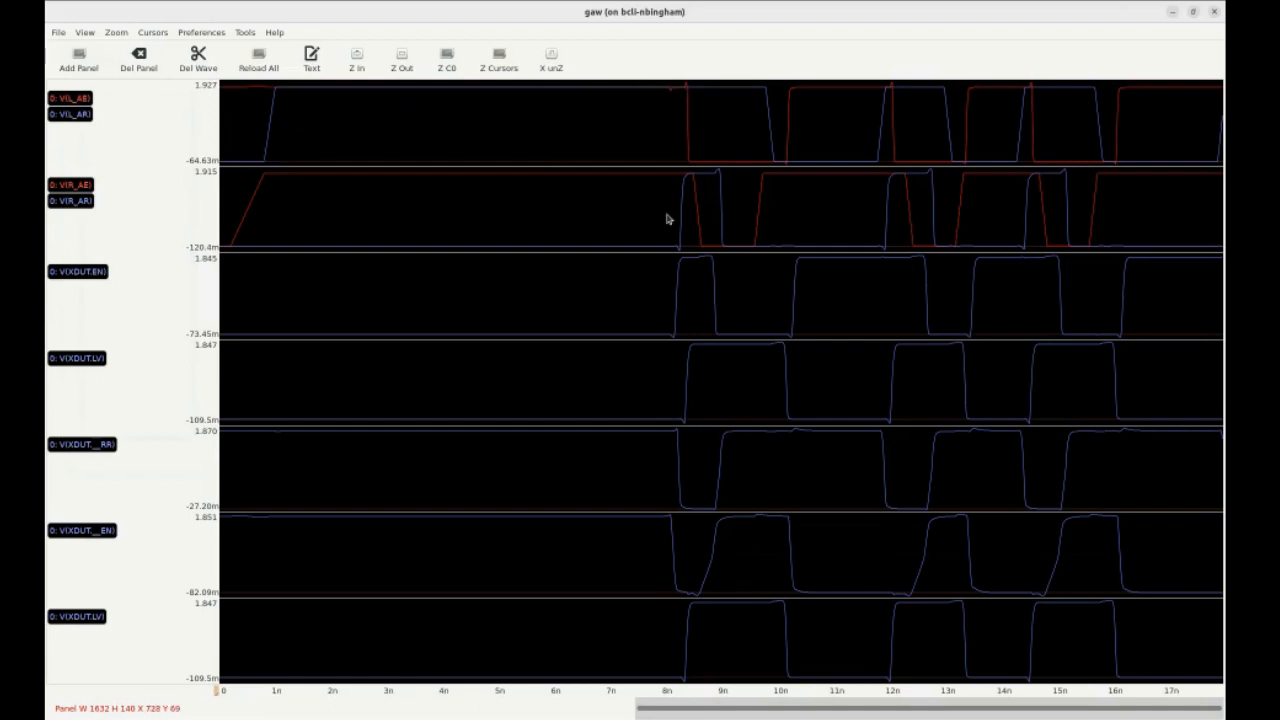
{"action": "mouse_move", "coordinate": [688, 196]}
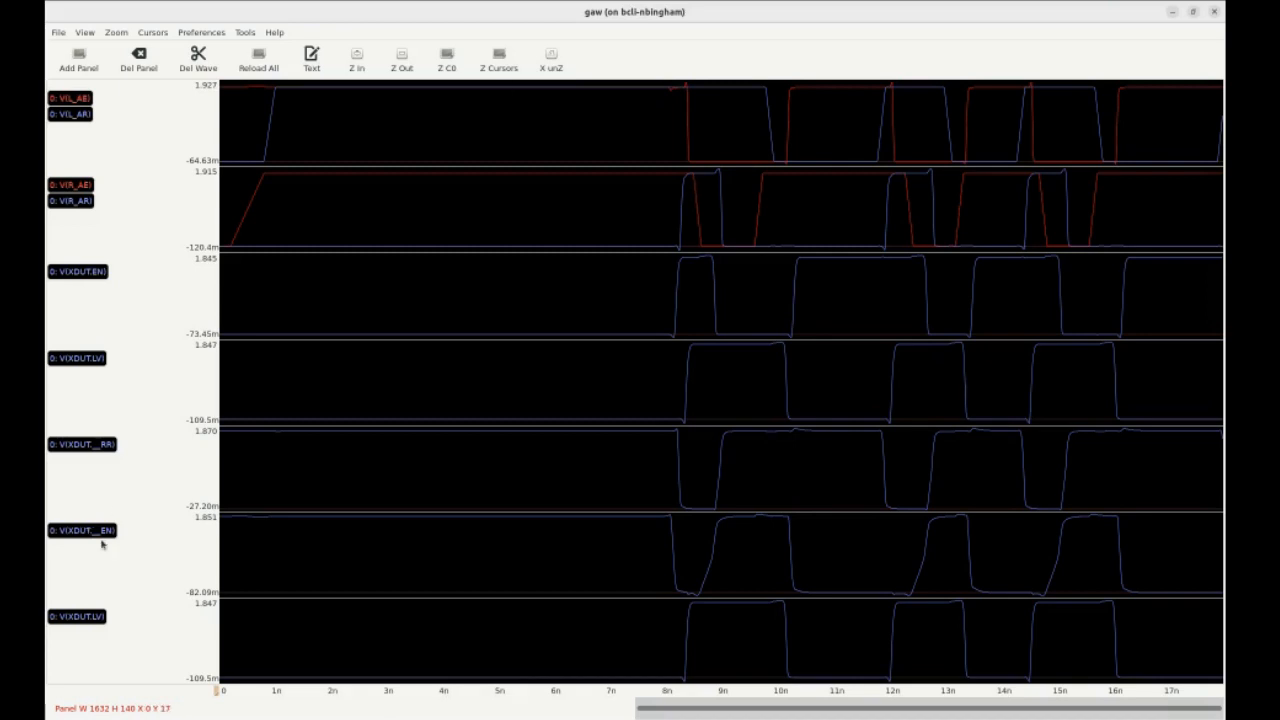
{"action": "mouse_move", "coordinate": [64, 280]}
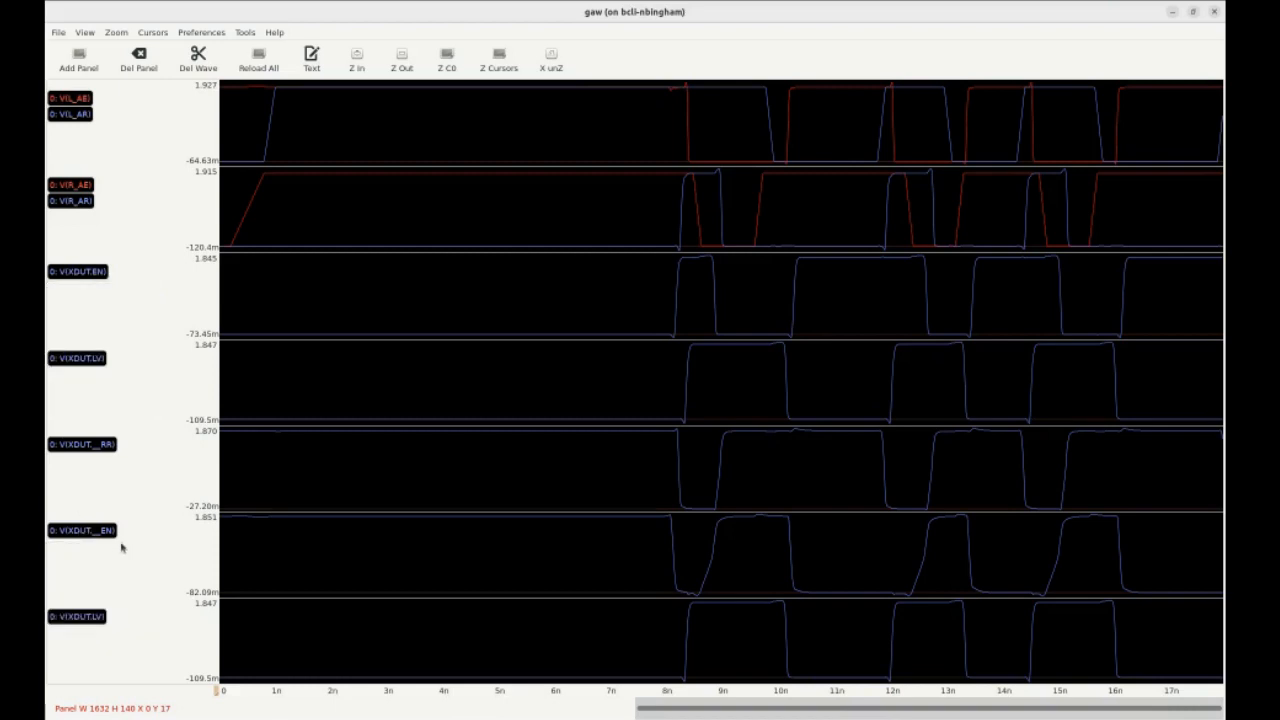
{"action": "mouse_move", "coordinate": [300, 300]}
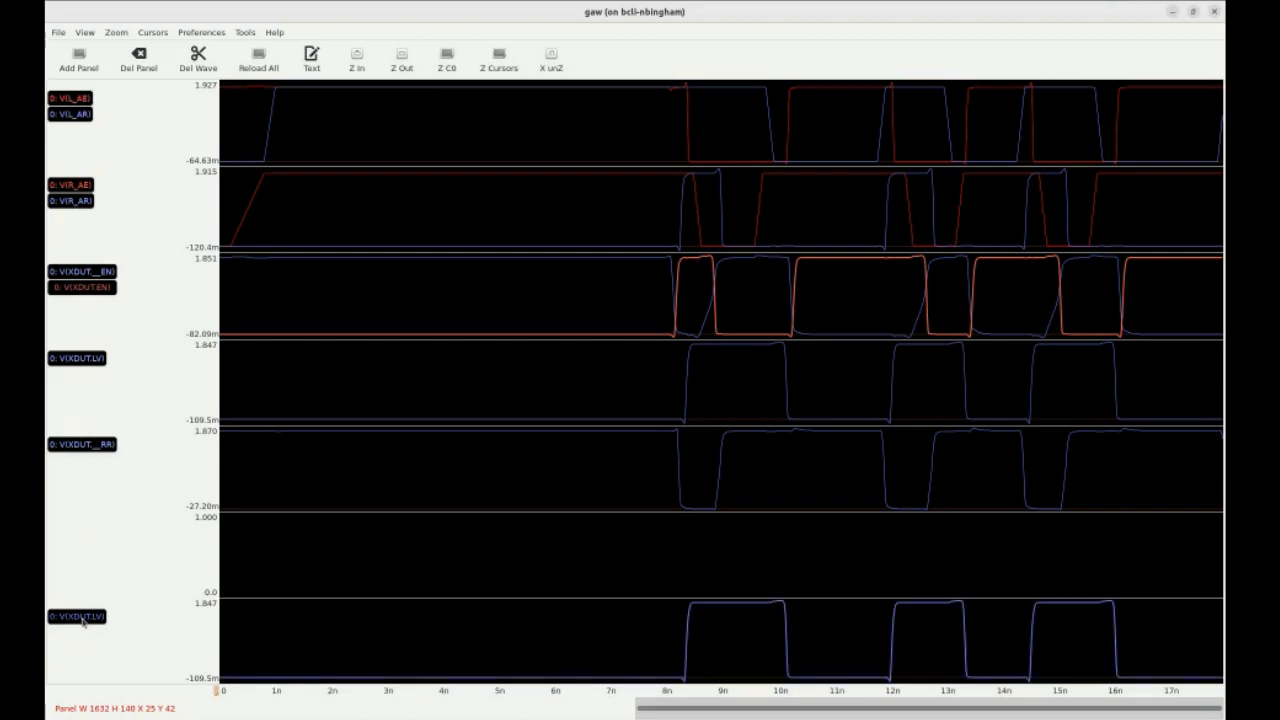
{"action": "mouse_move", "coordinate": [108, 650]}
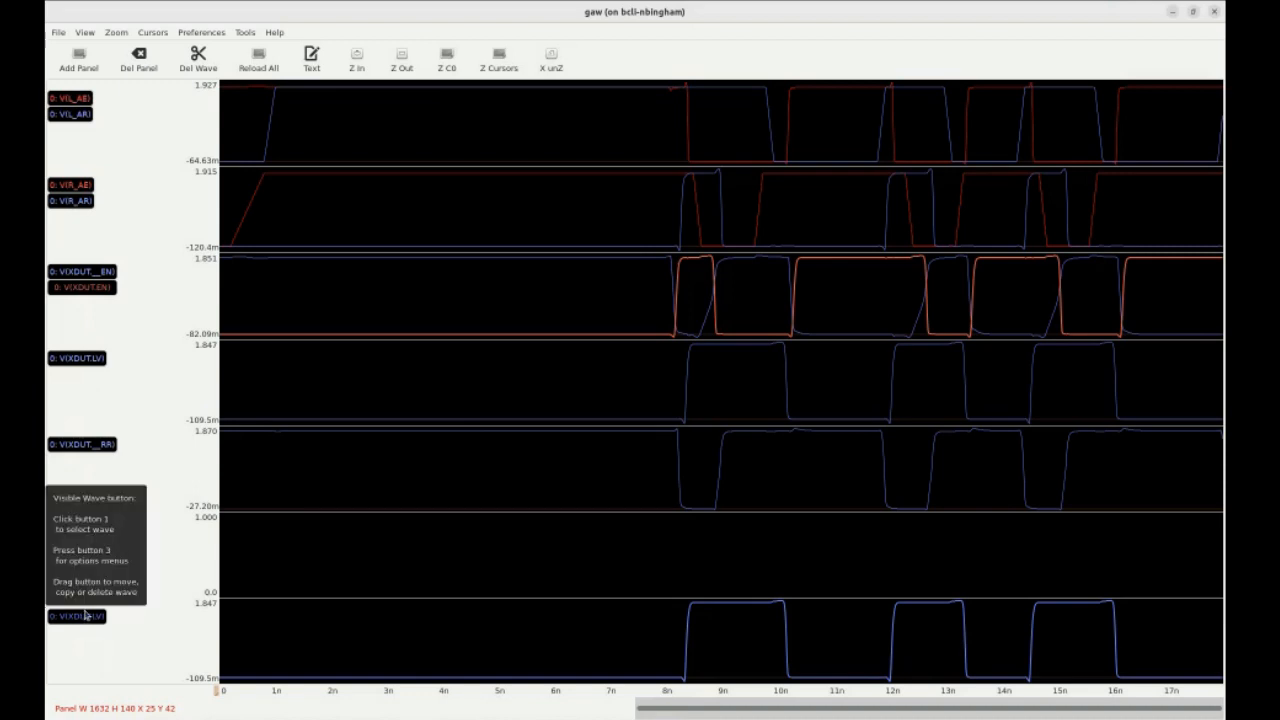
Delete the duplicate V(XDUT.LV) wave and dismiss the drop error message.
{"action": "right_click", "coordinate": [77, 616]}
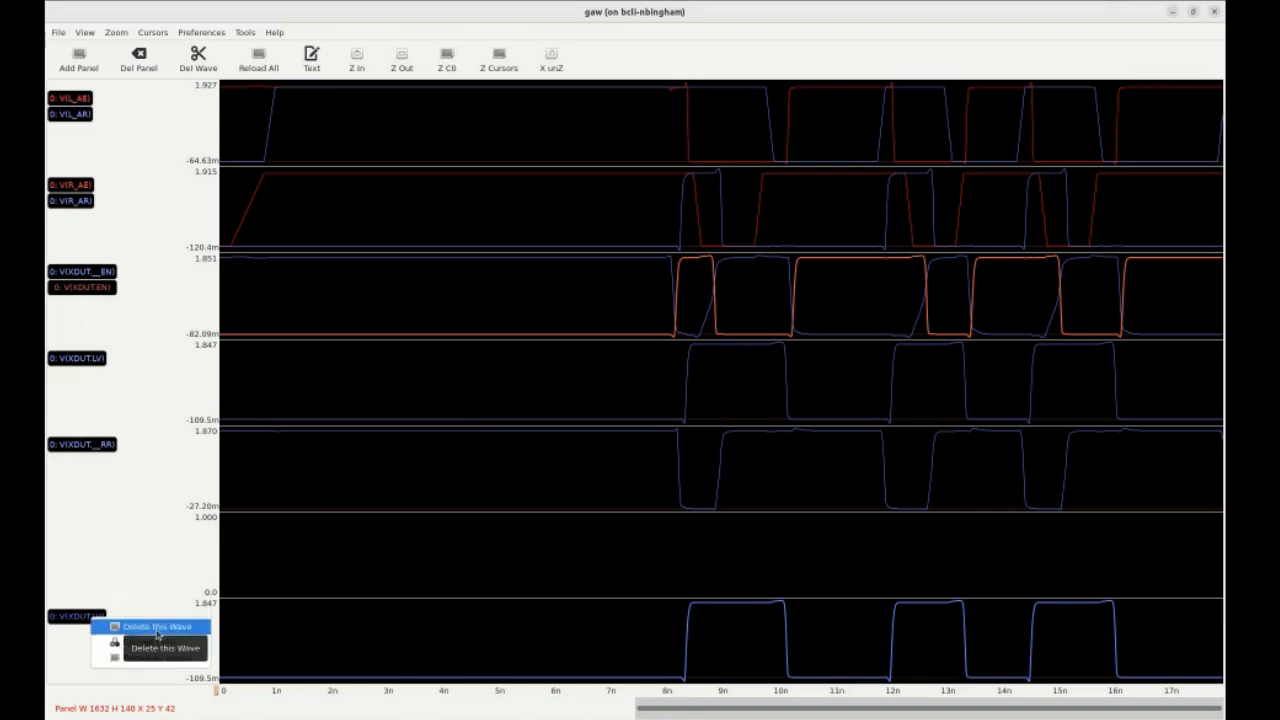
{"action": "left_click", "coordinate": [117, 31]}
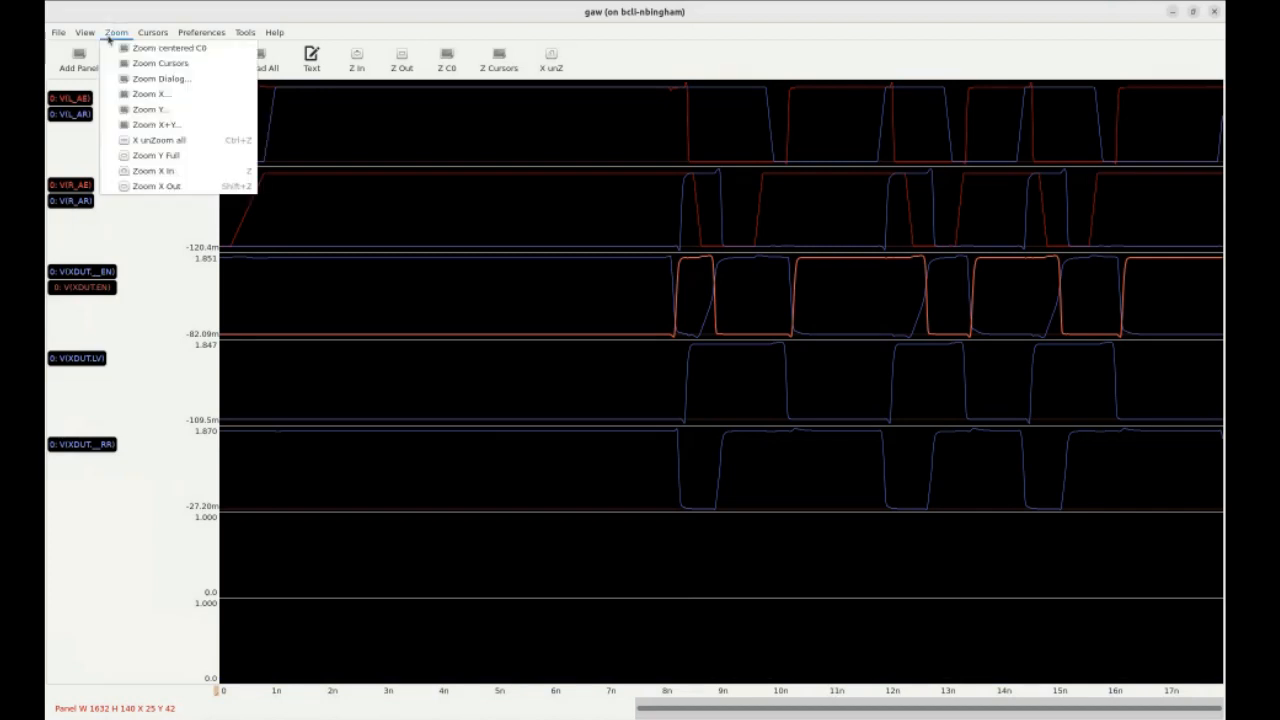
{"action": "left_click", "coordinate": [64, 32]}
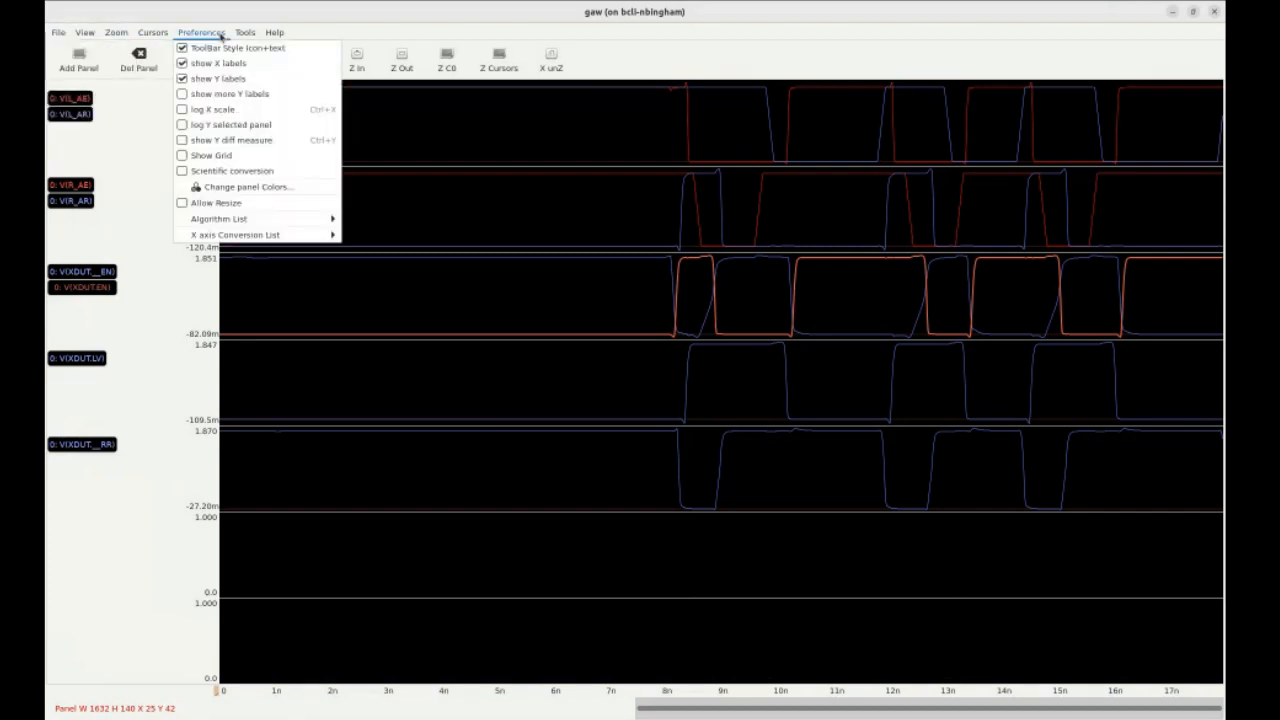
{"action": "left_click", "coordinate": [89, 32]}
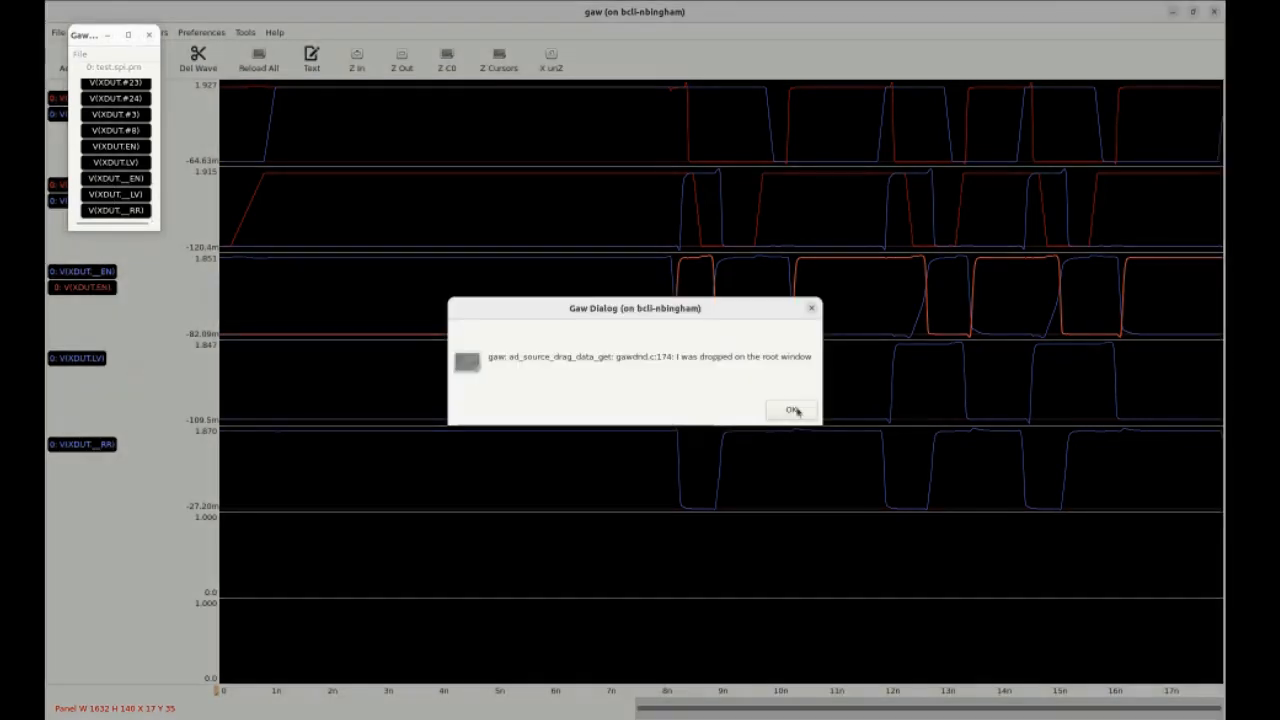
{"action": "left_click", "coordinate": [790, 410]}
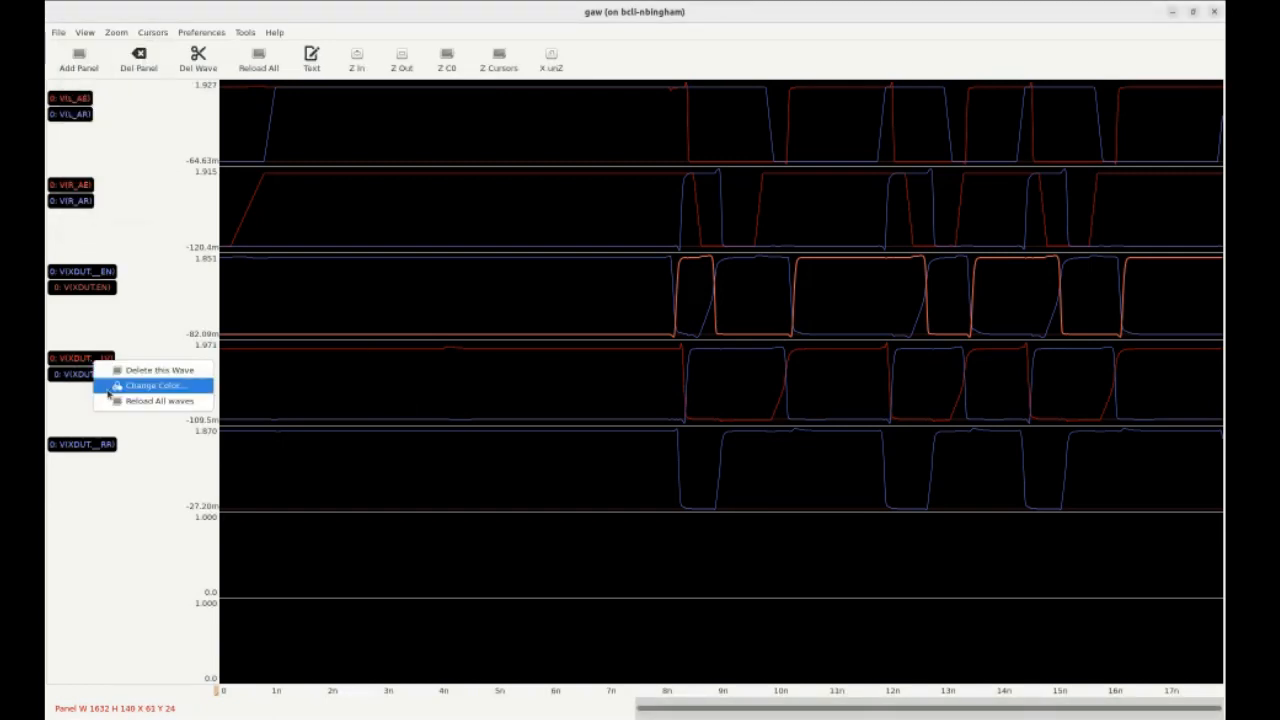
Recolor the LV waveform red via its color chooser to contrast with _LV.
{"action": "left_click", "coordinate": [155, 385]}
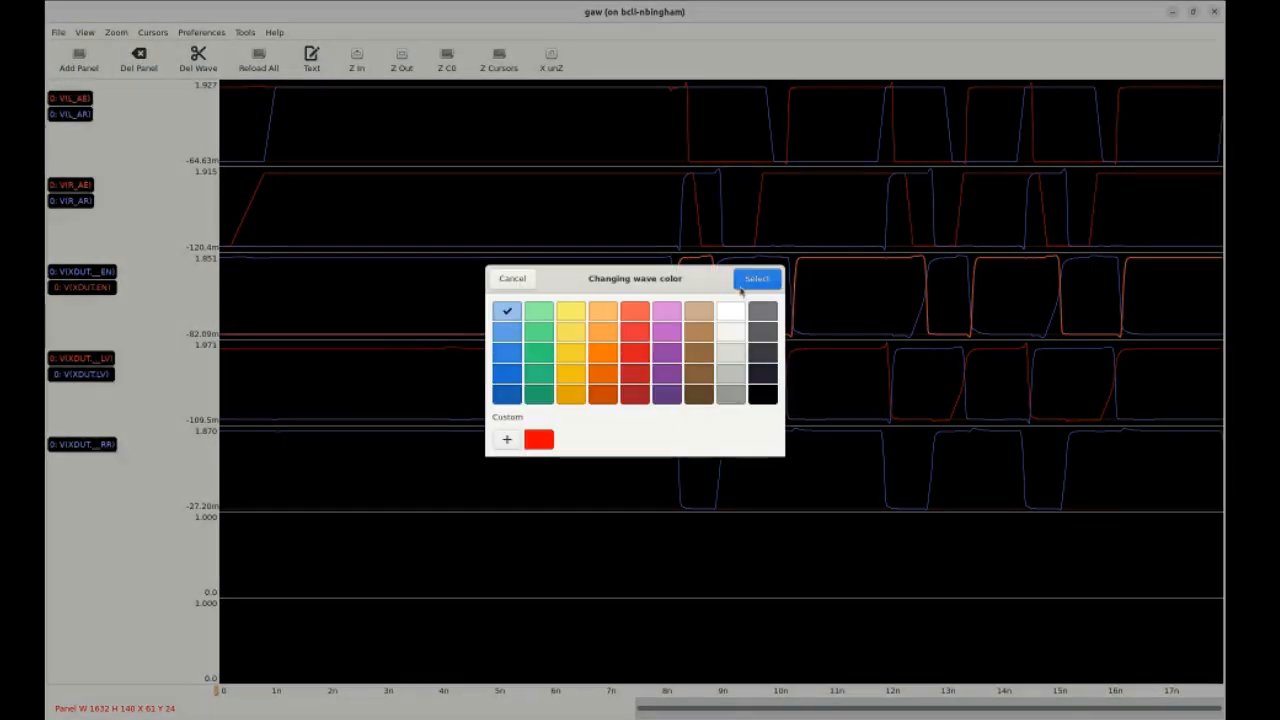
{"action": "left_click", "coordinate": [758, 278]}
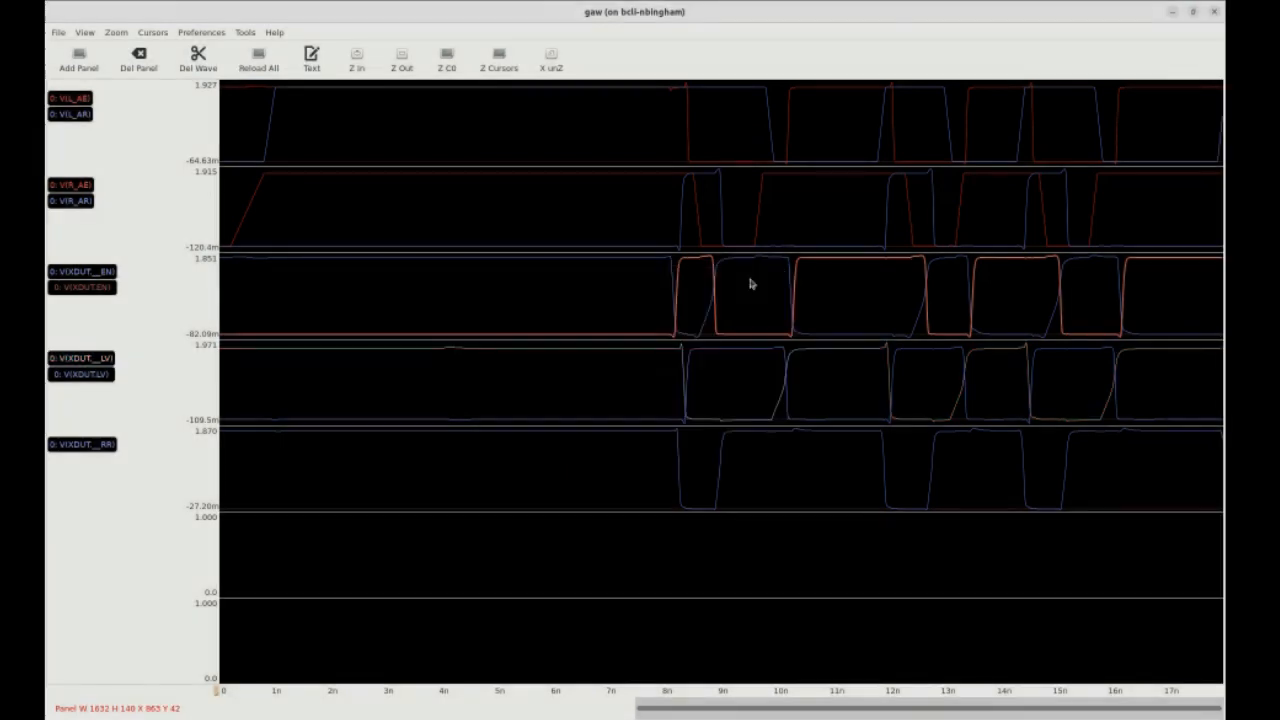
{"action": "right_click", "coordinate": [78, 374]}
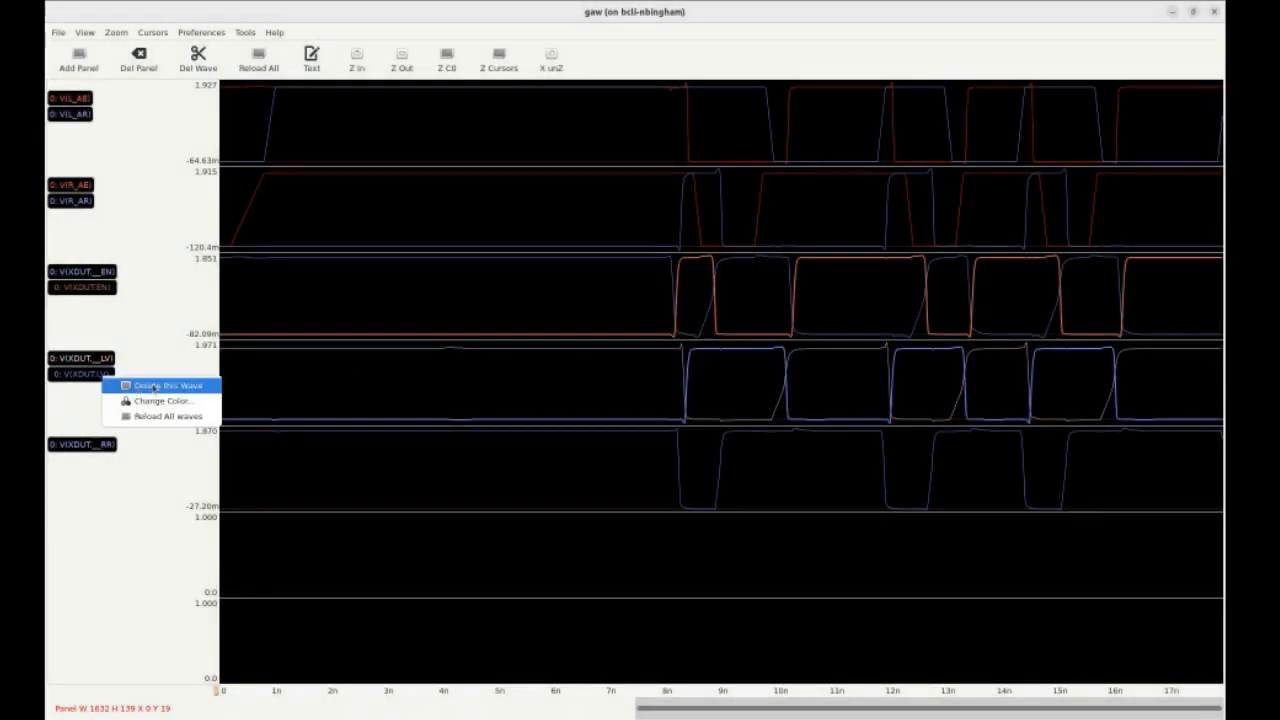
{"action": "left_click", "coordinate": [160, 401]}
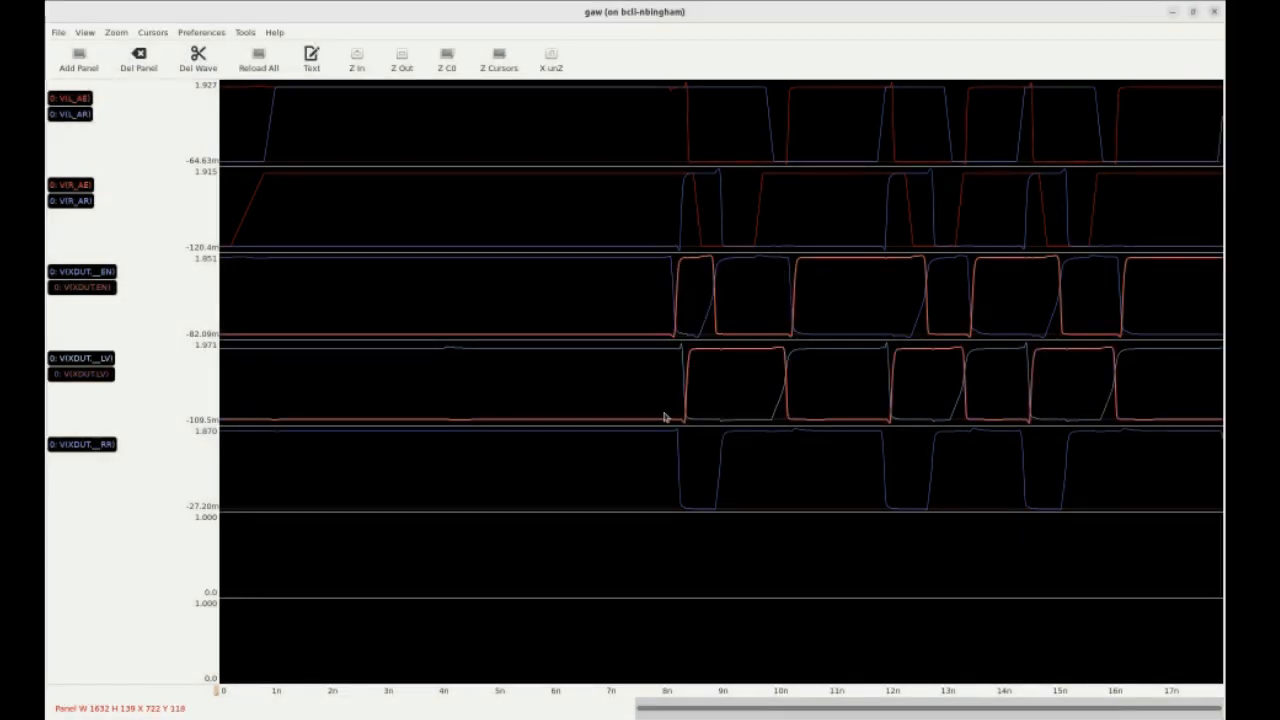
{"action": "mouse_move", "coordinate": [100, 358]}
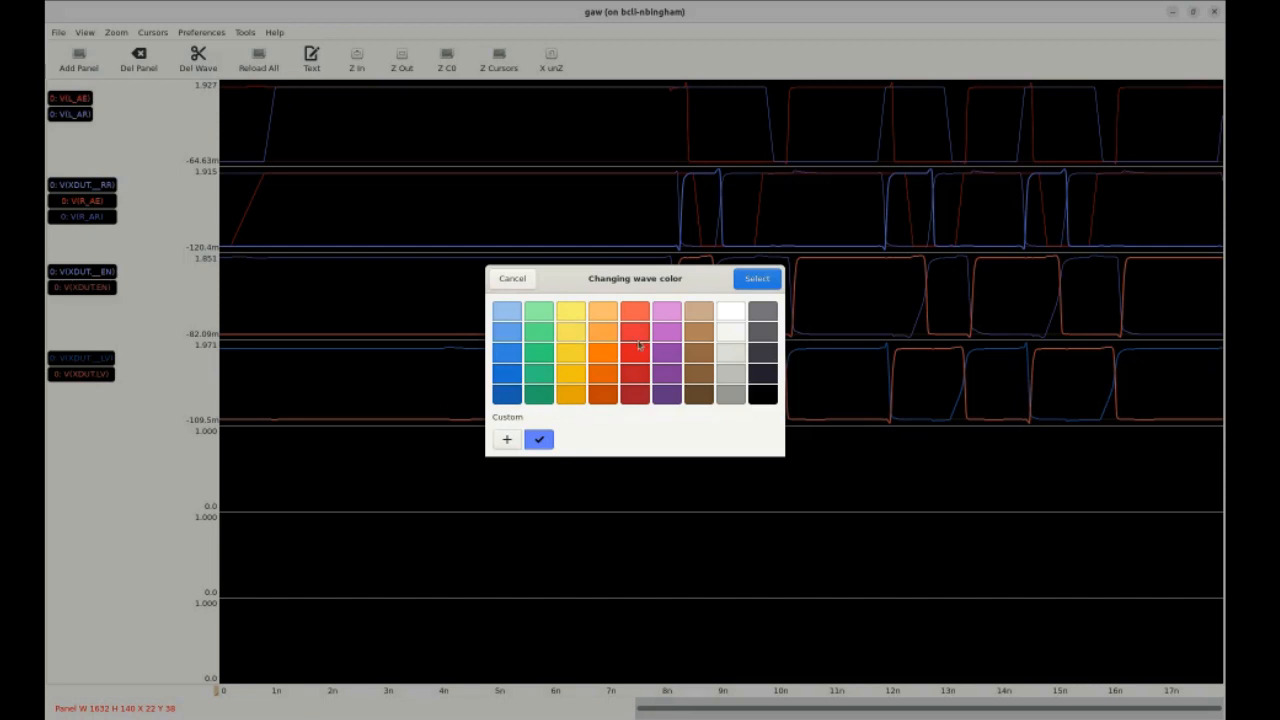
{"action": "left_click", "coordinate": [757, 278]}
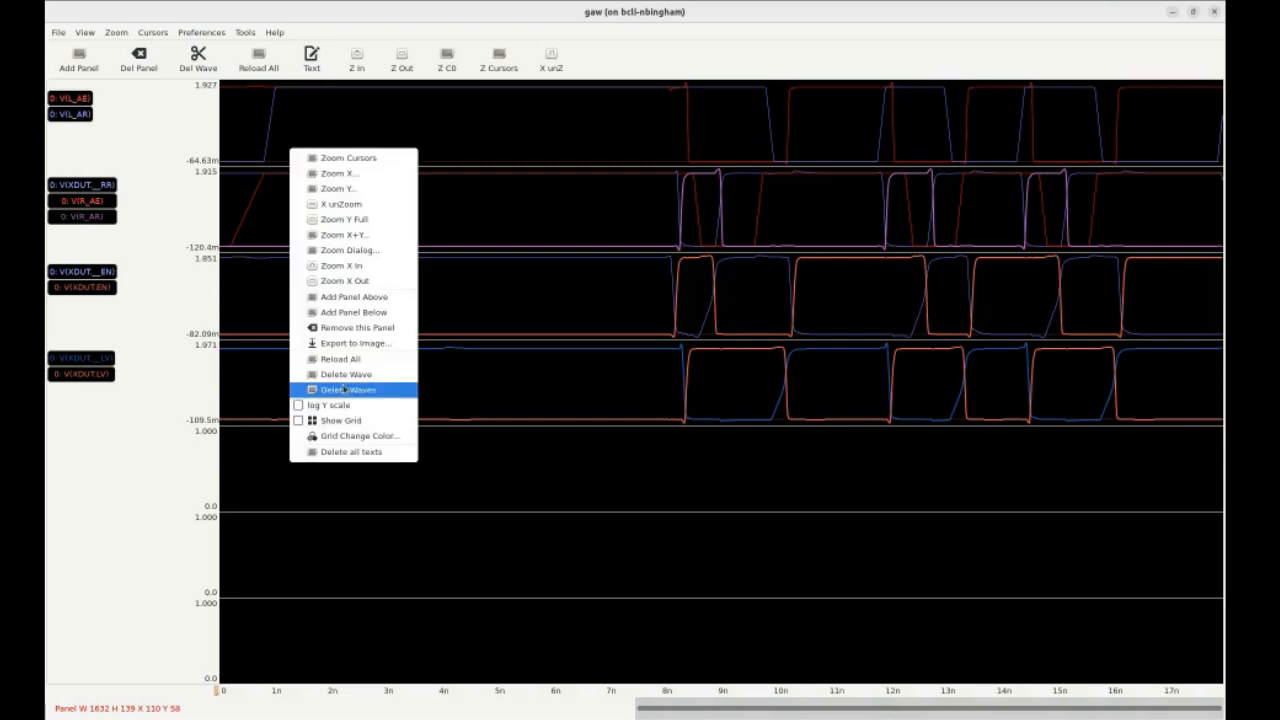
{"action": "mouse_move", "coordinate": [346, 374]}
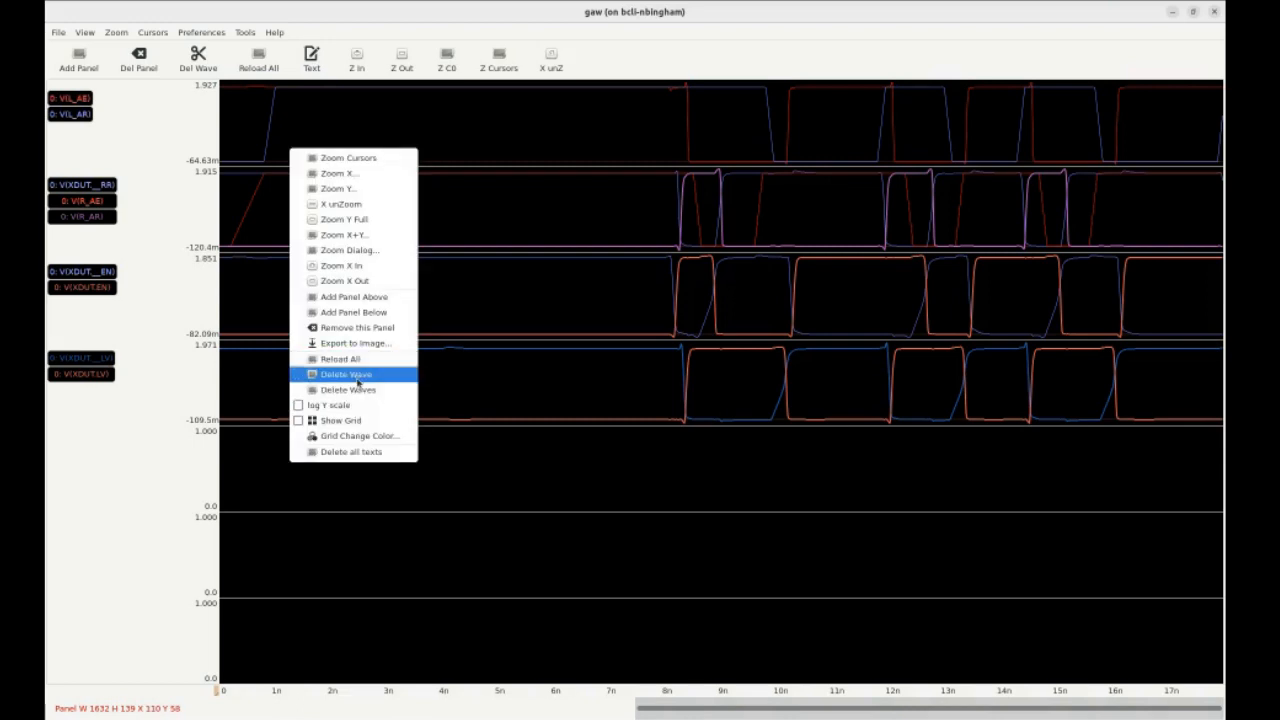
Delete an unwanted waveform from the lower panels and close the gaw window.
{"action": "left_click", "coordinate": [344, 374]}
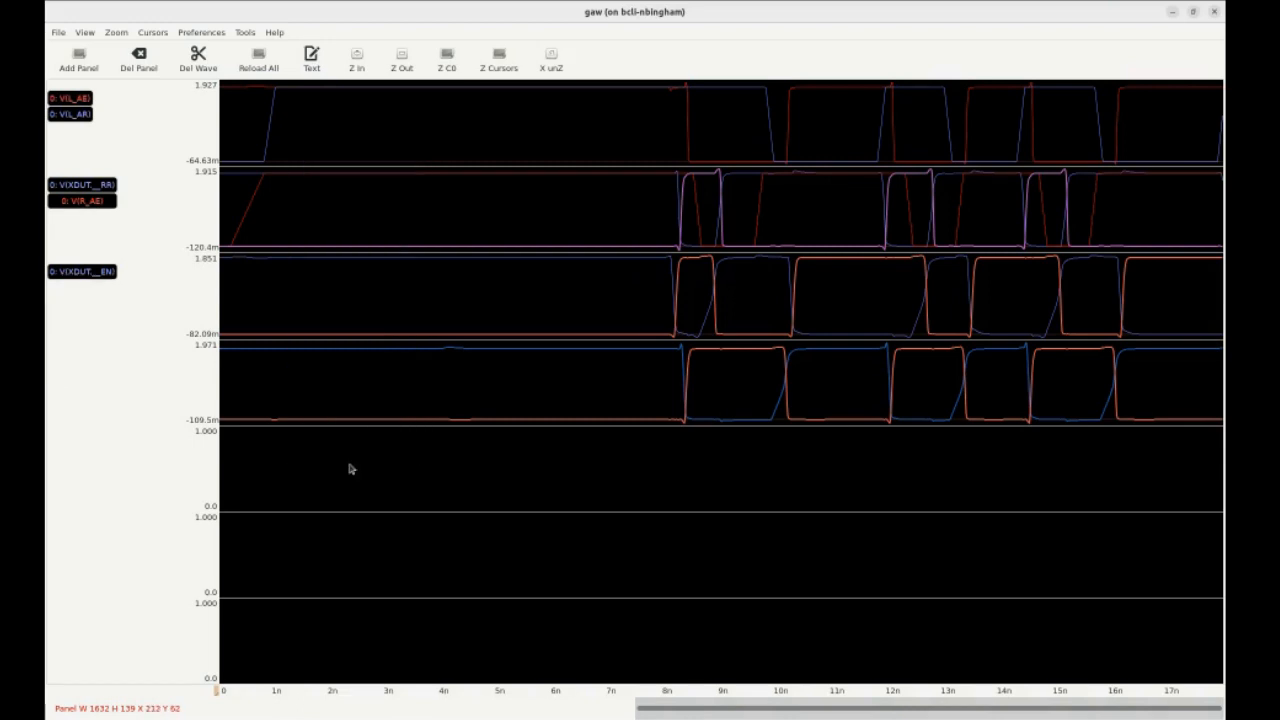
{"action": "mouse_move", "coordinate": [111, 380]}
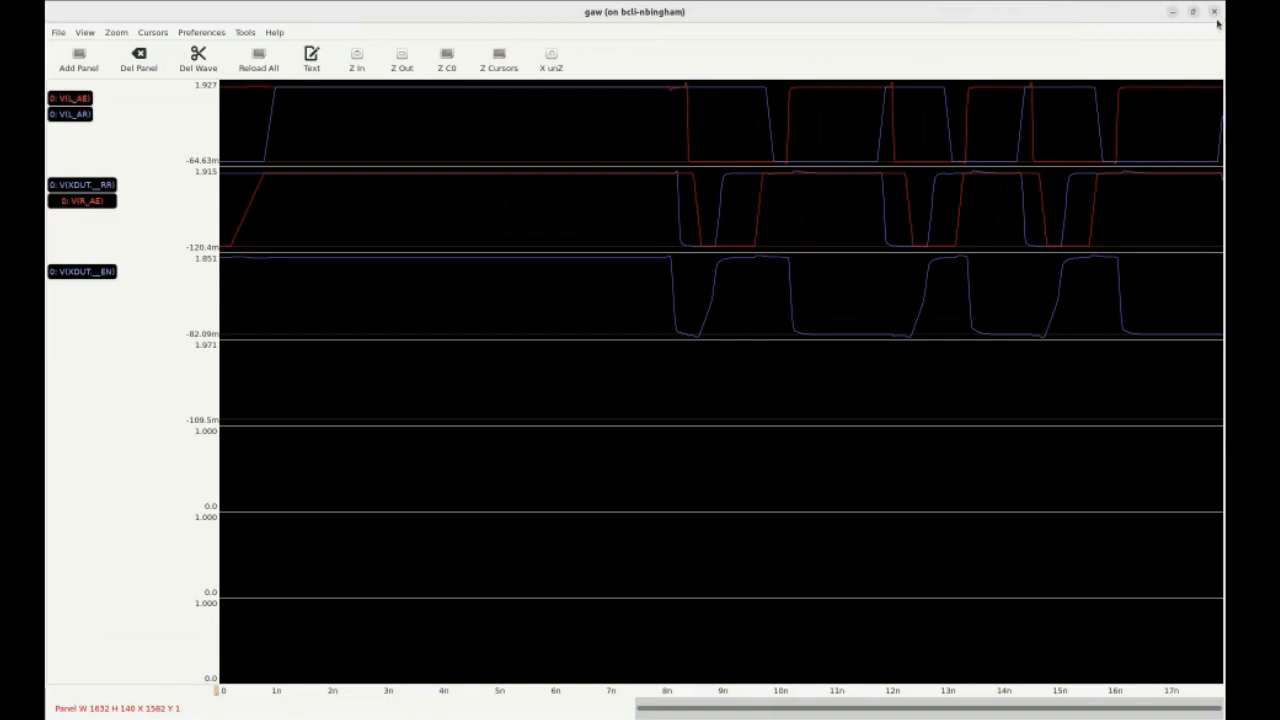
{"action": "left_click", "coordinate": [1208, 11]}
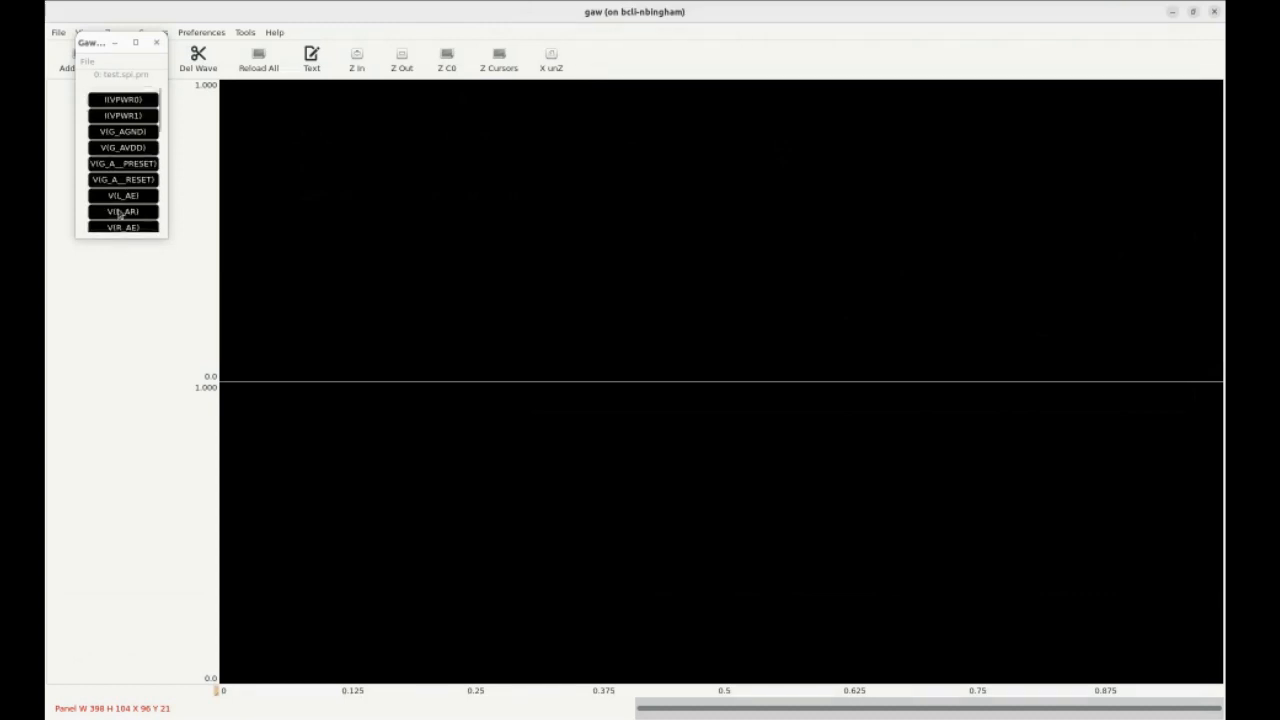
Add L_AR to the top panel, and XDUT__RR and R_AR to the second panel.
{"action": "left_click", "coordinate": [123, 195]}
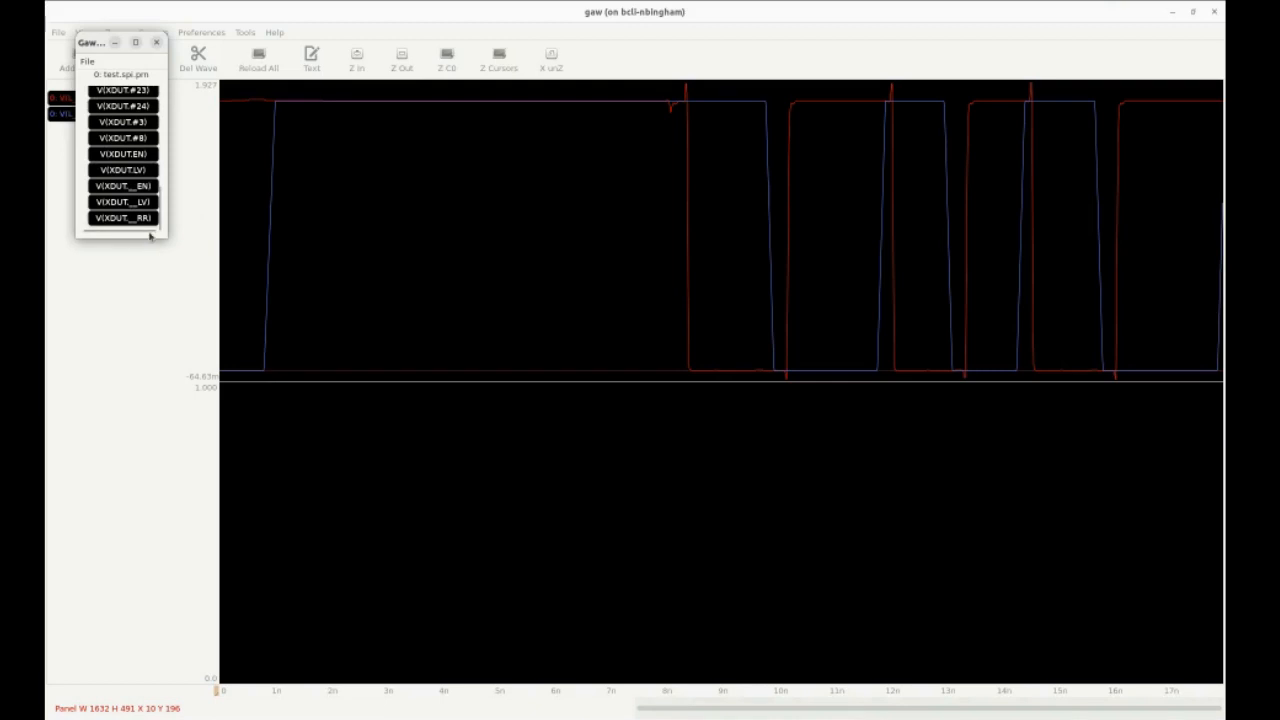
{"action": "left_click", "coordinate": [120, 217]}
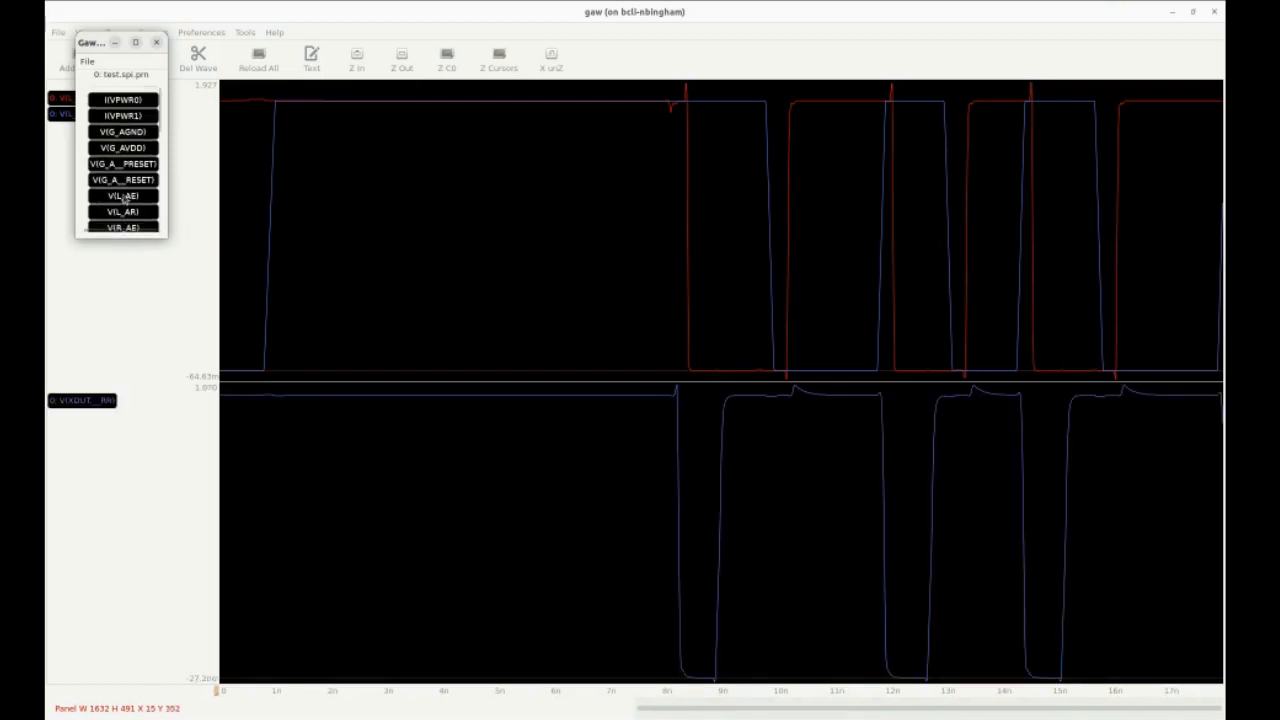
{"action": "scroll", "scroll_direction": "down", "scroll_amount": 3}
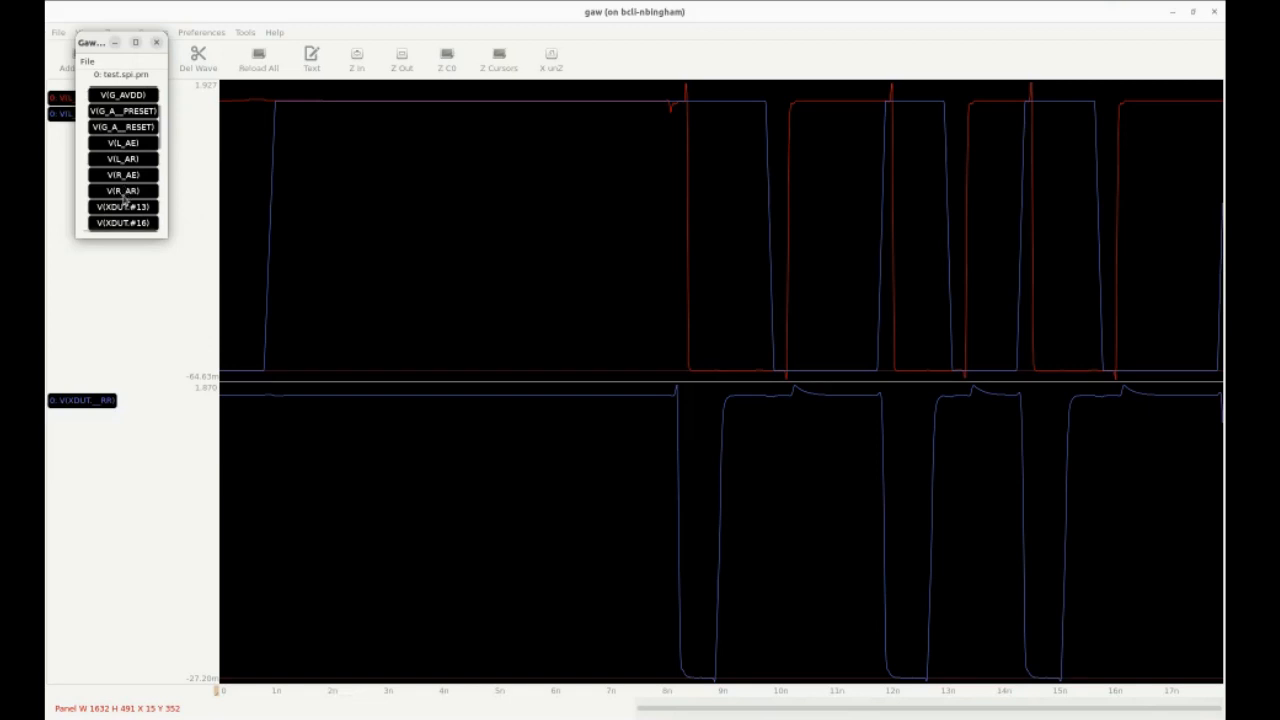
{"action": "left_click", "coordinate": [123, 190]}
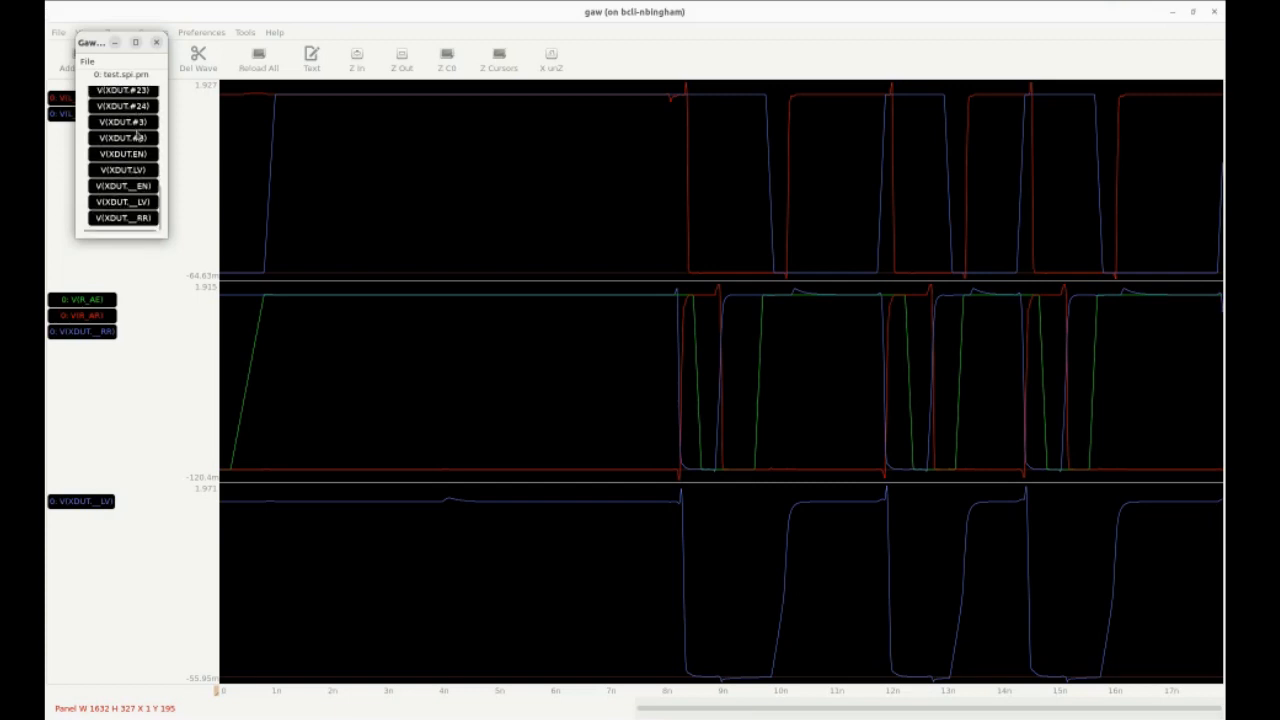
{"action": "mouse_move", "coordinate": [499, 572]}
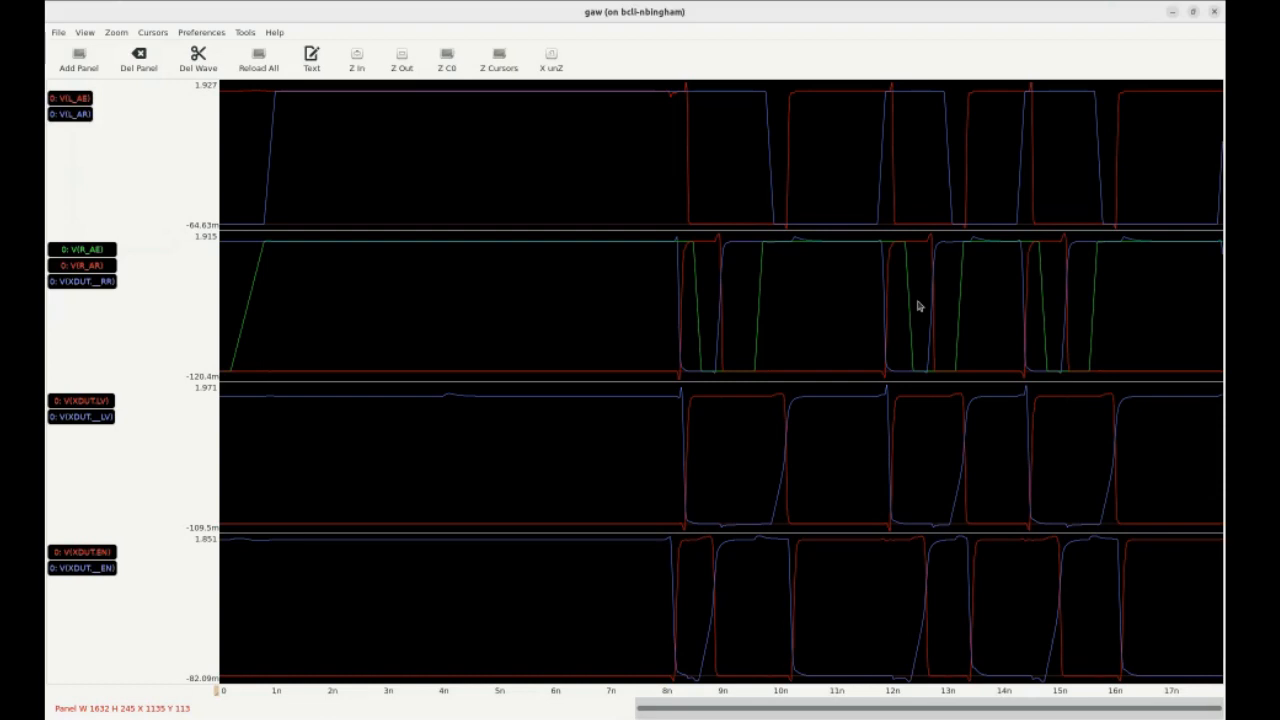
{"action": "mouse_move", "coordinate": [411, 91]}
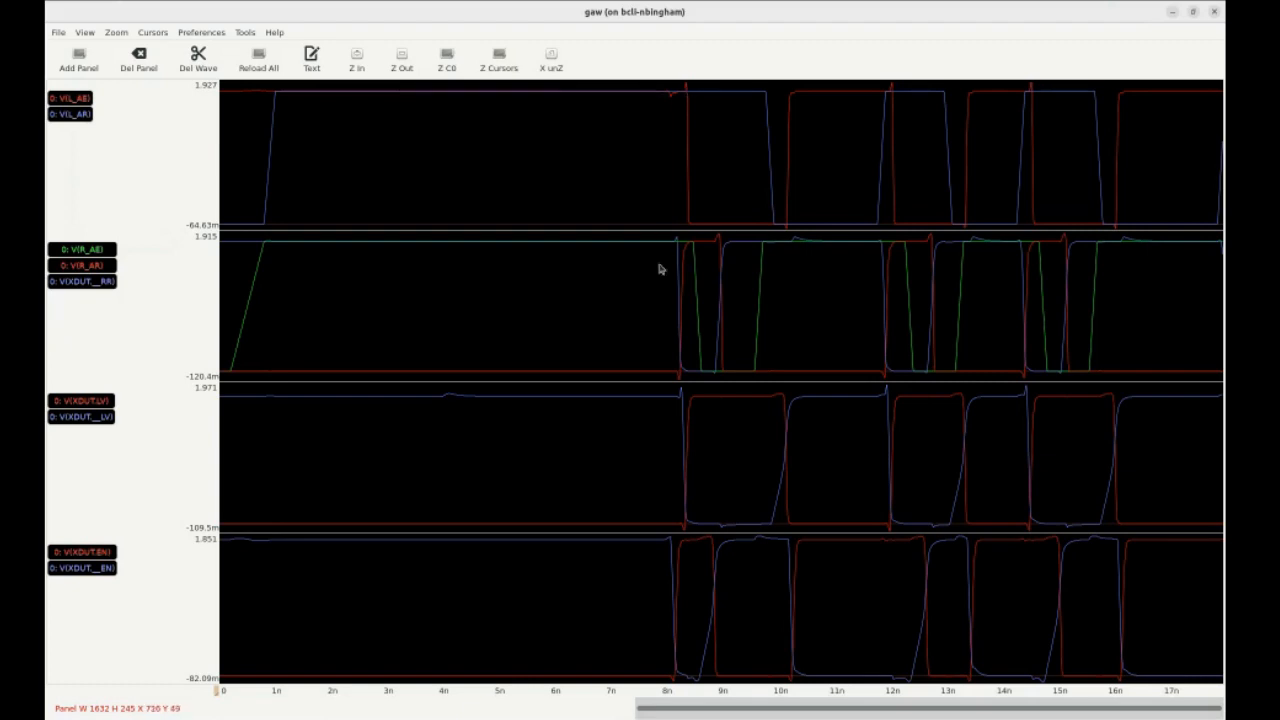
{"action": "mouse_move", "coordinate": [673, 390]}
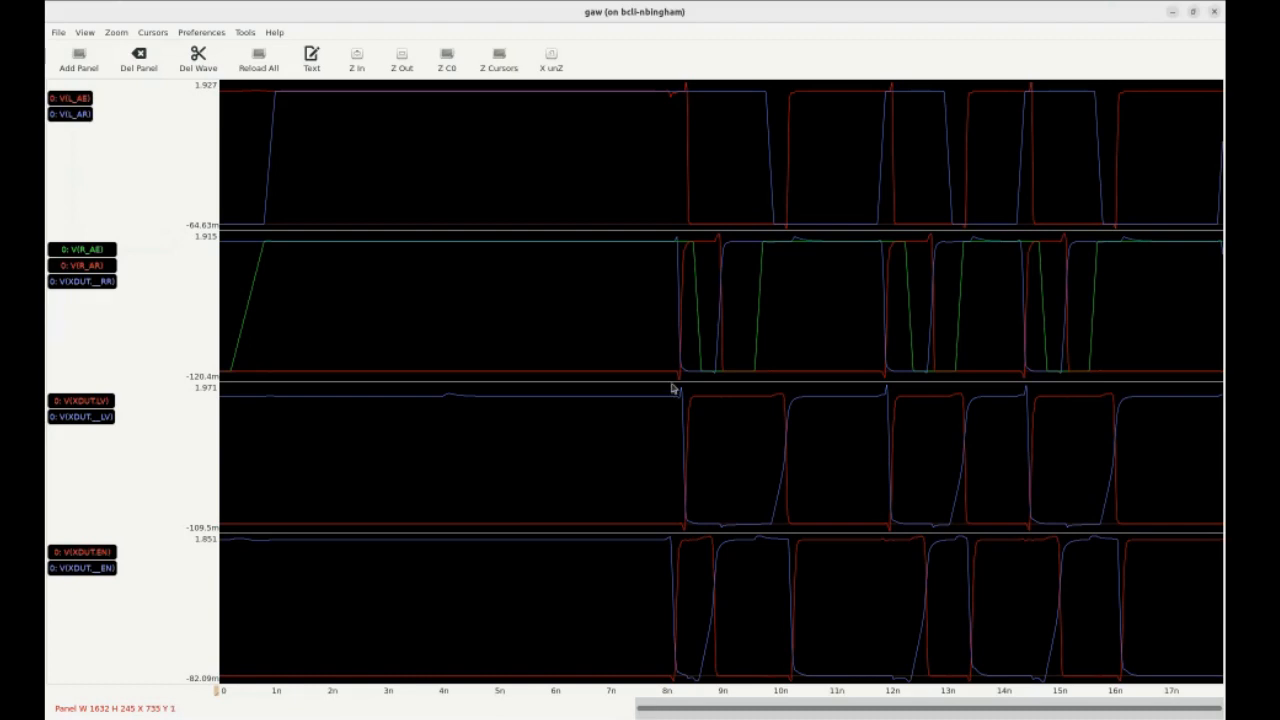
{"action": "mouse_move", "coordinate": [715, 245]}
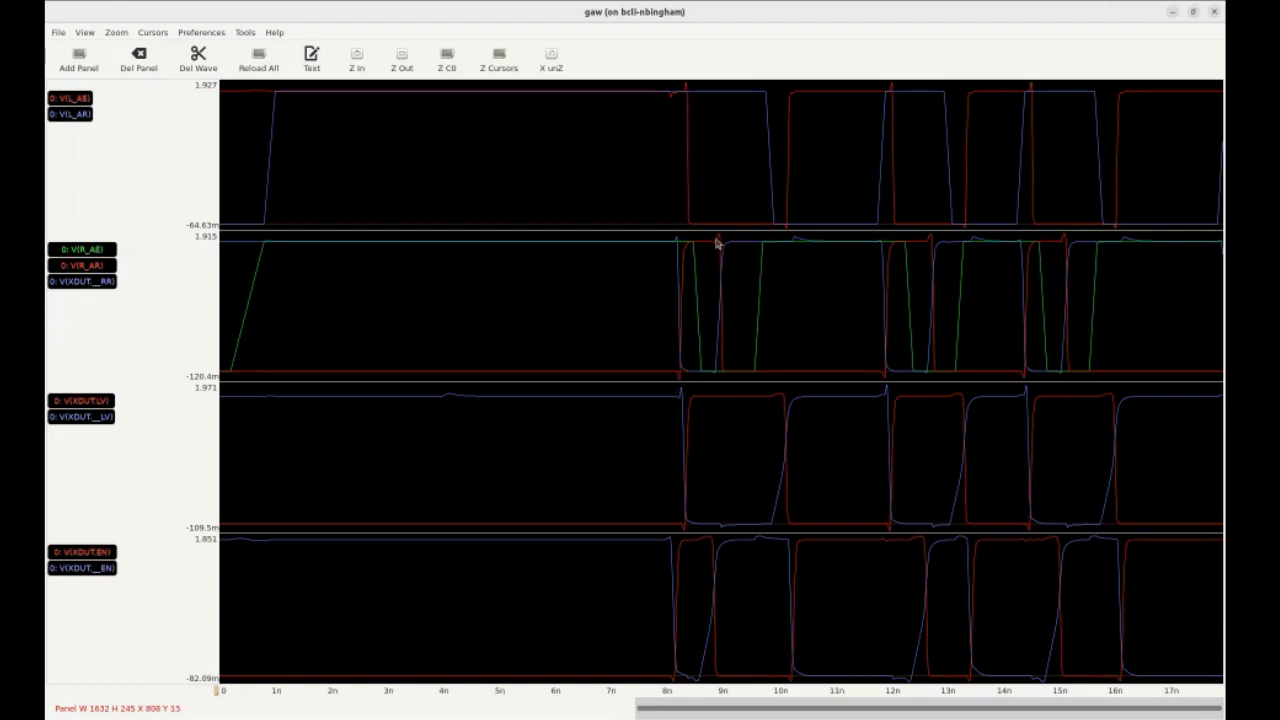
{"action": "mouse_move", "coordinate": [647, 420]}
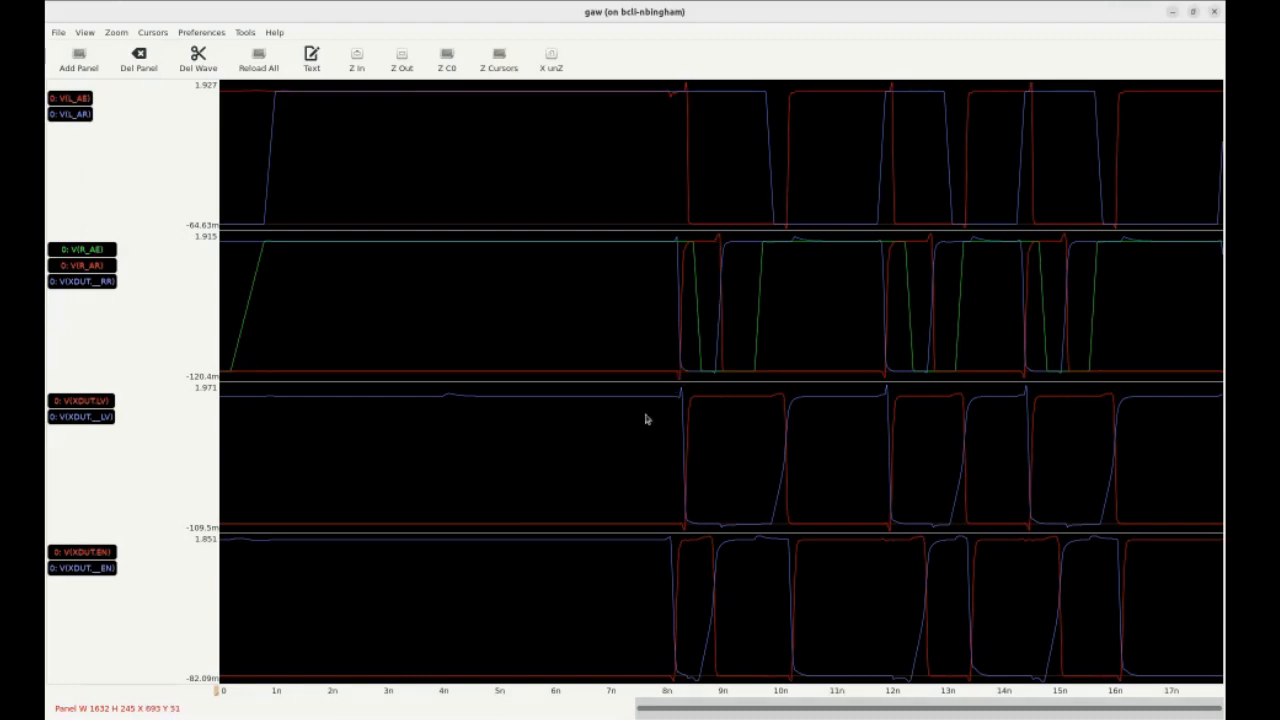
{"action": "mouse_move", "coordinate": [678, 511]}
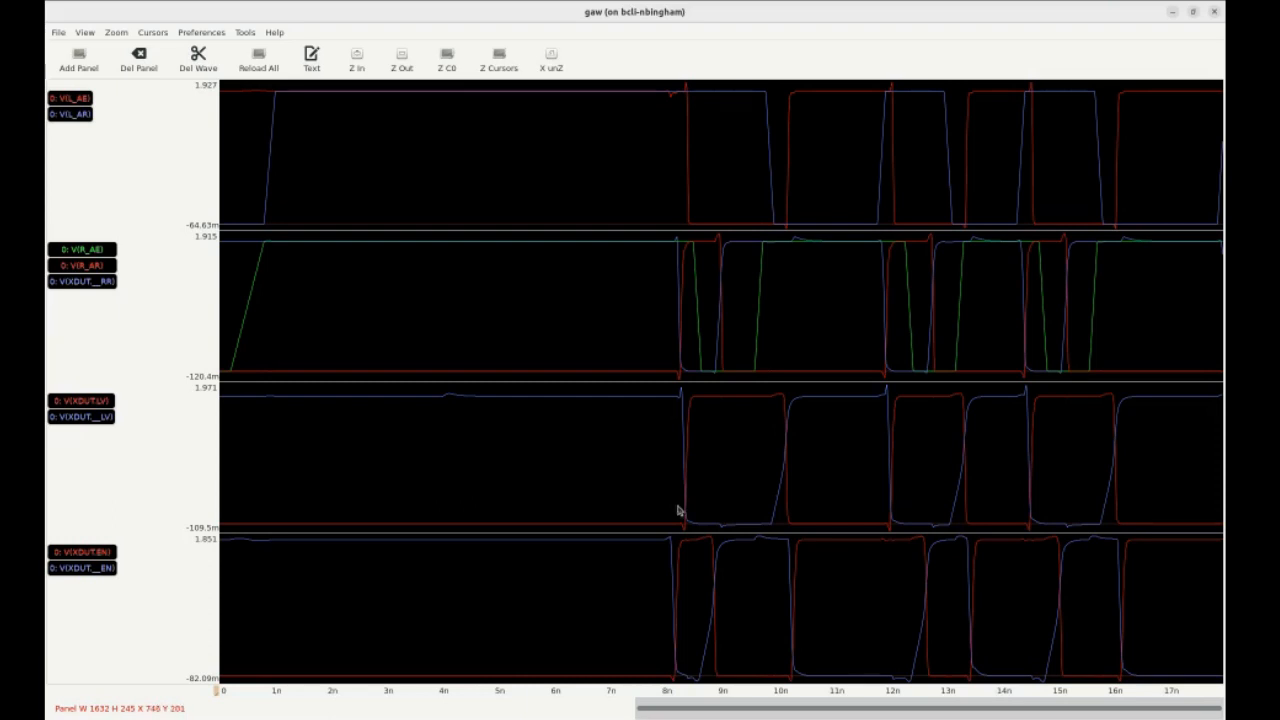
{"action": "mouse_move", "coordinate": [680, 402]}
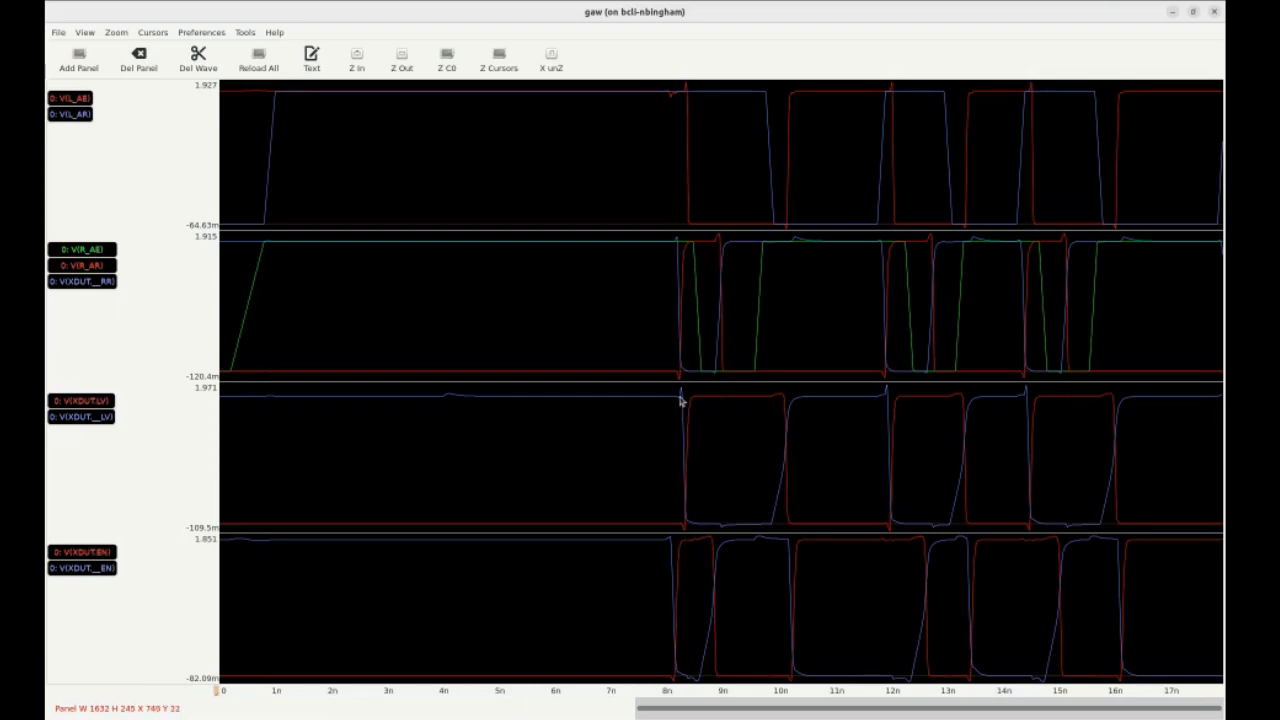
{"action": "mouse_move", "coordinate": [694, 383]}
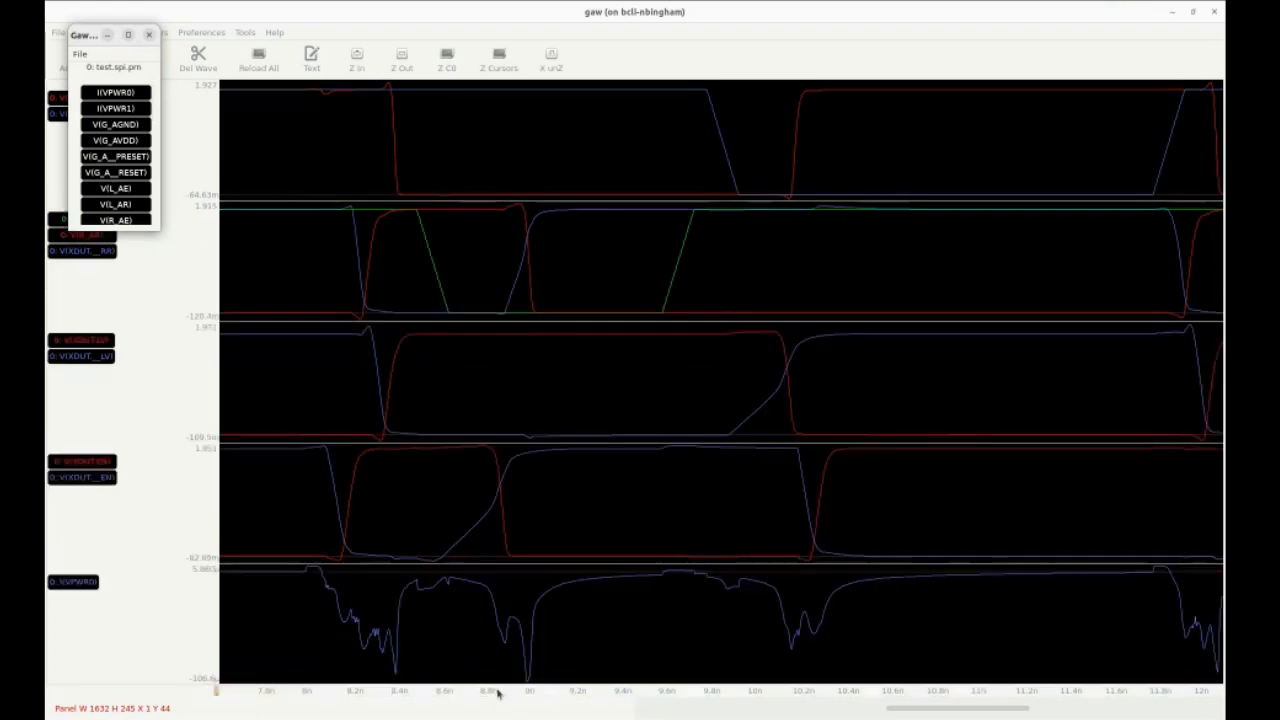
{"action": "mouse_move", "coordinate": [1218, 648]}
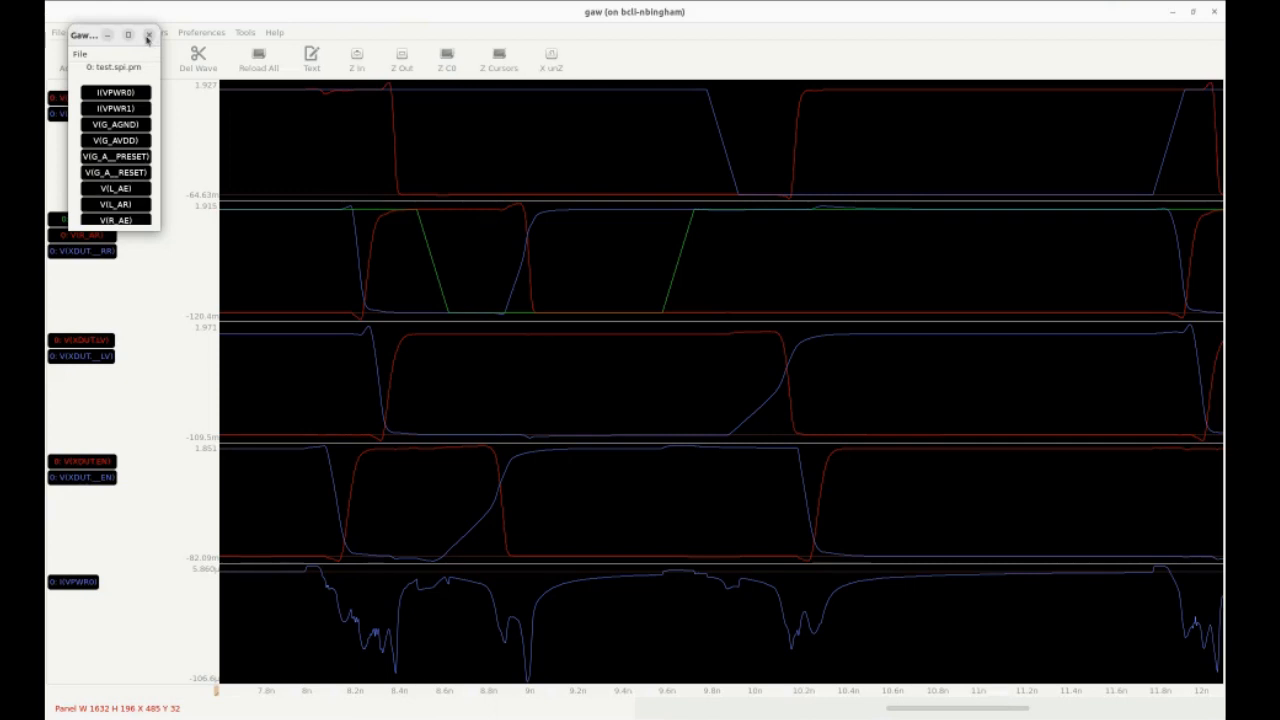
Close the signal list window, leaving five waveform panels with the VPWR0 current at the bottom.
{"action": "left_click", "coordinate": [148, 33]}
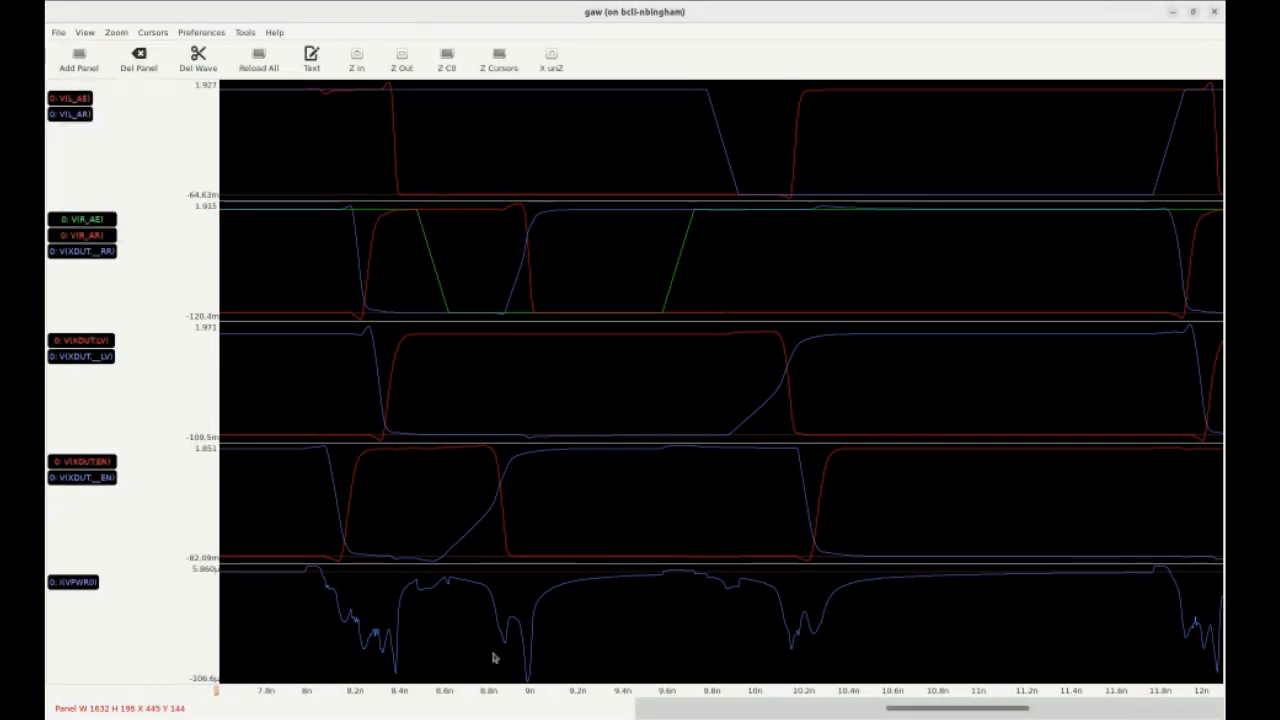